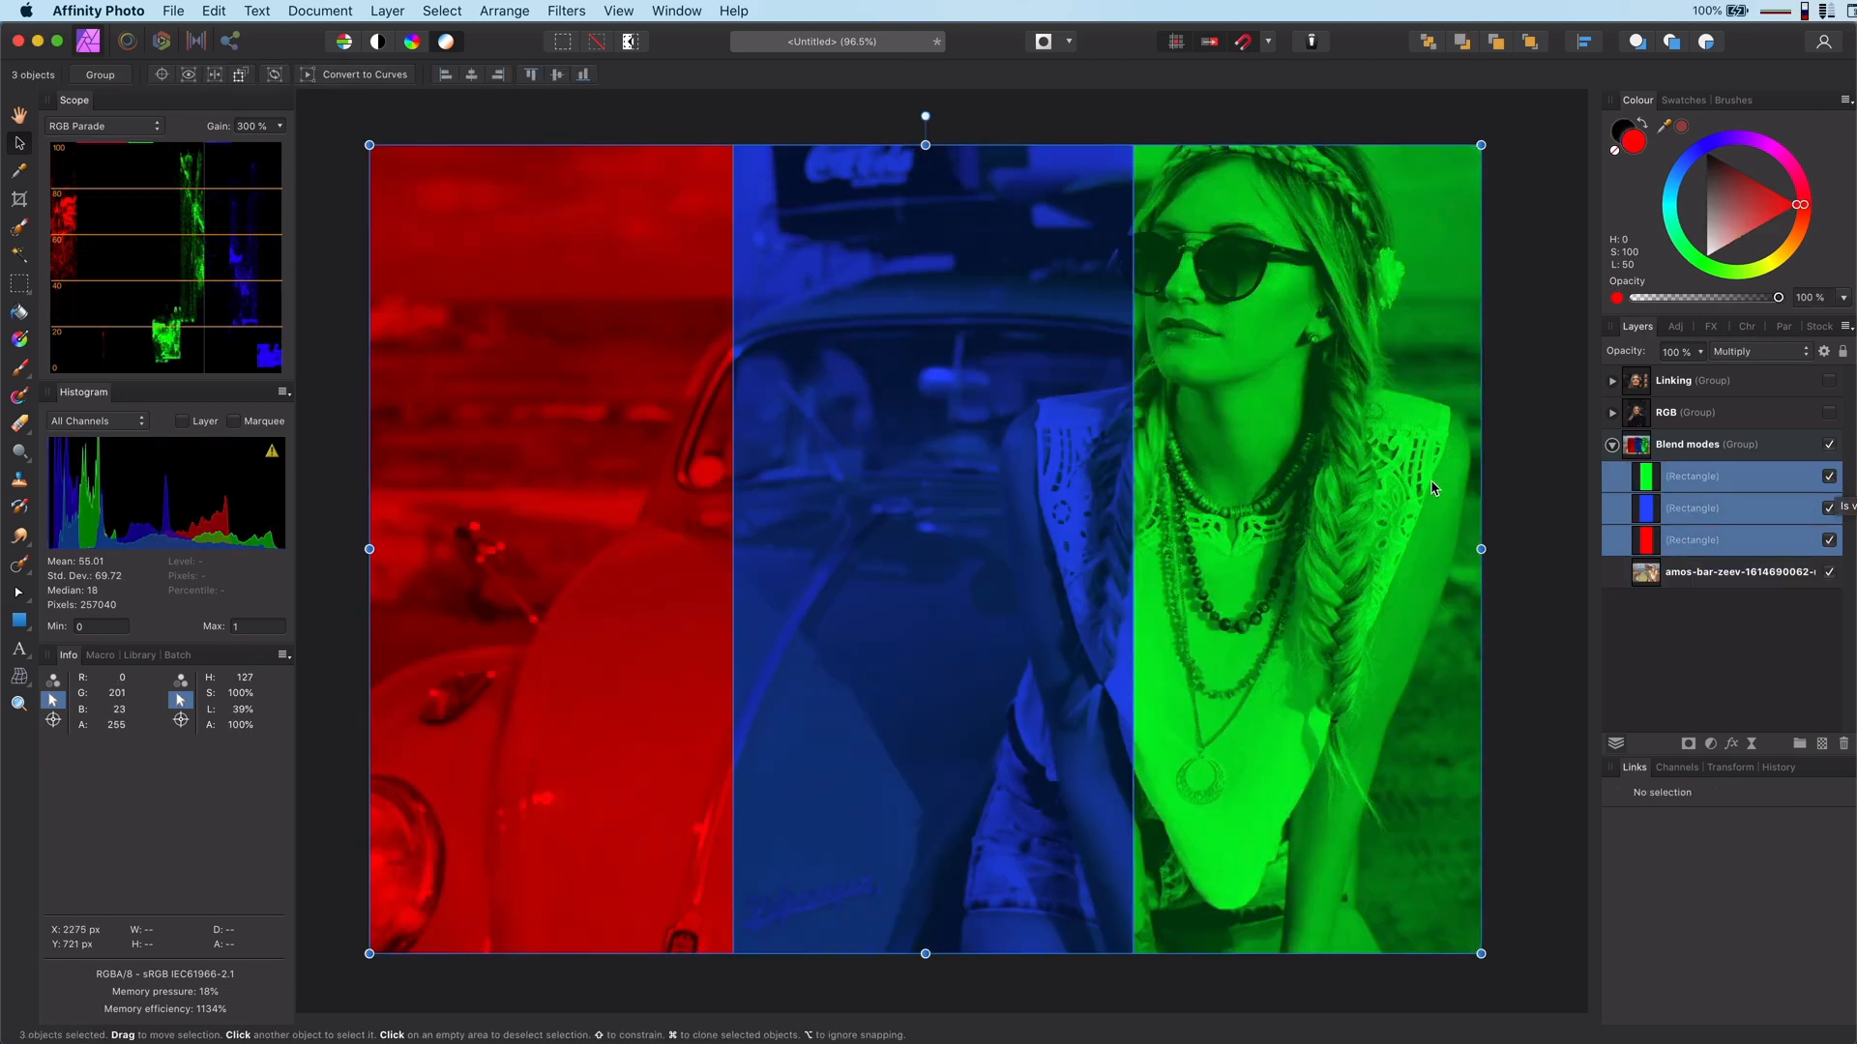
# Step: Invert the rectangles' underlying blend ranges so they fade over bright areas, then close Blend Options
pyautogui.click(1825, 350)
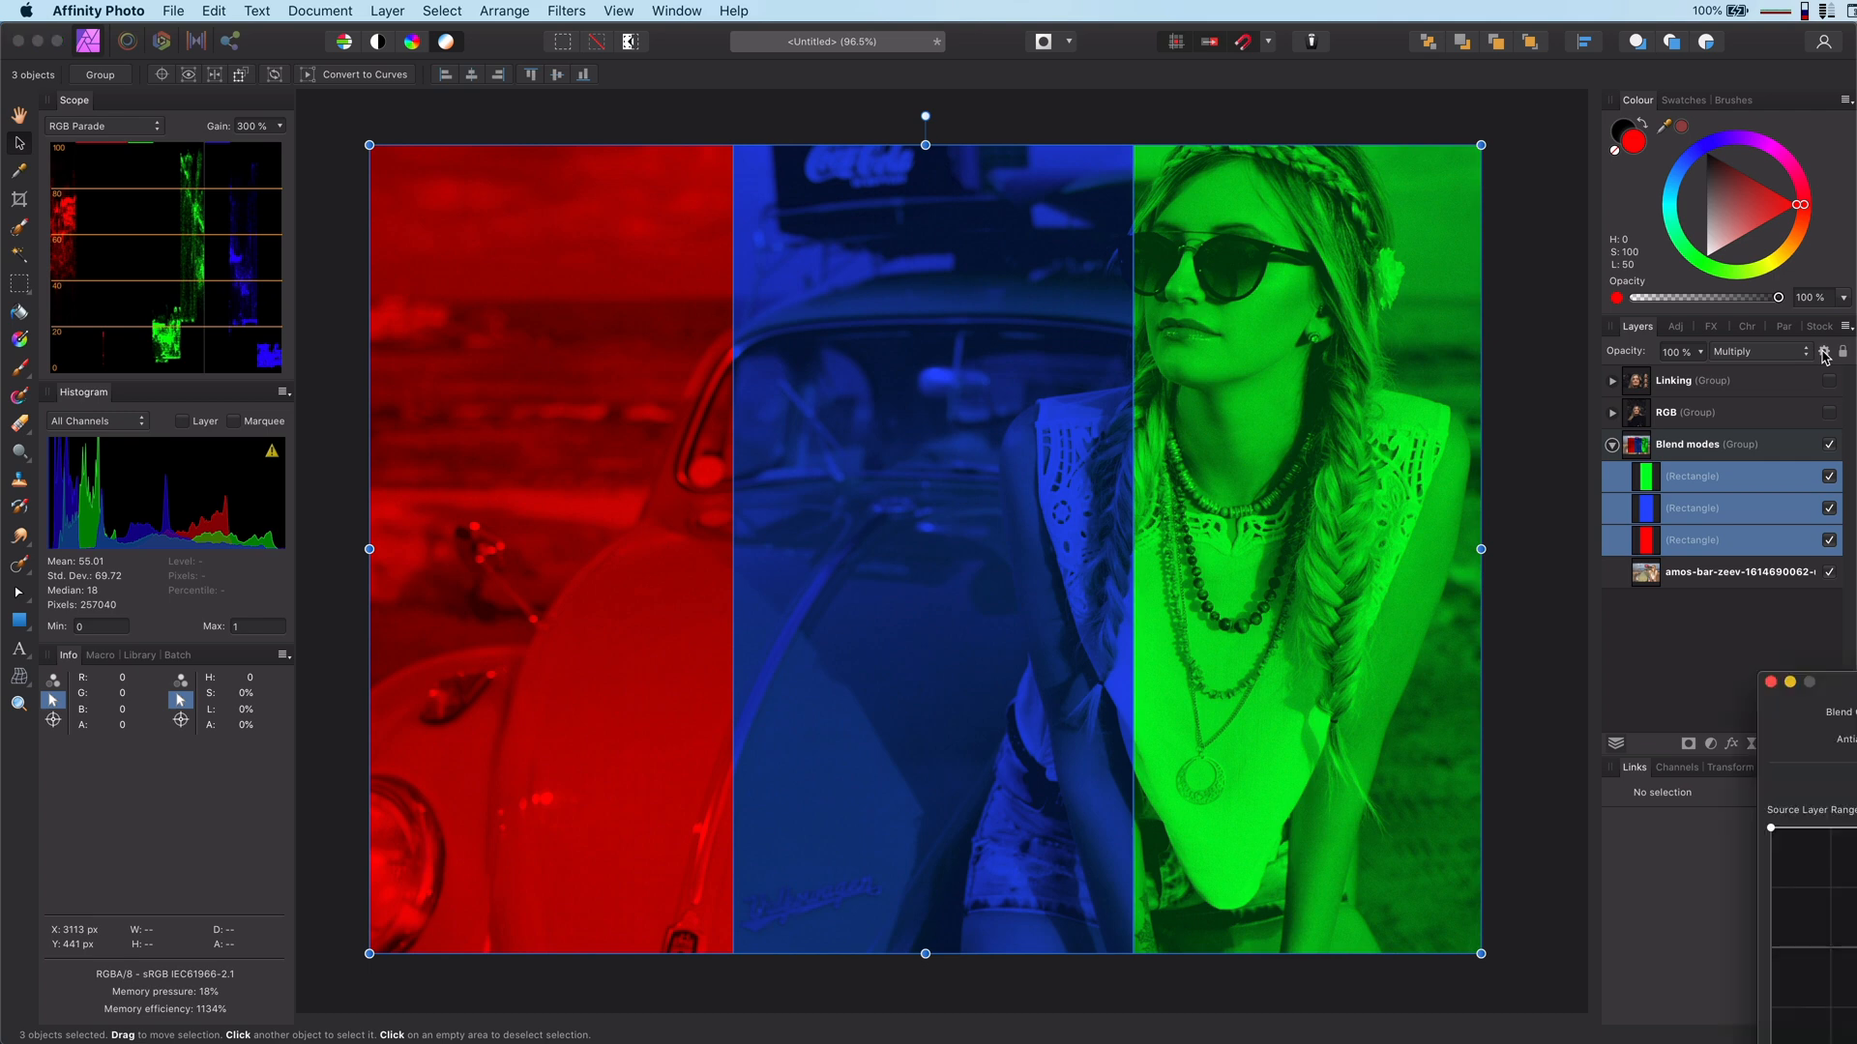
pyautogui.click(1825, 350)
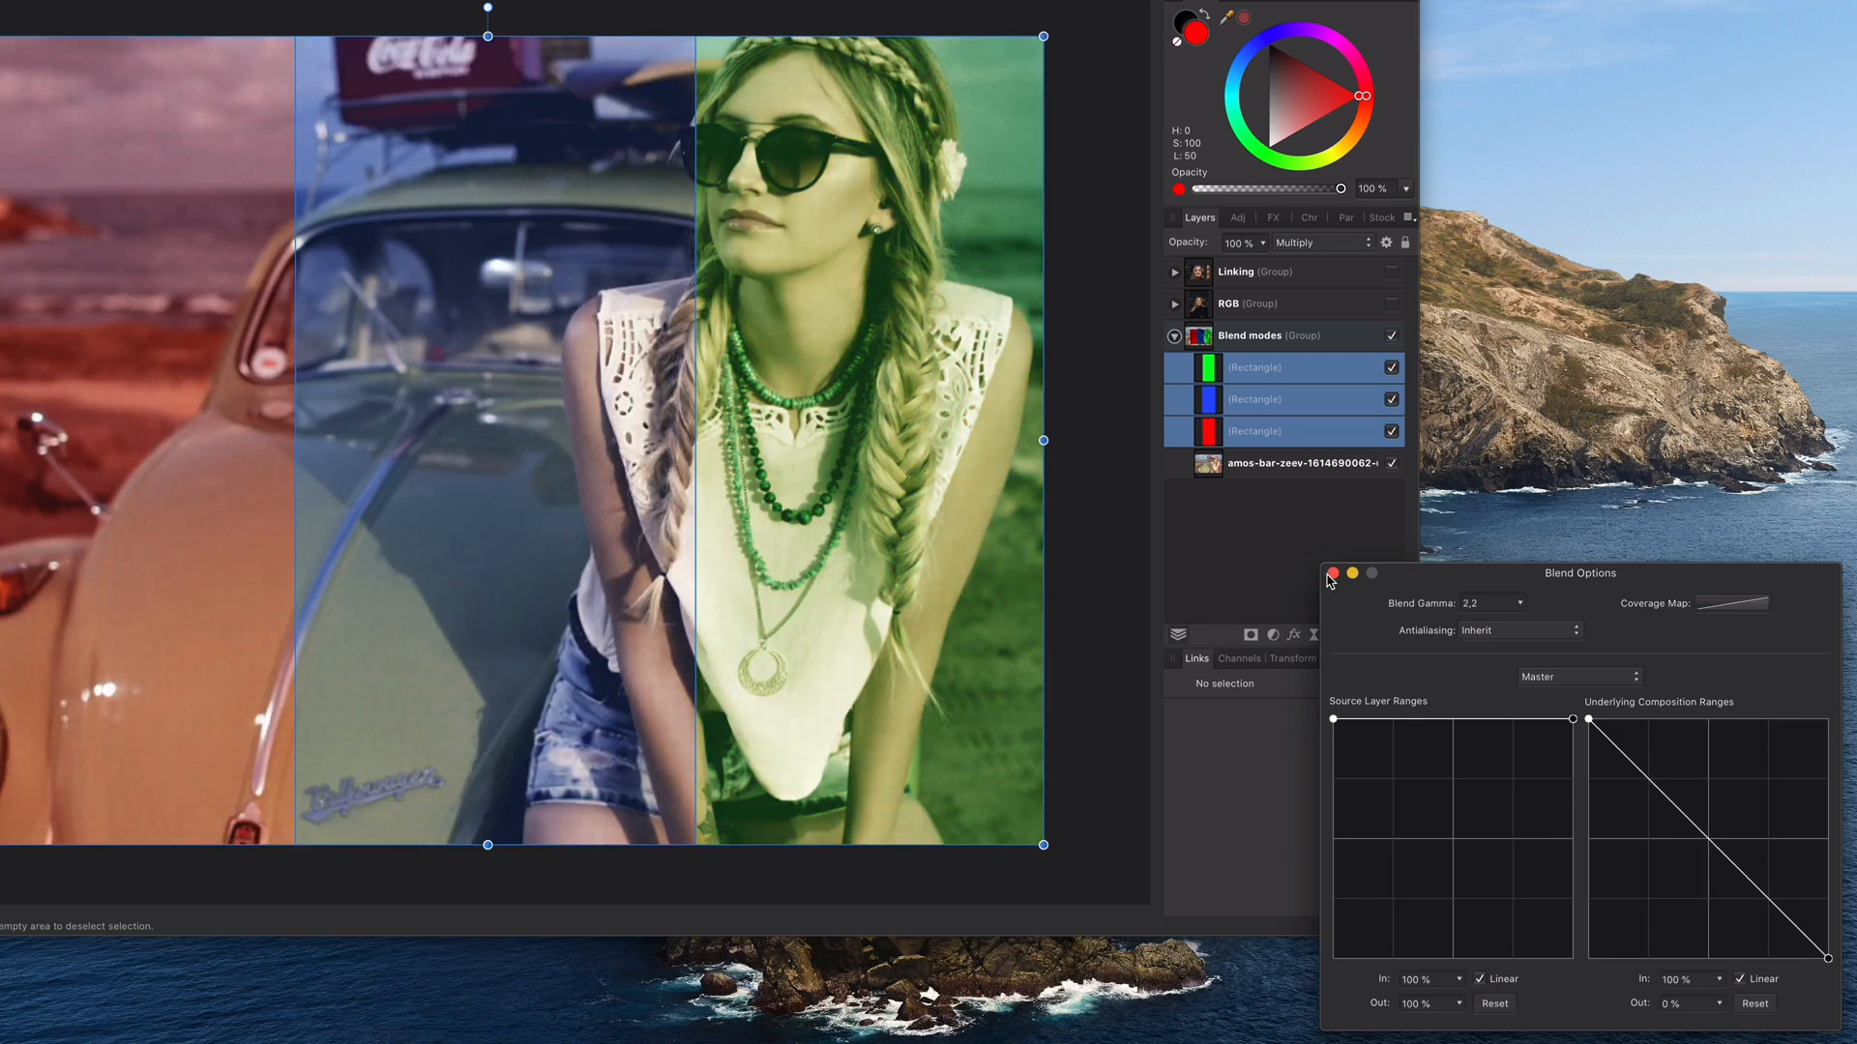
pyautogui.click(1331, 575)
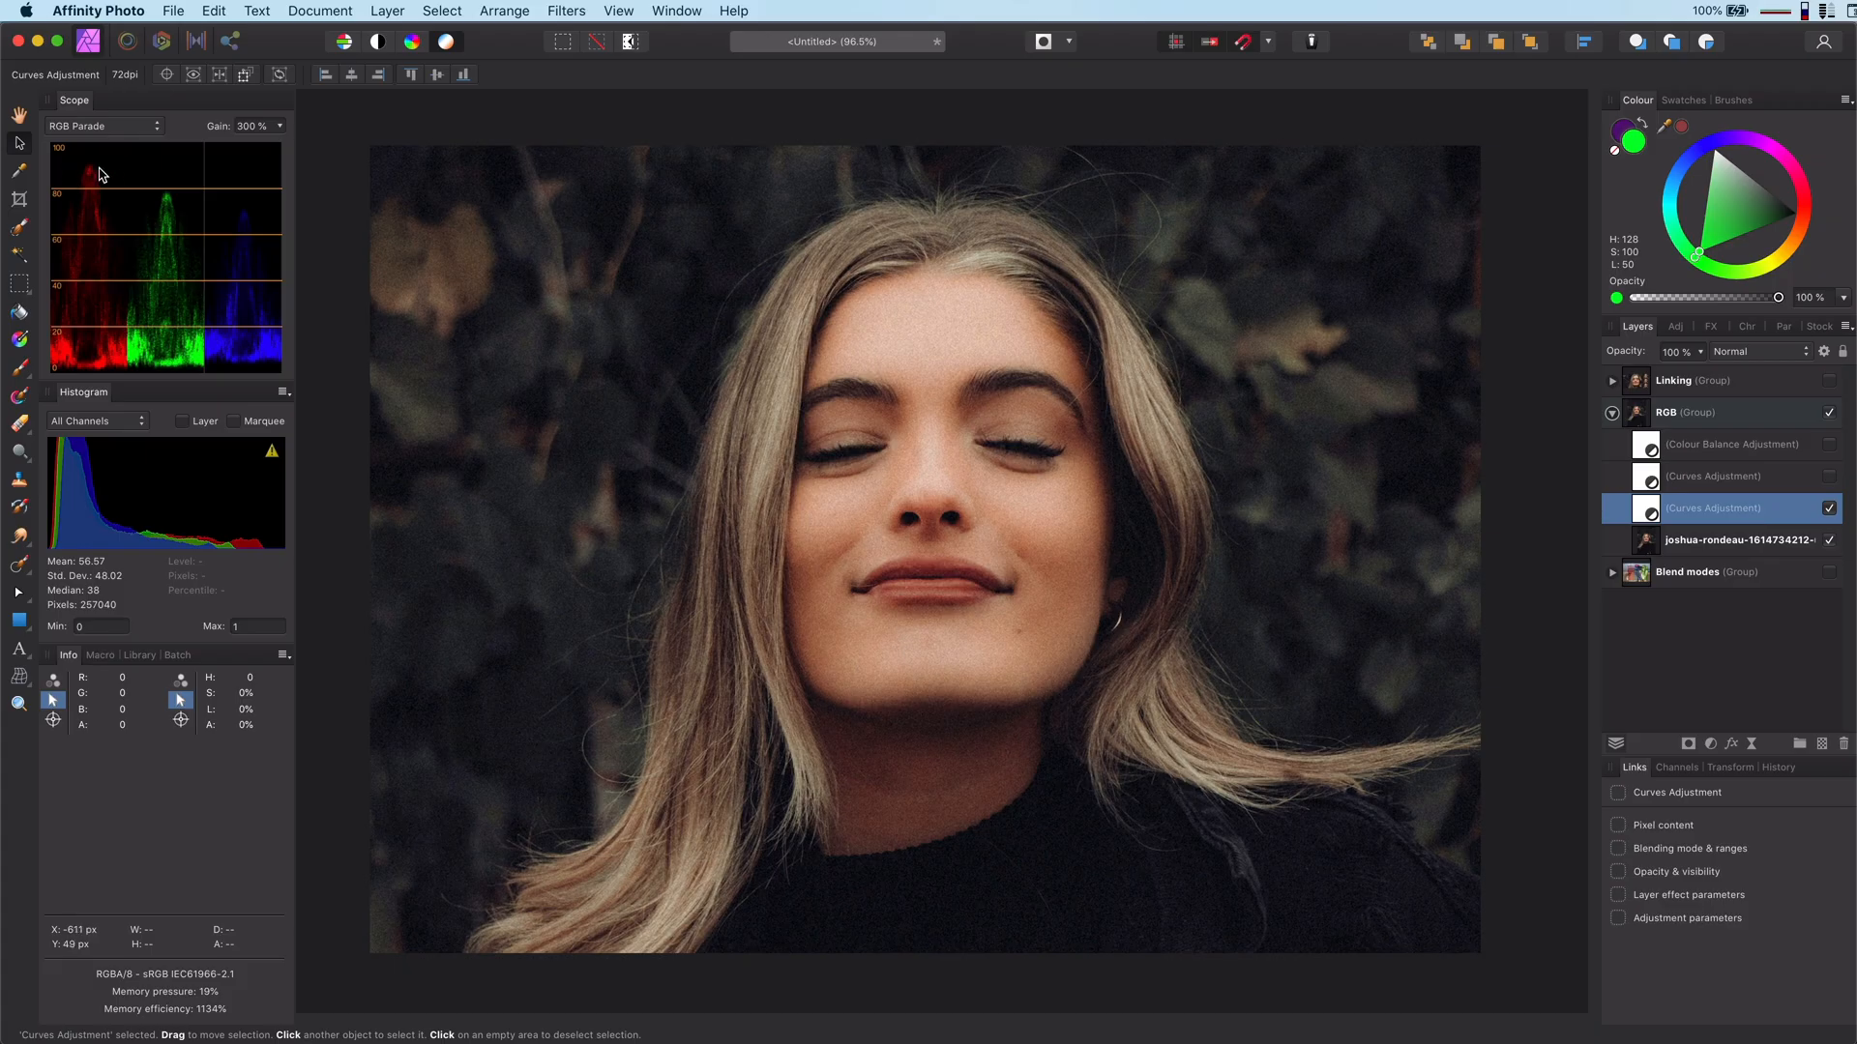
pyautogui.moveTo(251, 179)
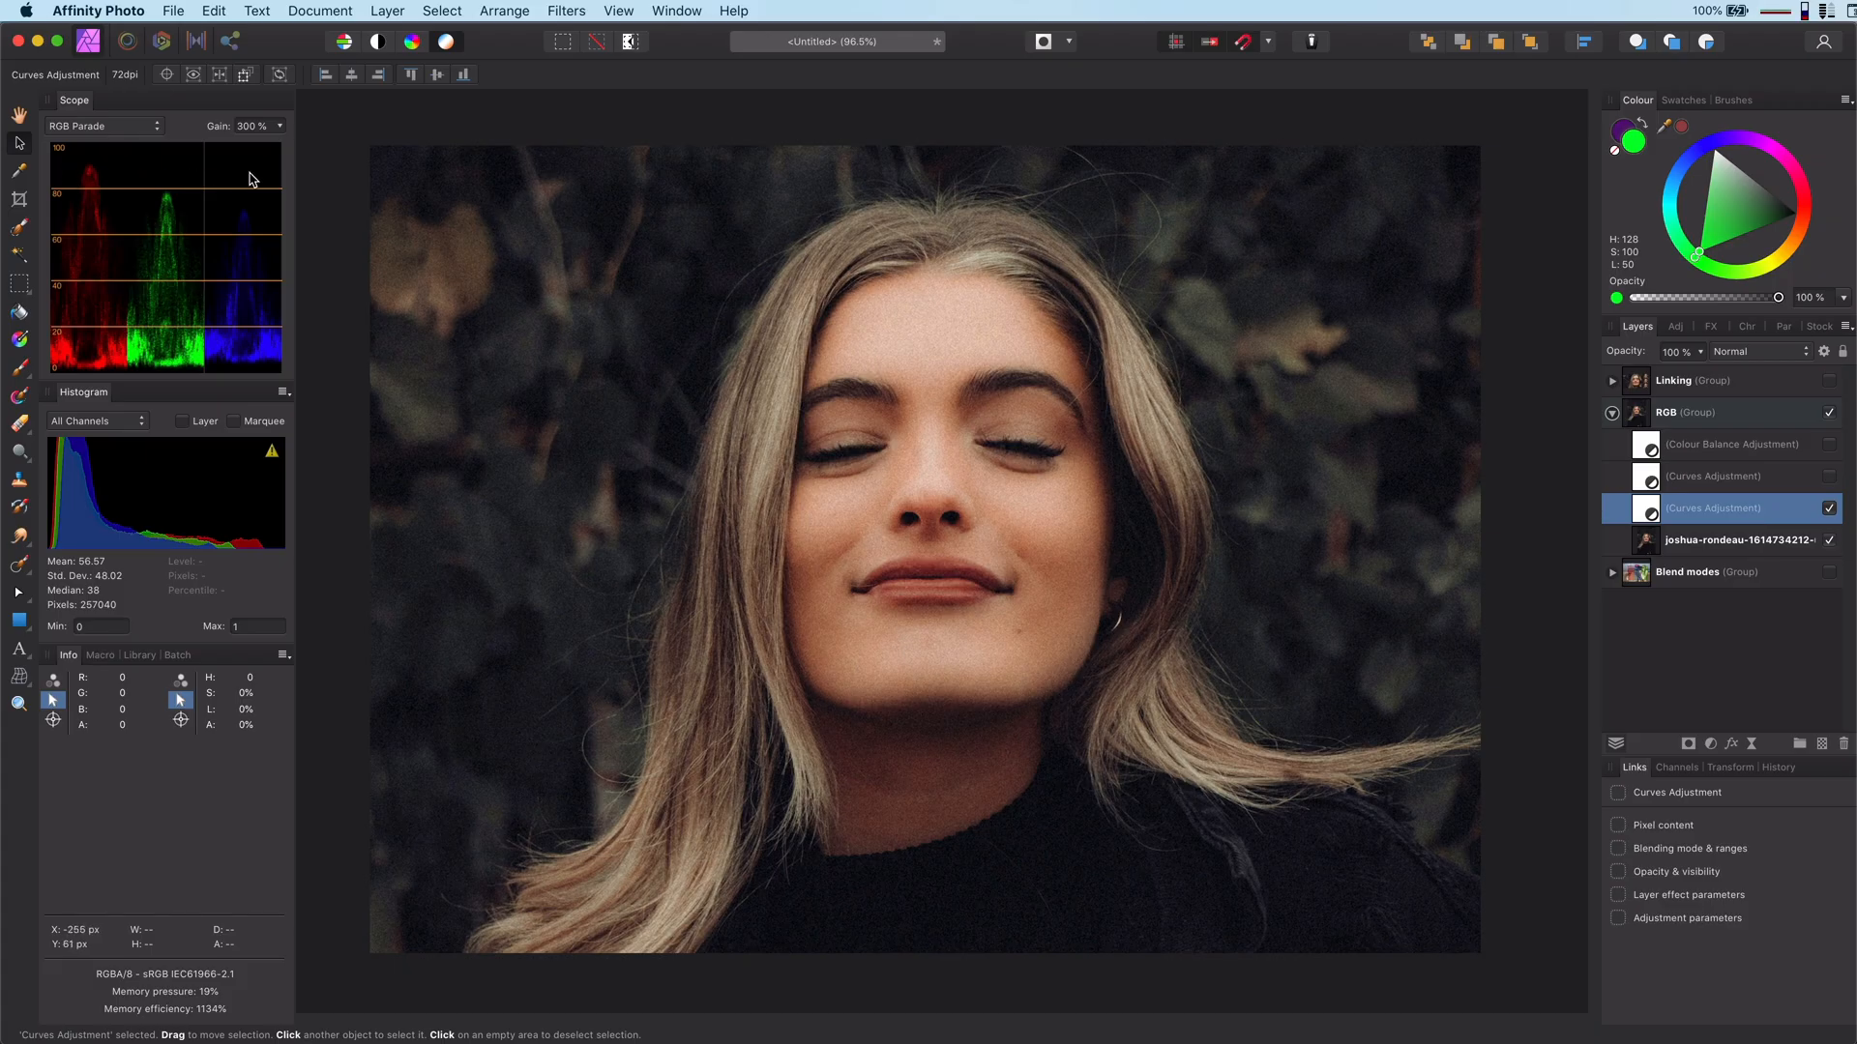
pyautogui.moveTo(1398, 232)
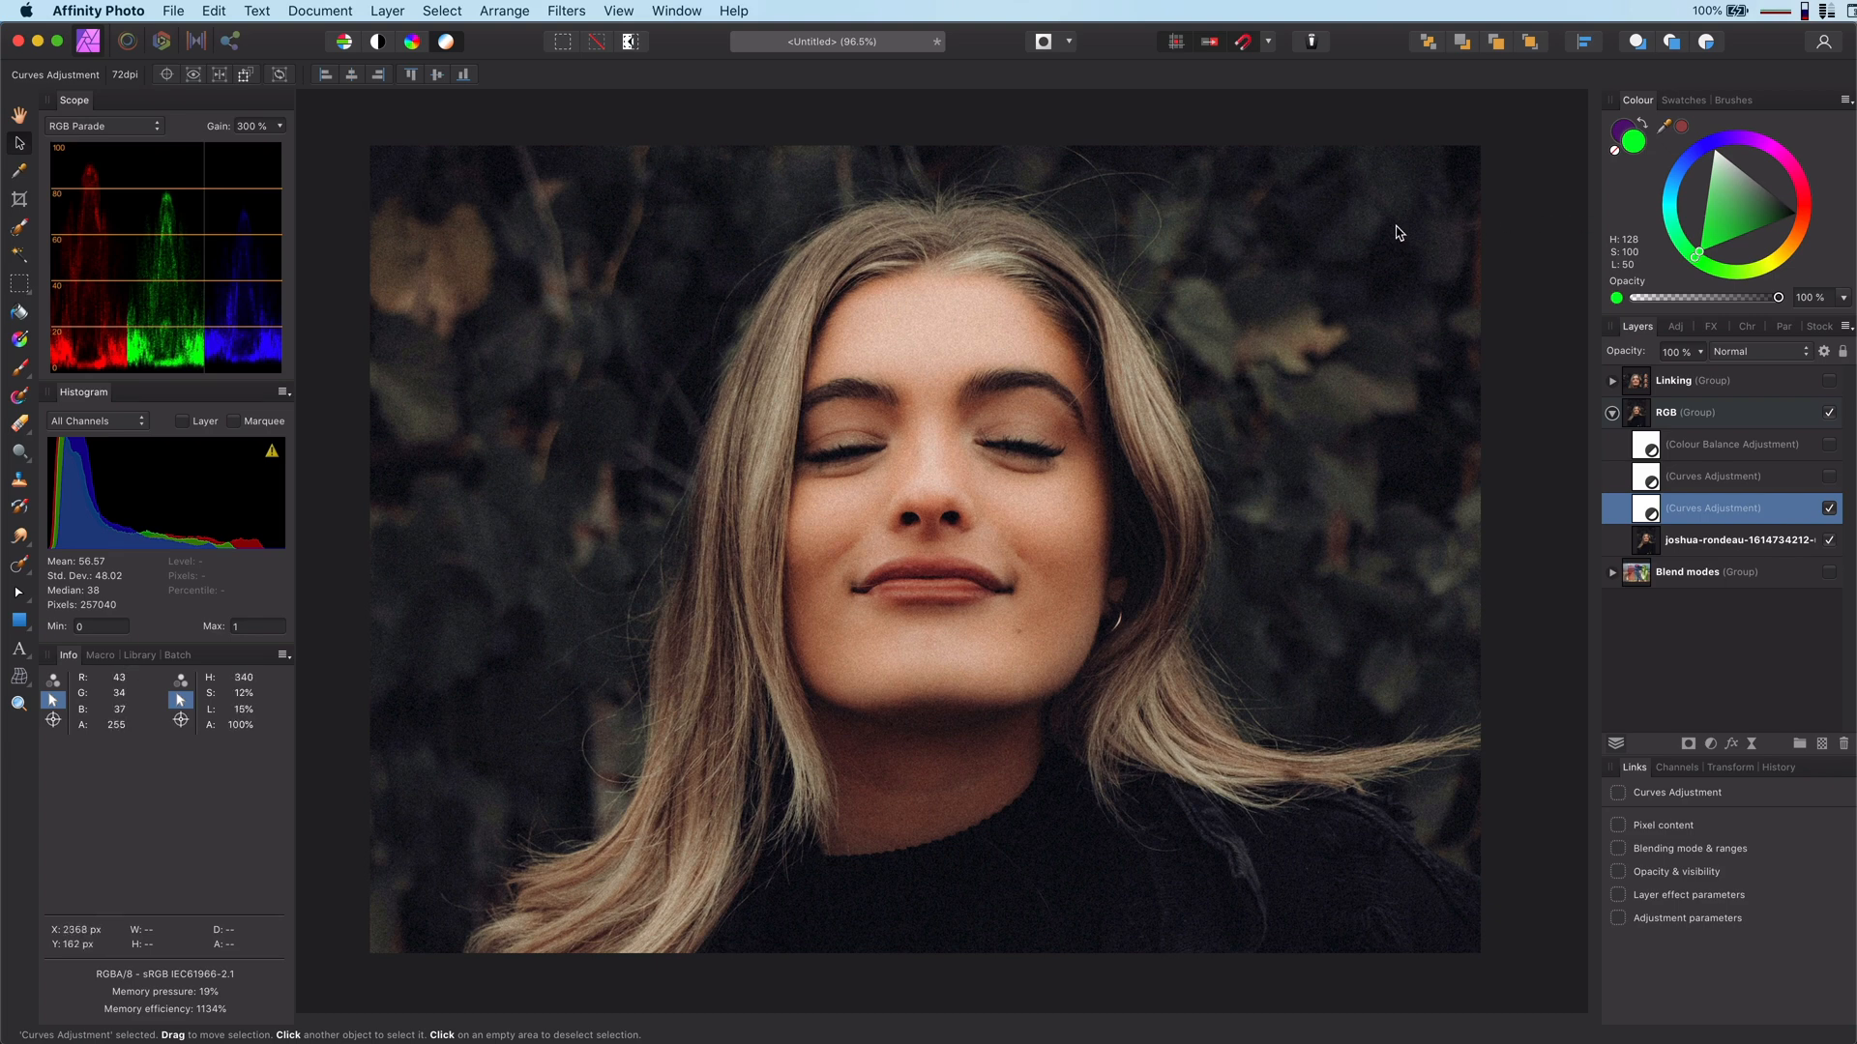
pyautogui.moveTo(1315, 257)
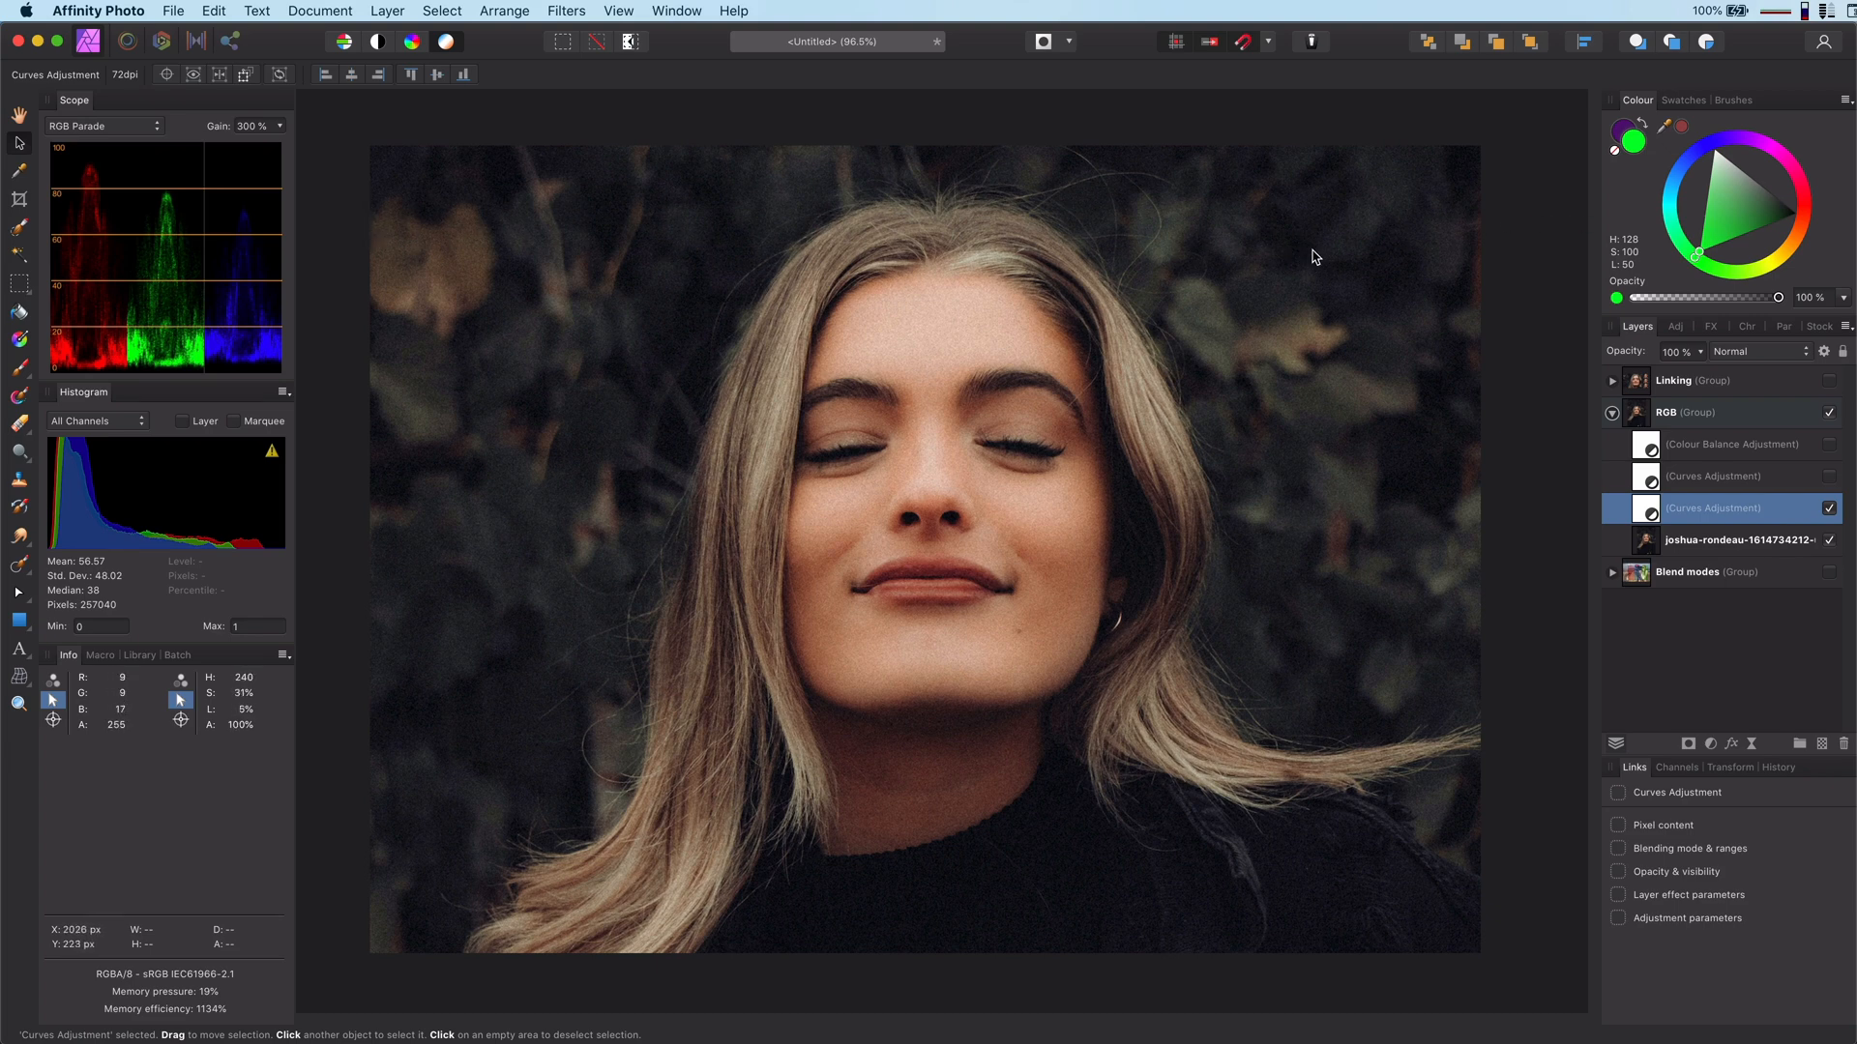
pyautogui.moveTo(1638, 501)
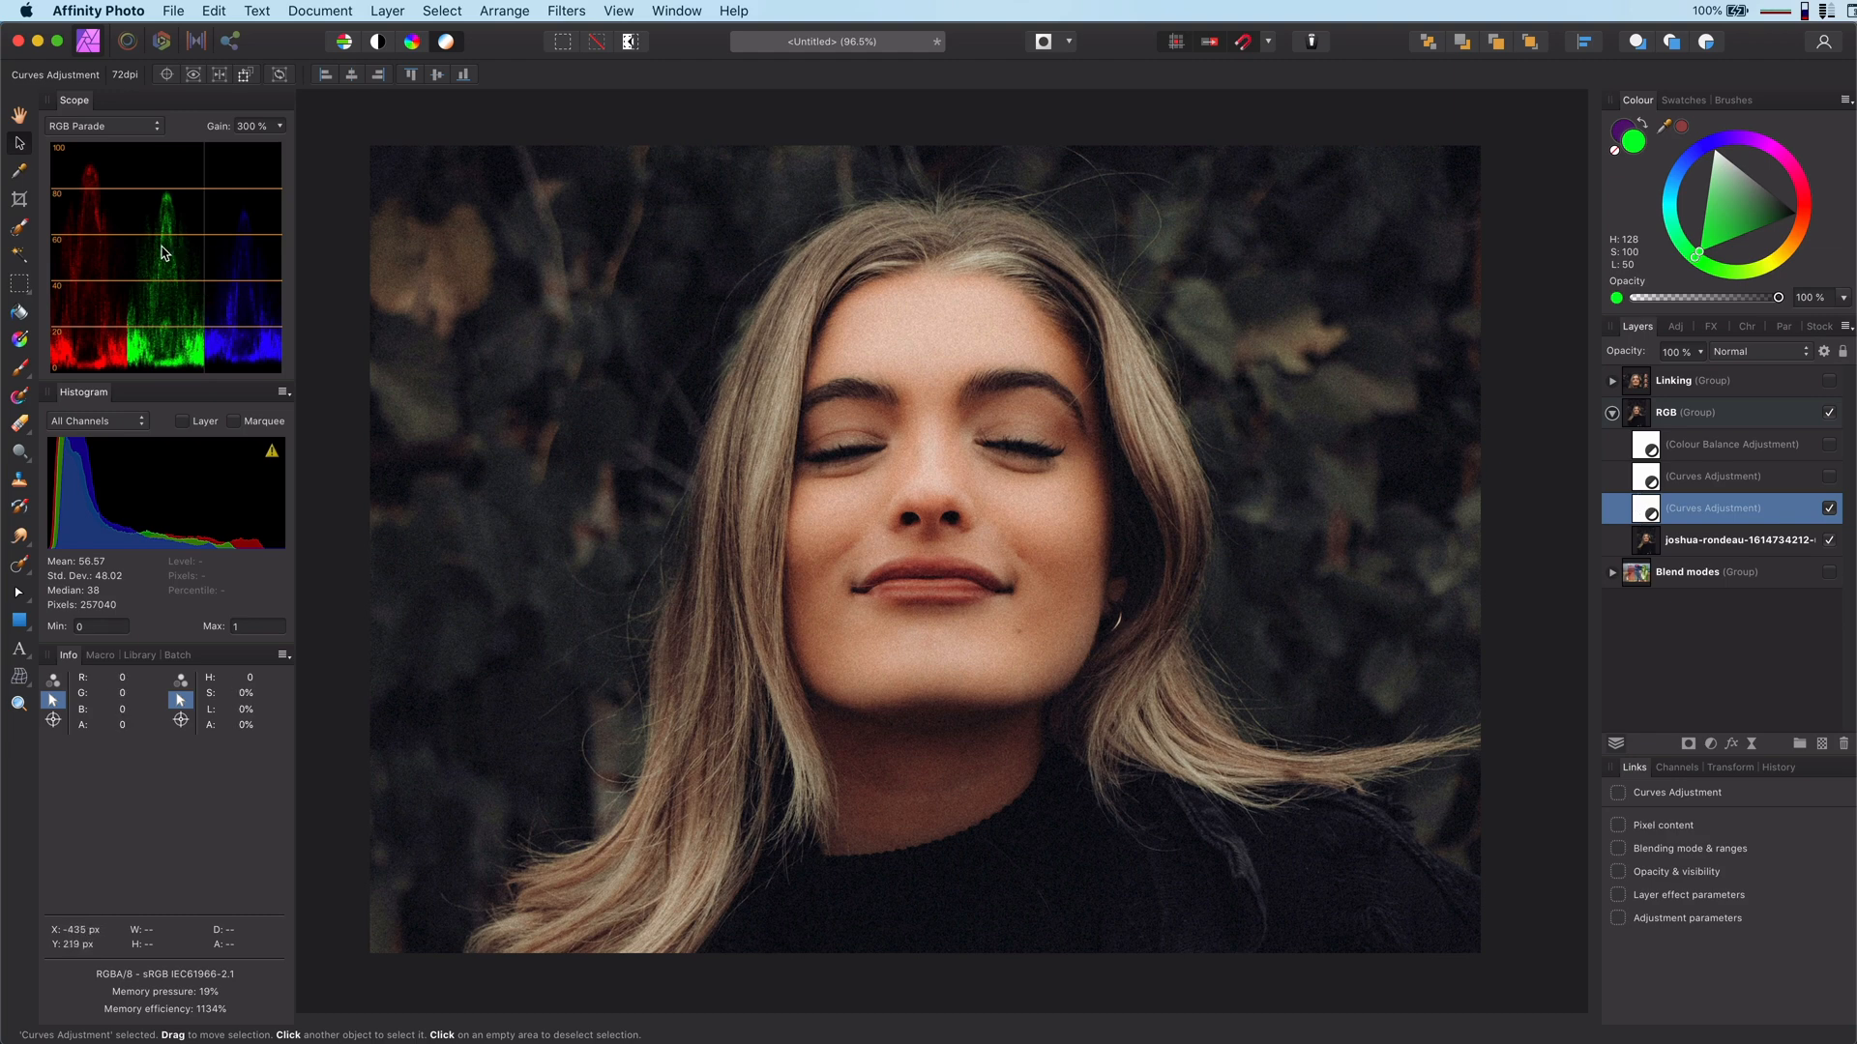
pyautogui.moveTo(117, 226)
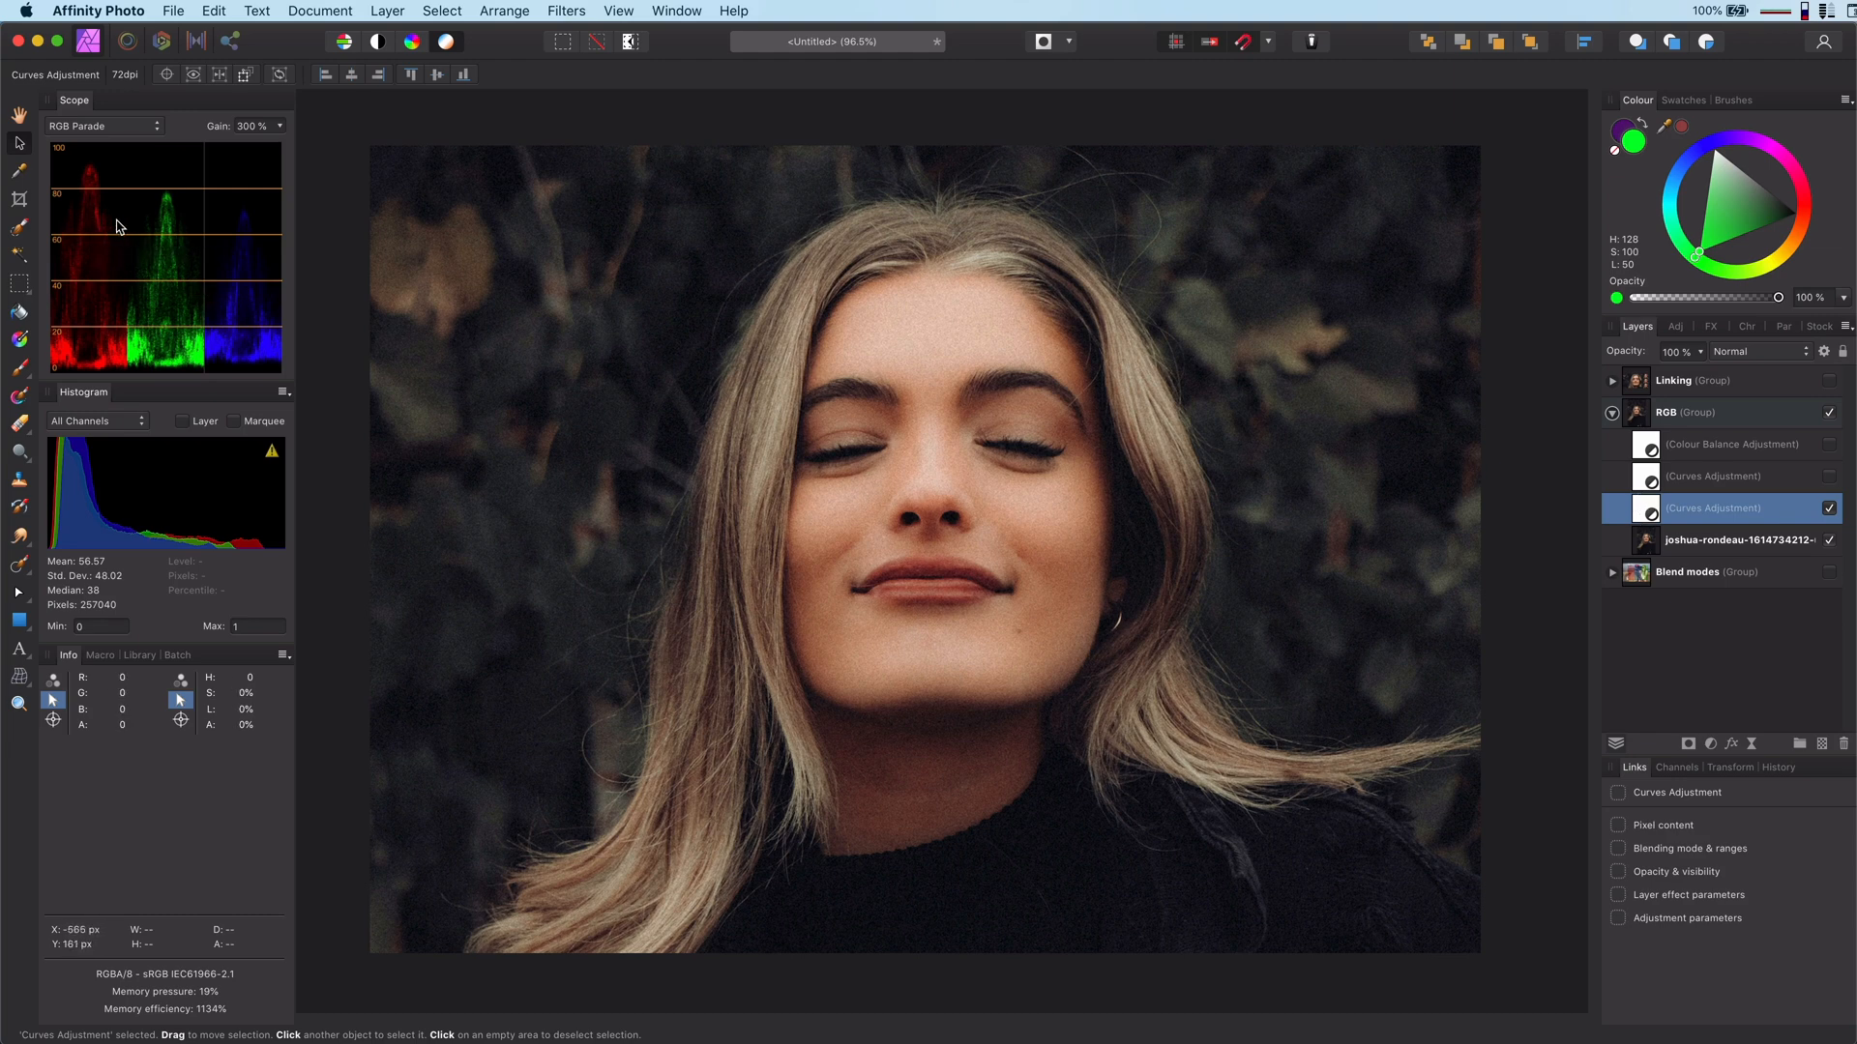
pyautogui.moveTo(135, 226)
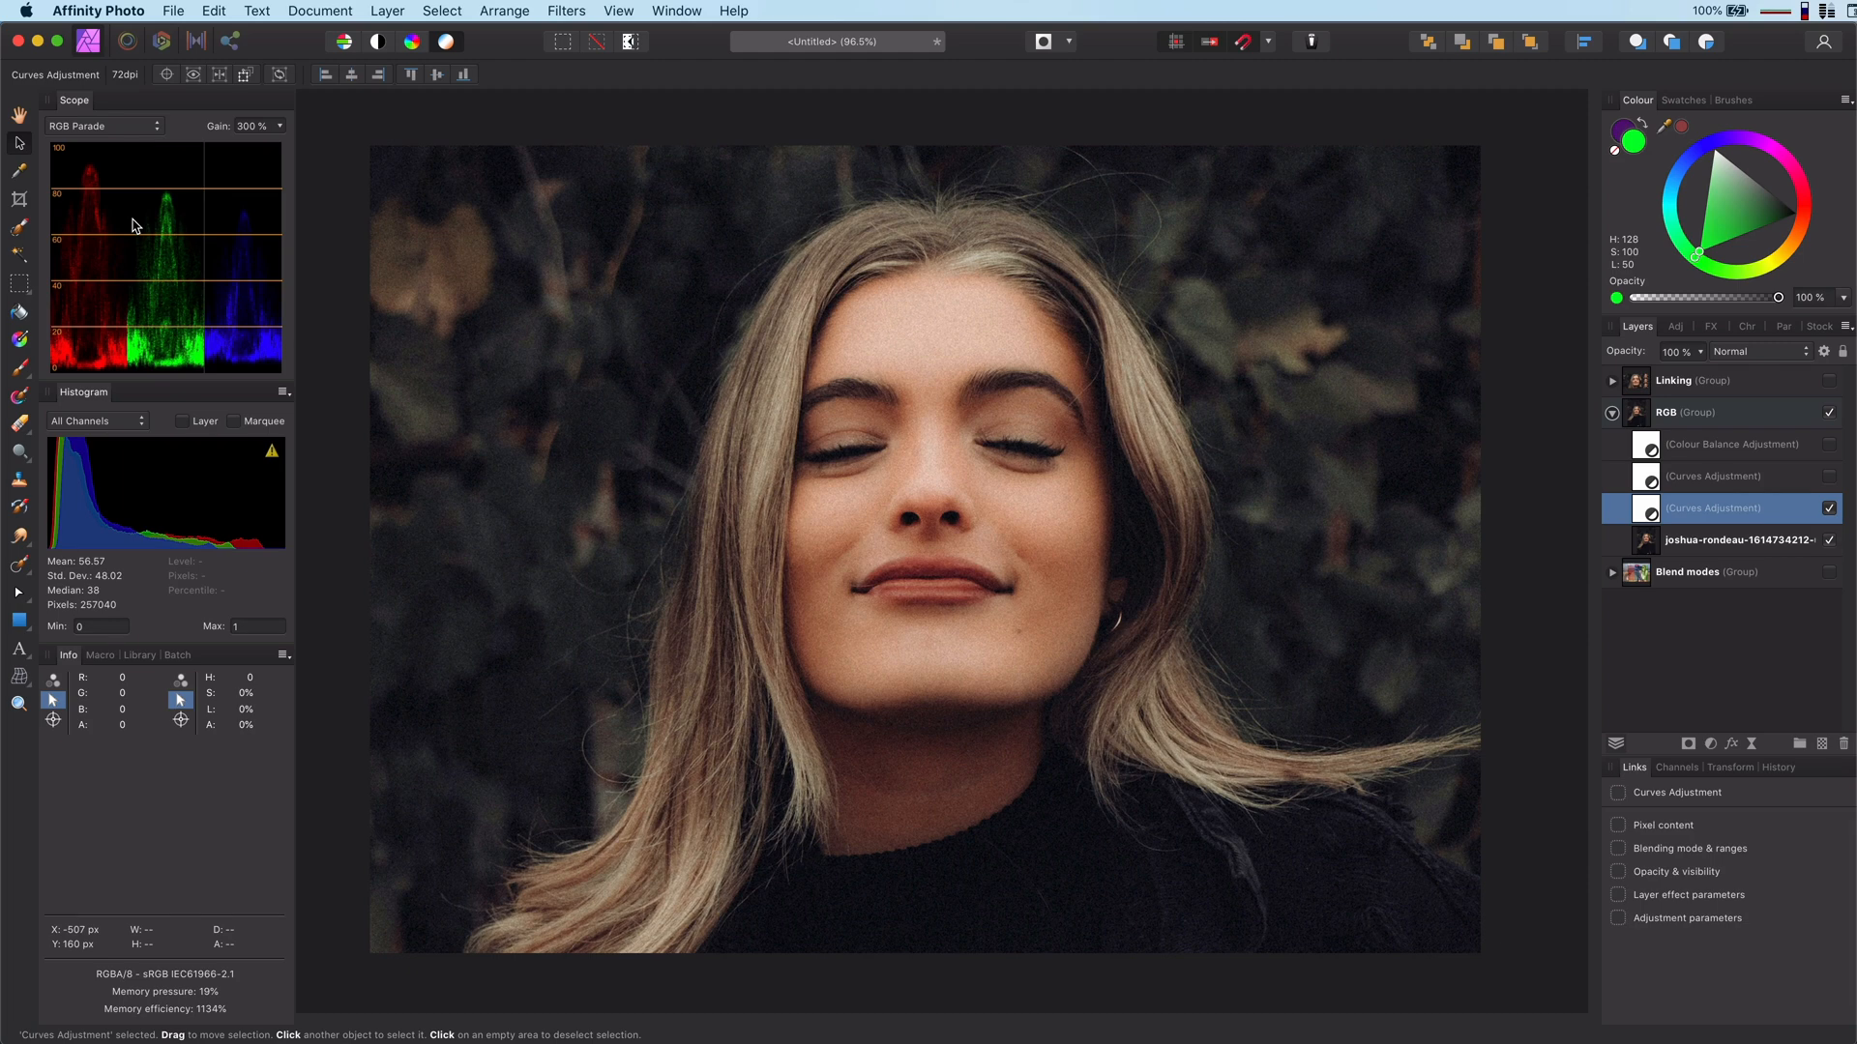
pyautogui.moveTo(169, 246)
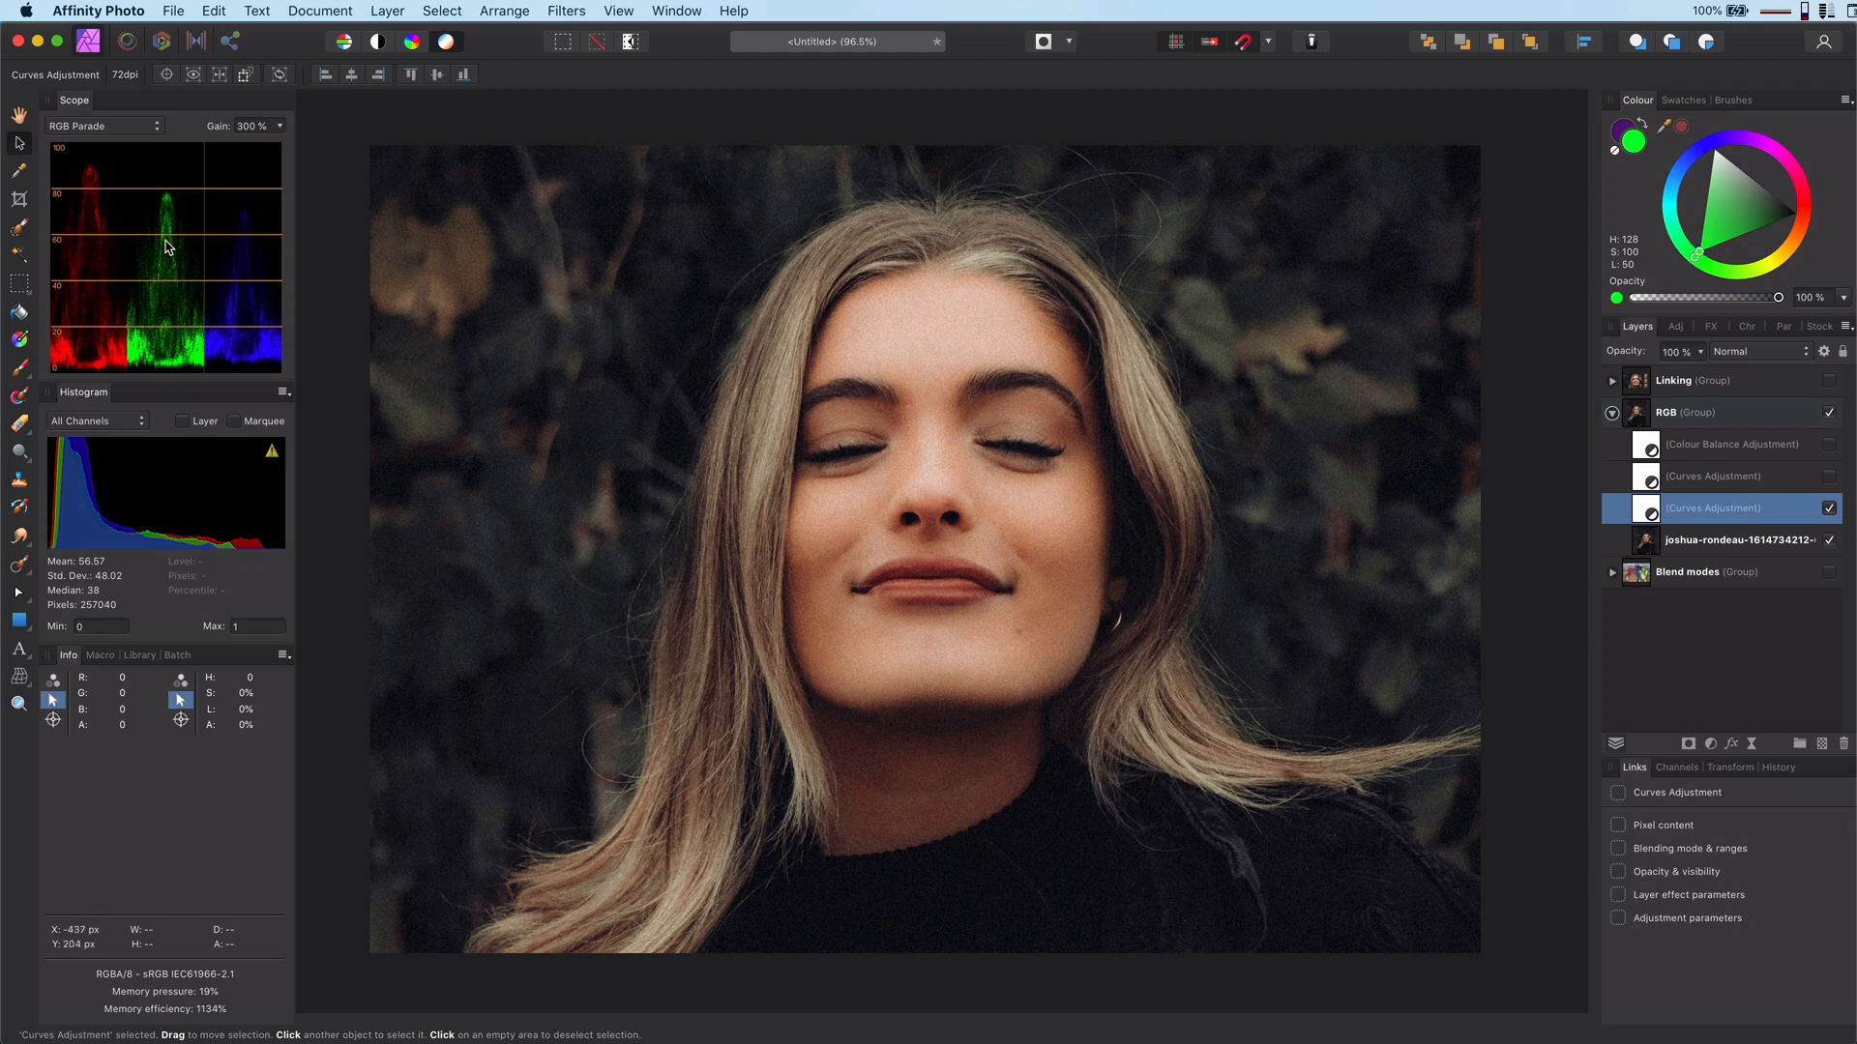
pyautogui.moveTo(731, 286)
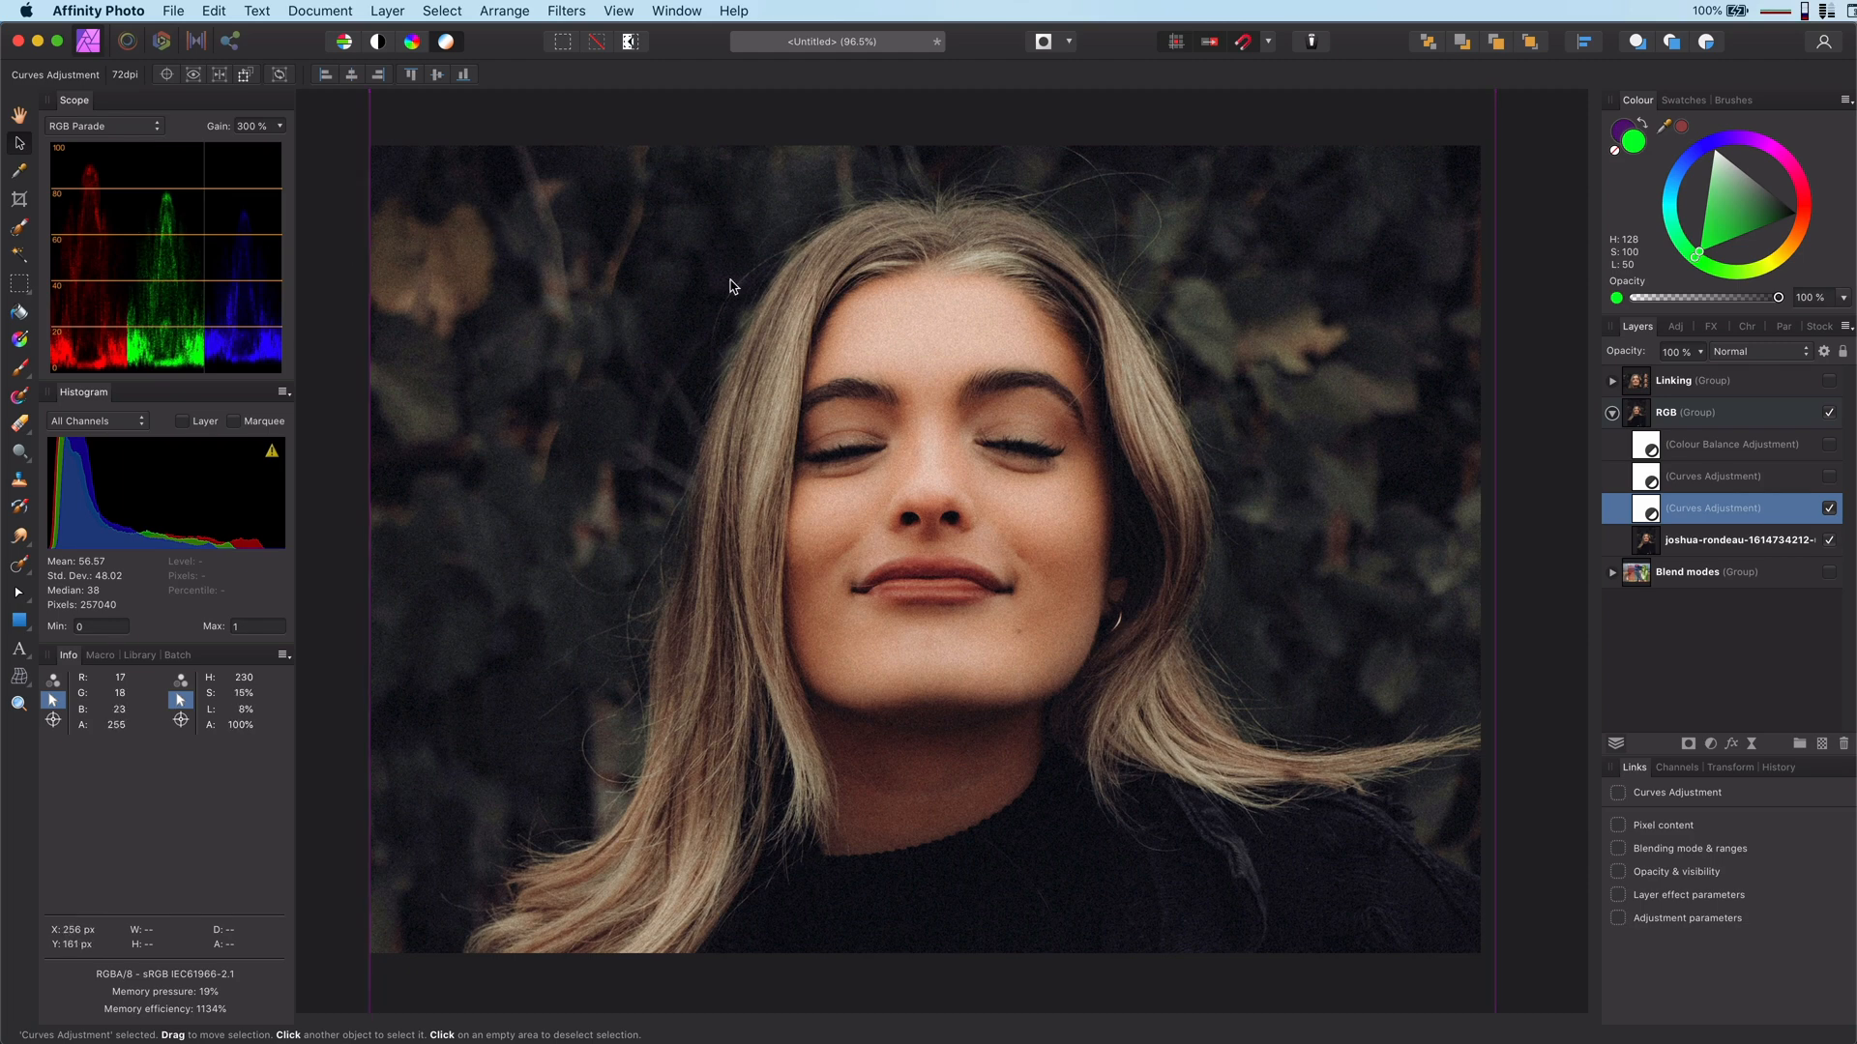
pyautogui.moveTo(1362, 480)
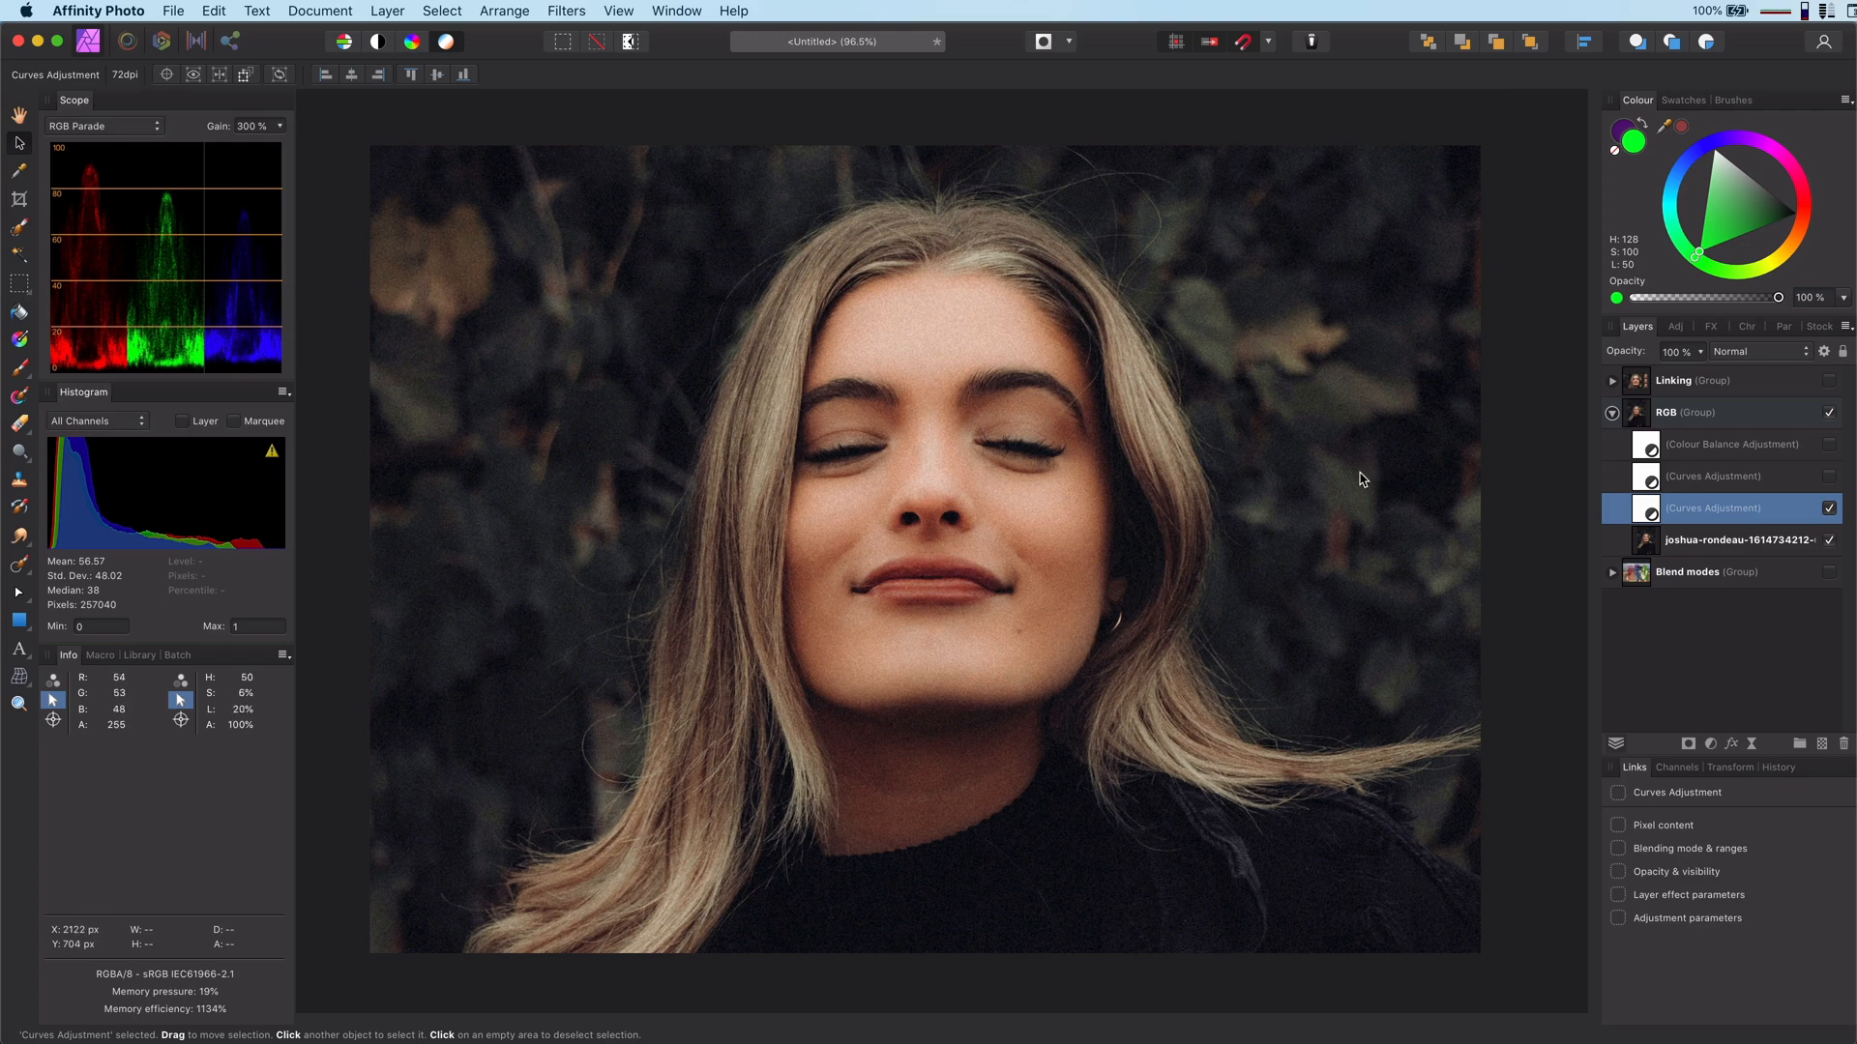
pyautogui.moveTo(1582, 506)
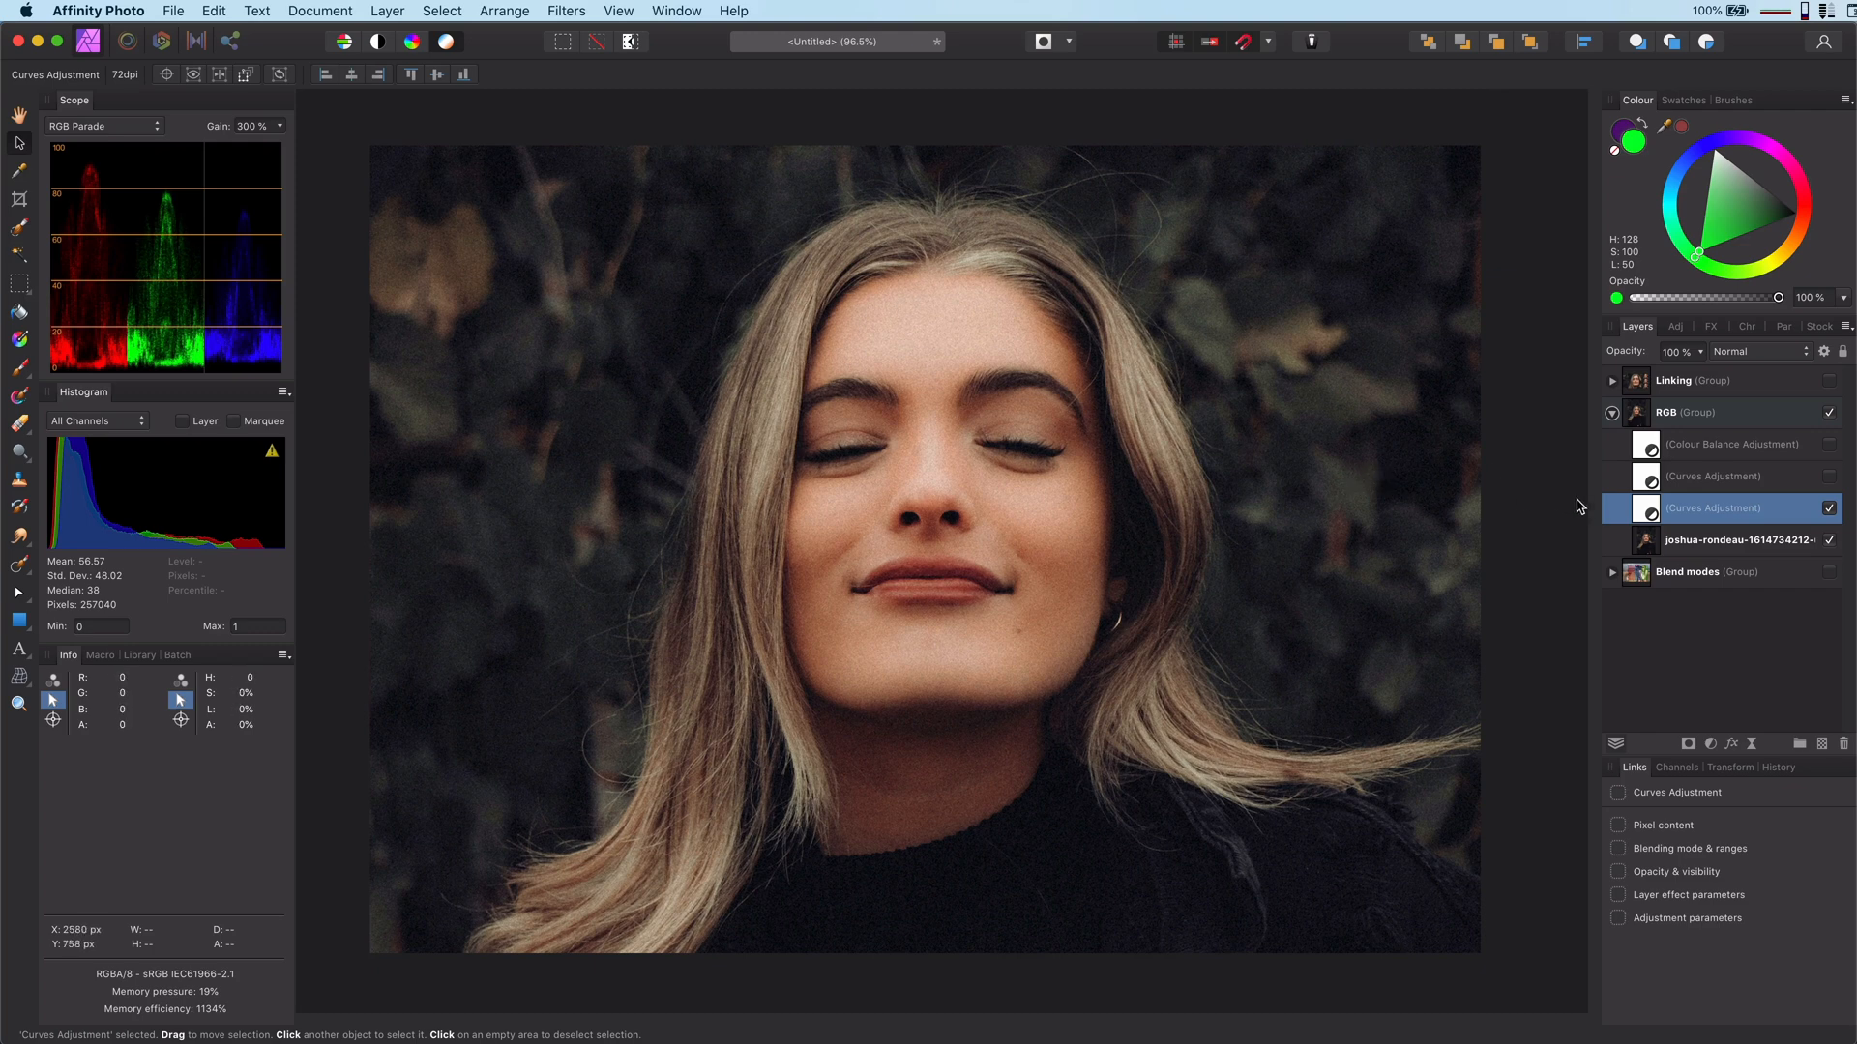
pyautogui.moveTo(1646, 523)
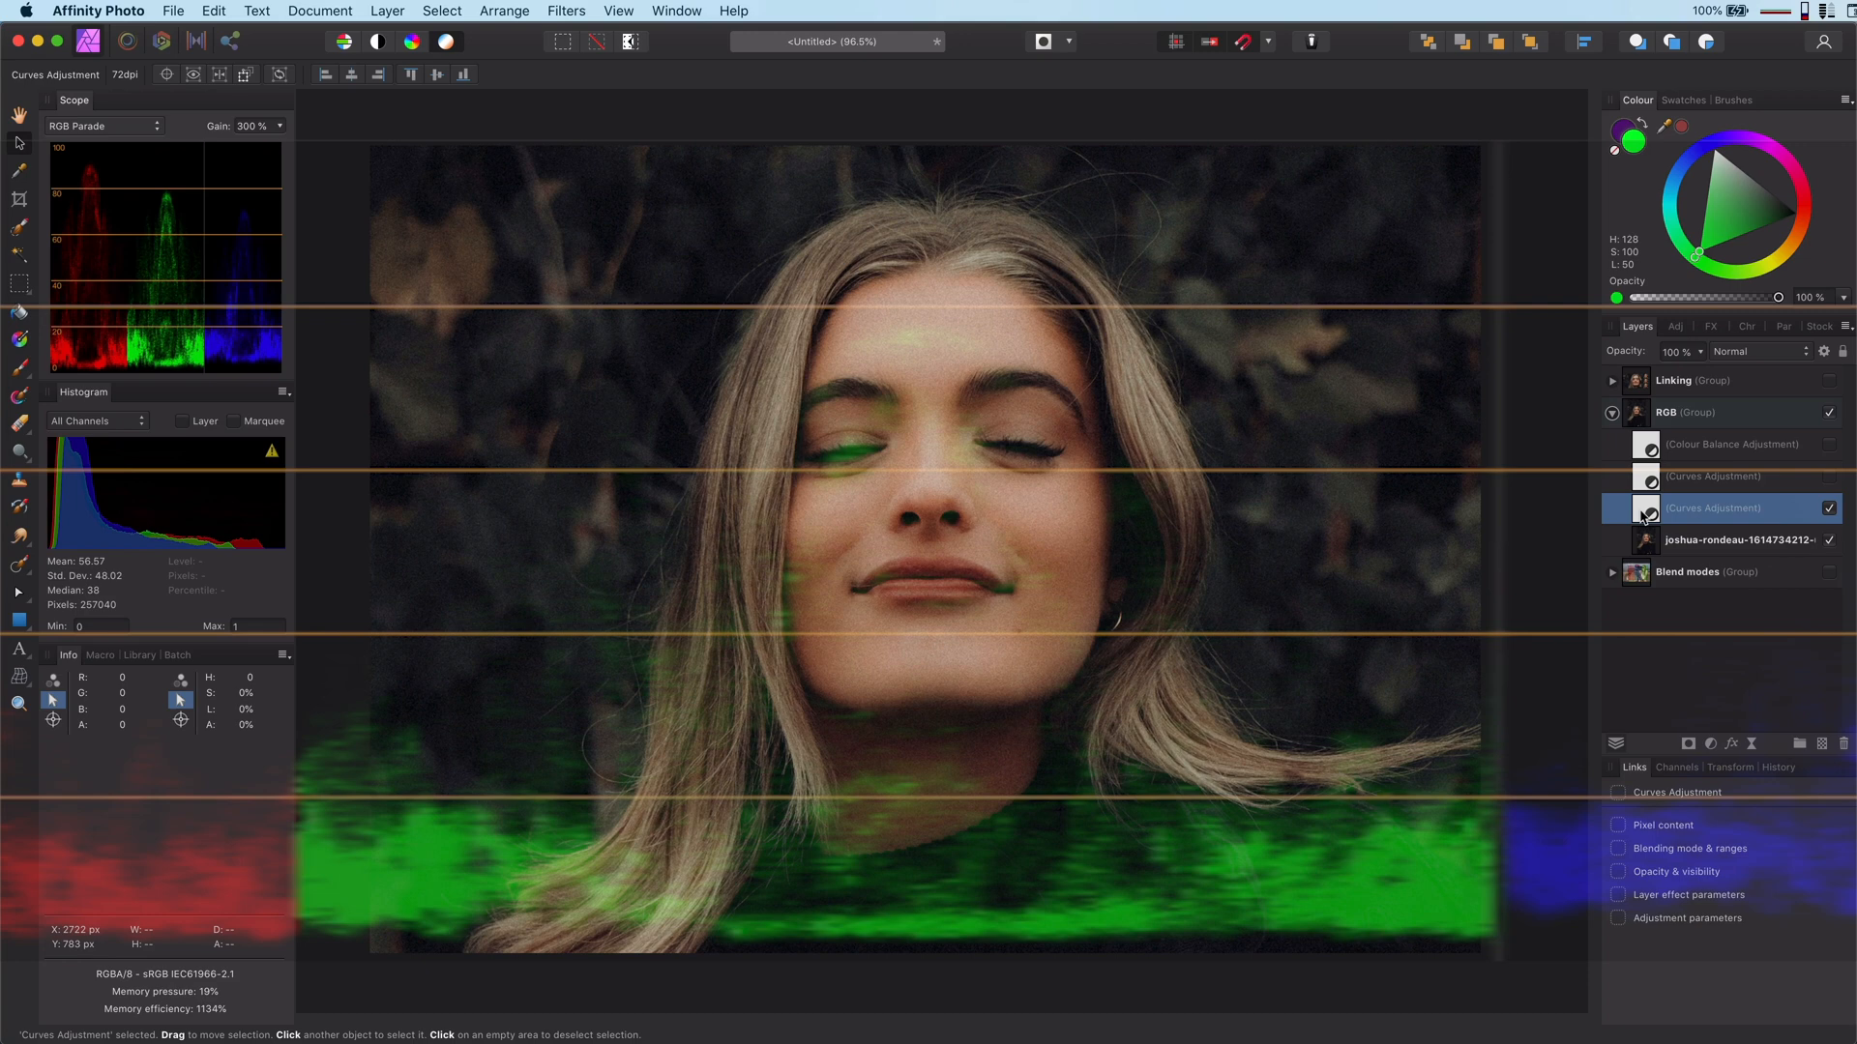
# Step: Open the Curves adjustment's settings to show the straight master curve
pyautogui.click(1830, 508)
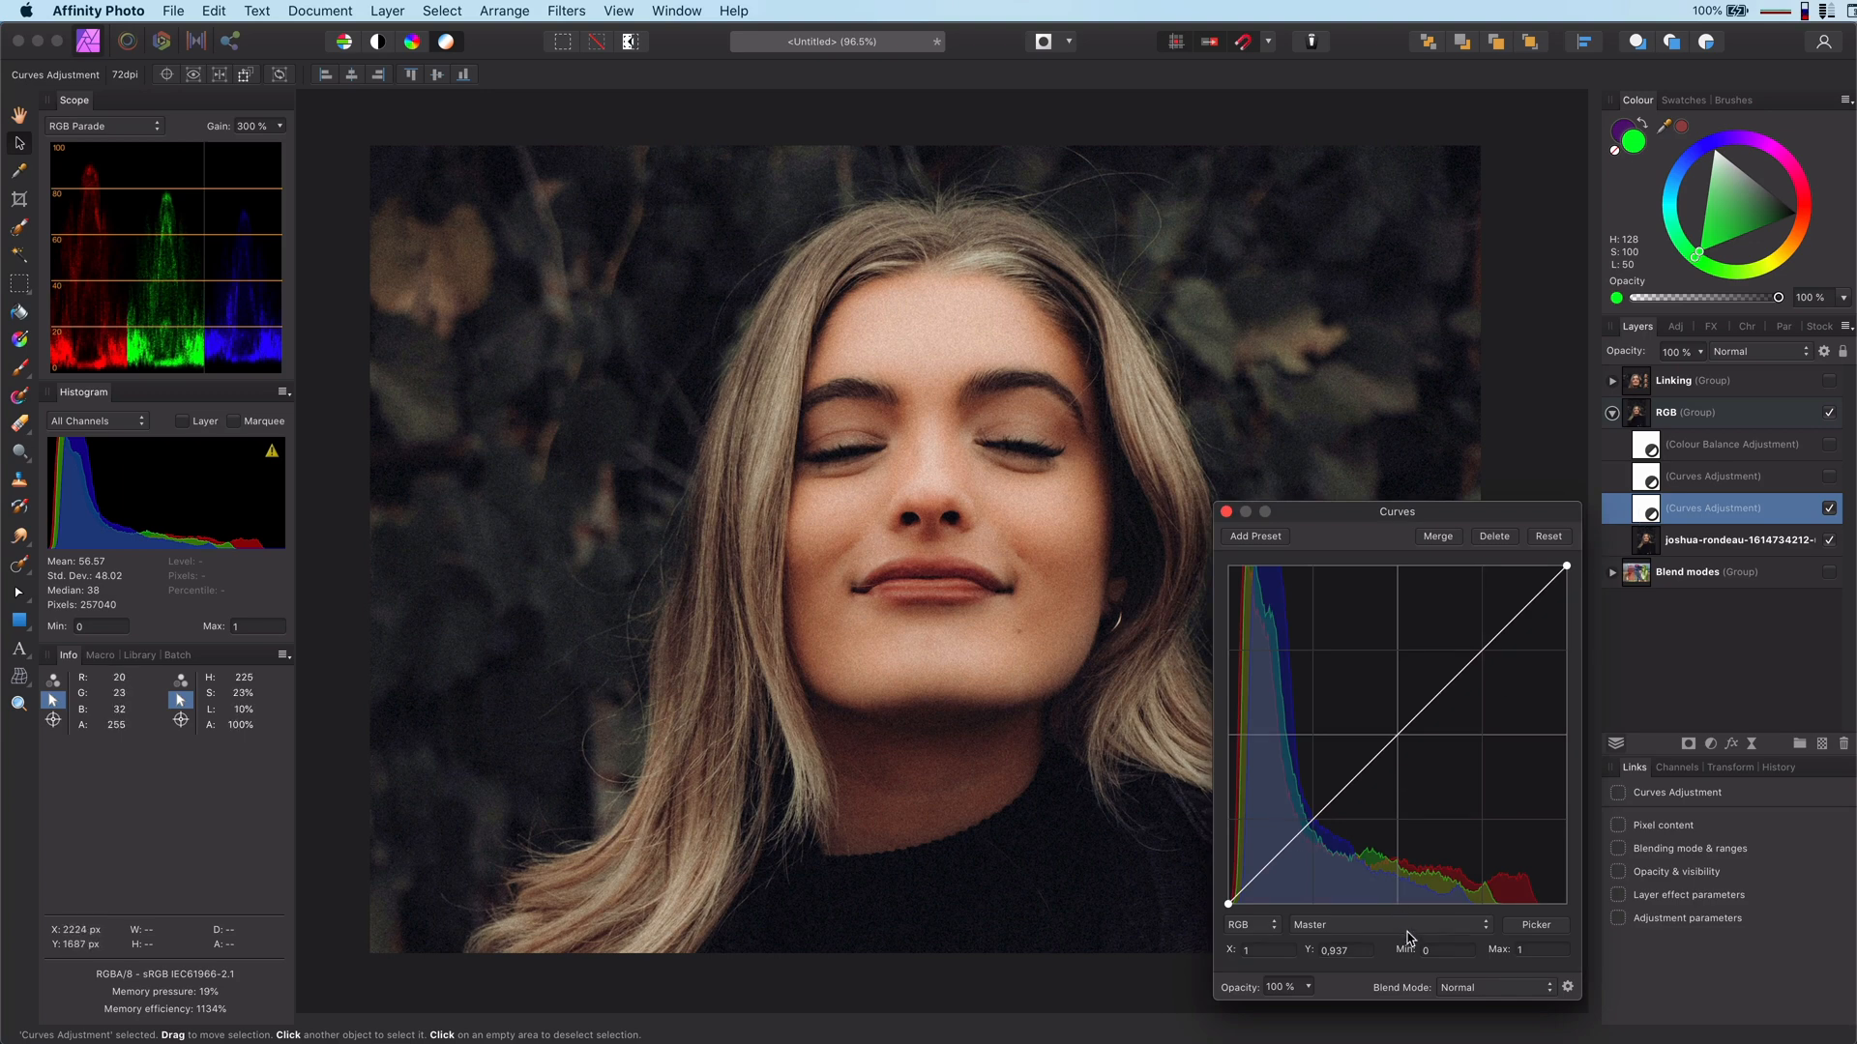
# Step: Switch the curve to the Red channel and lower its top node
pyautogui.click(1387, 925)
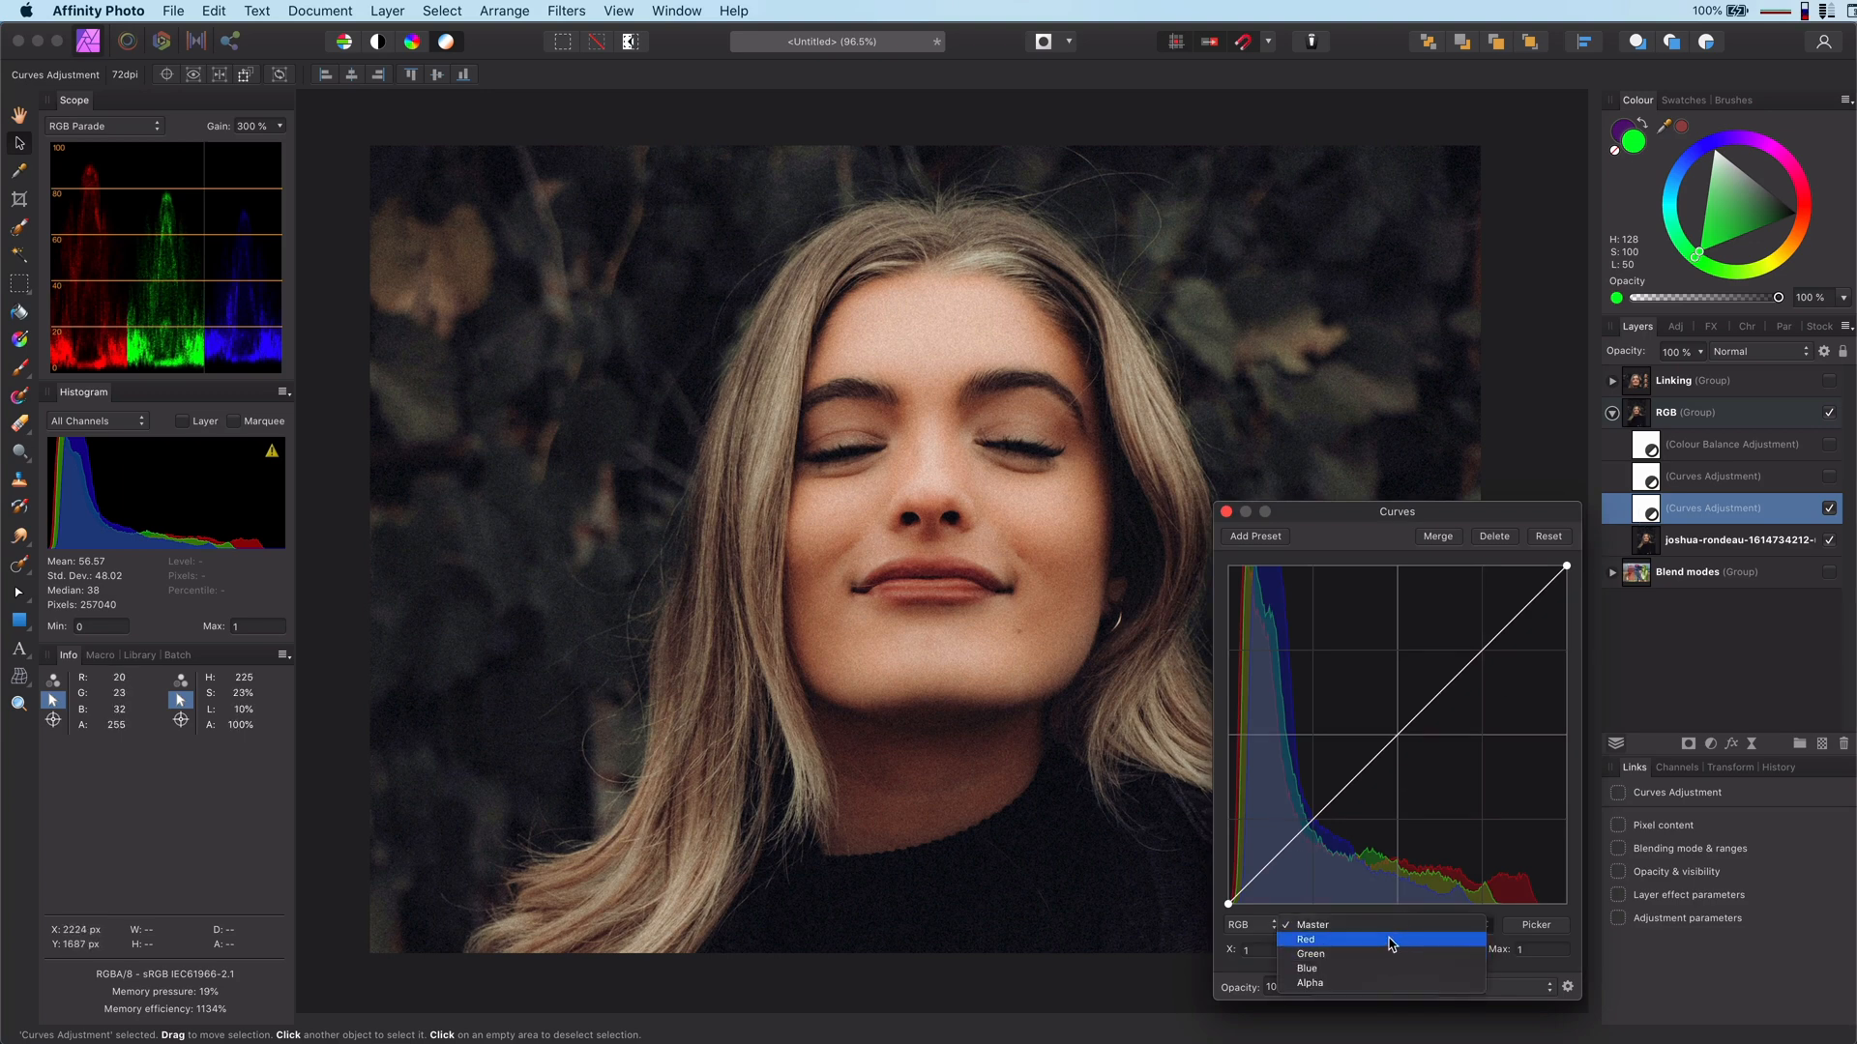
pyautogui.click(1307, 939)
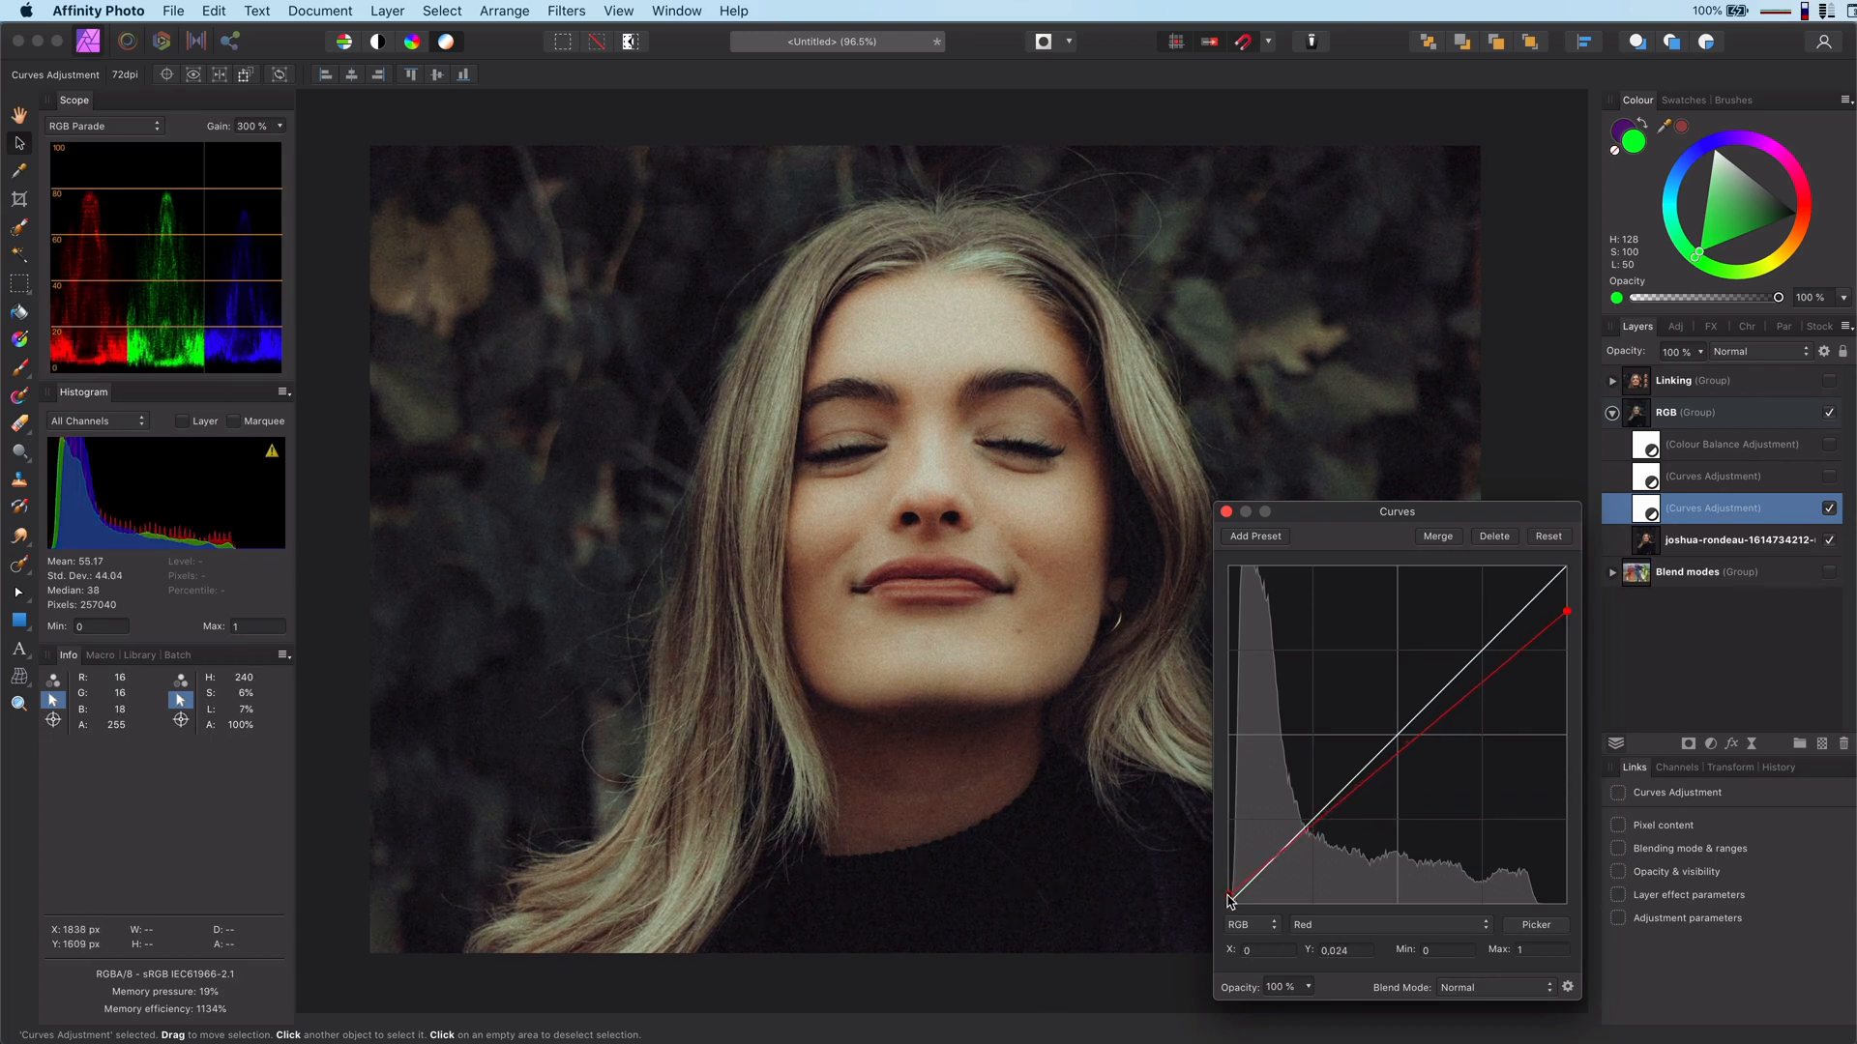
# Step: Close the Curves settings, rotate the canvas left via View, then rotate it back upright
pyautogui.click(935, 538)
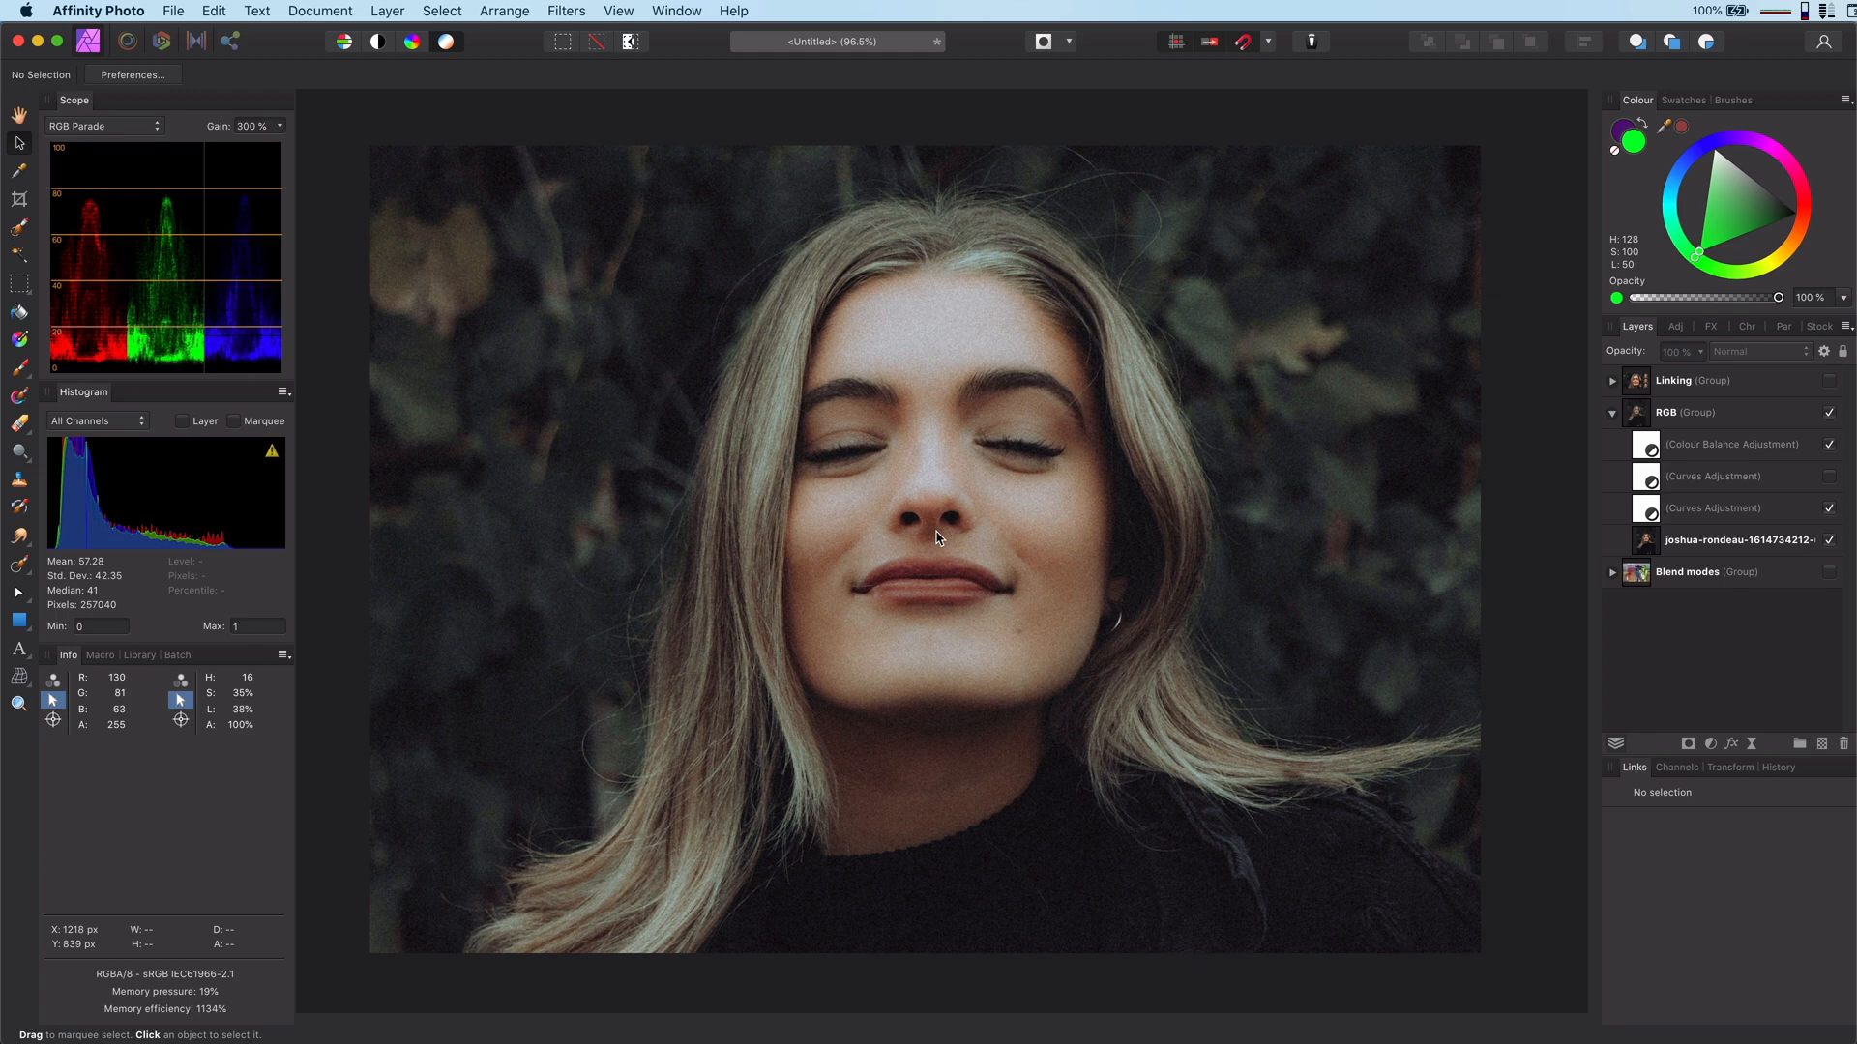
pyautogui.moveTo(934, 523)
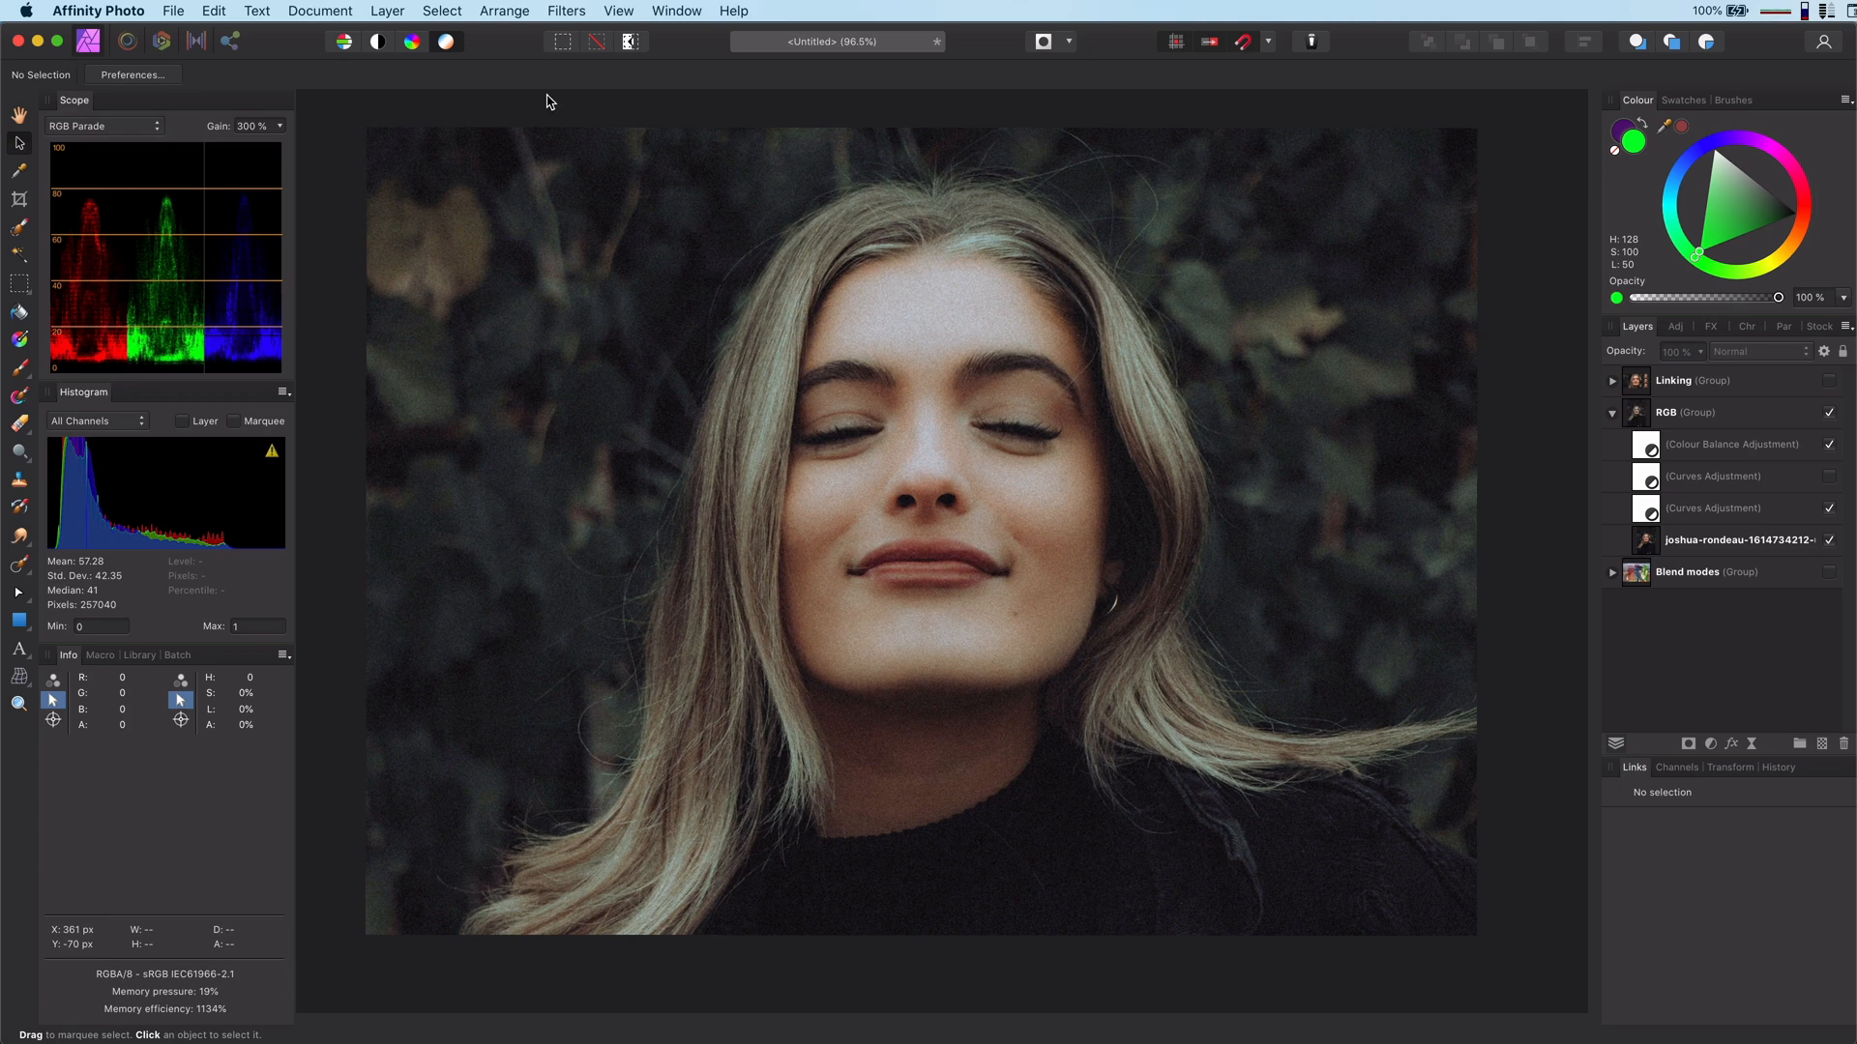
pyautogui.click(617, 11)
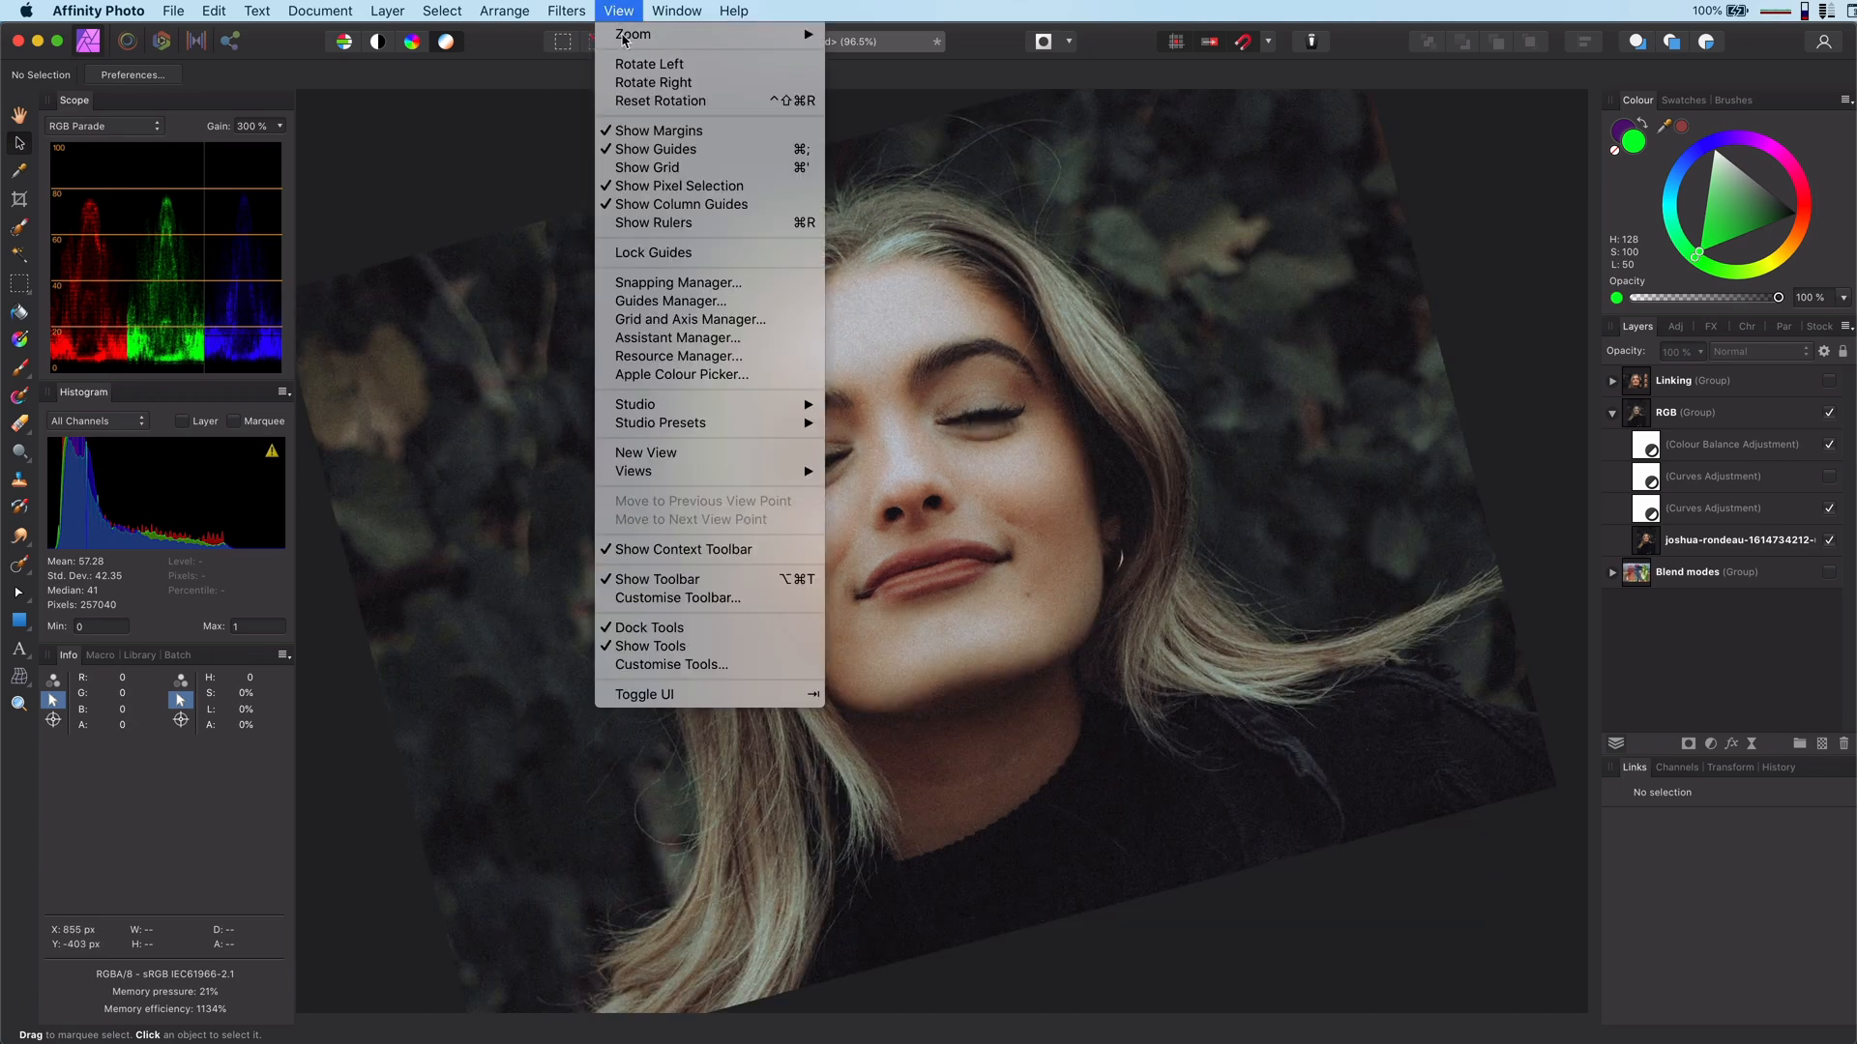
pyautogui.moveTo(653, 81)
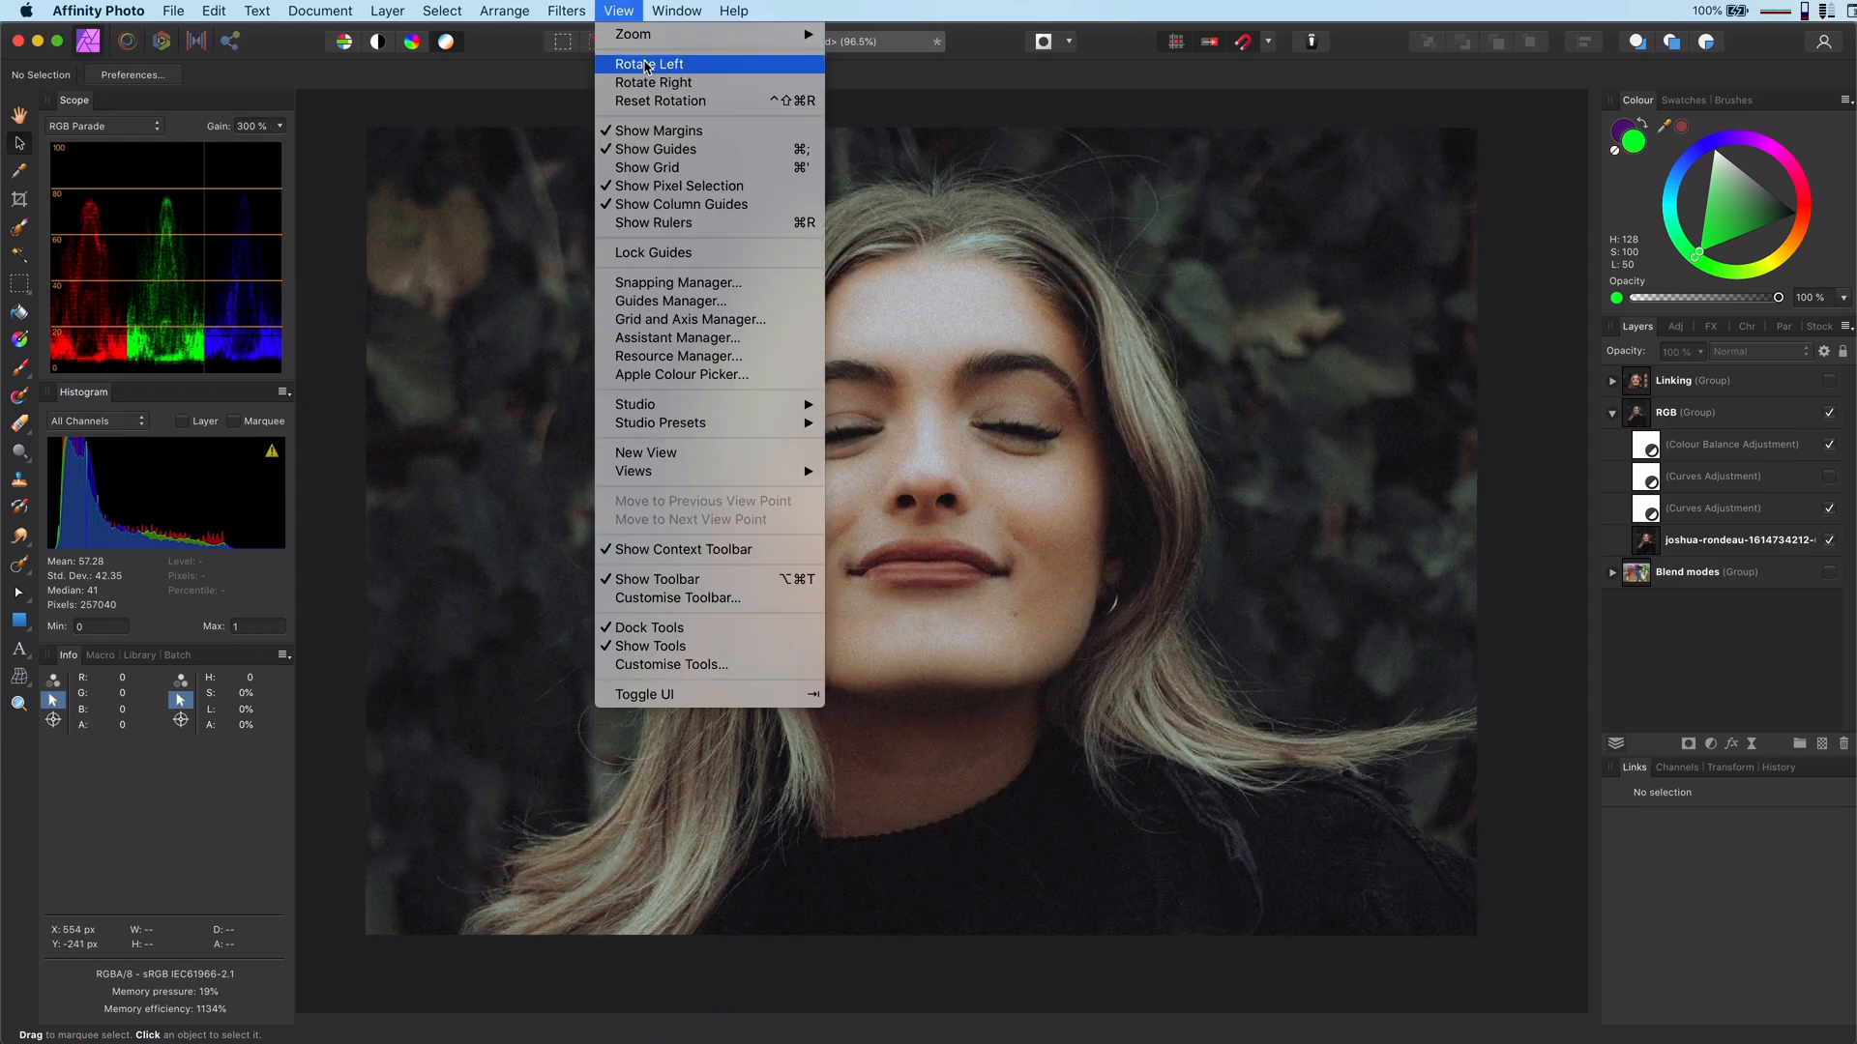
pyautogui.click(648, 62)
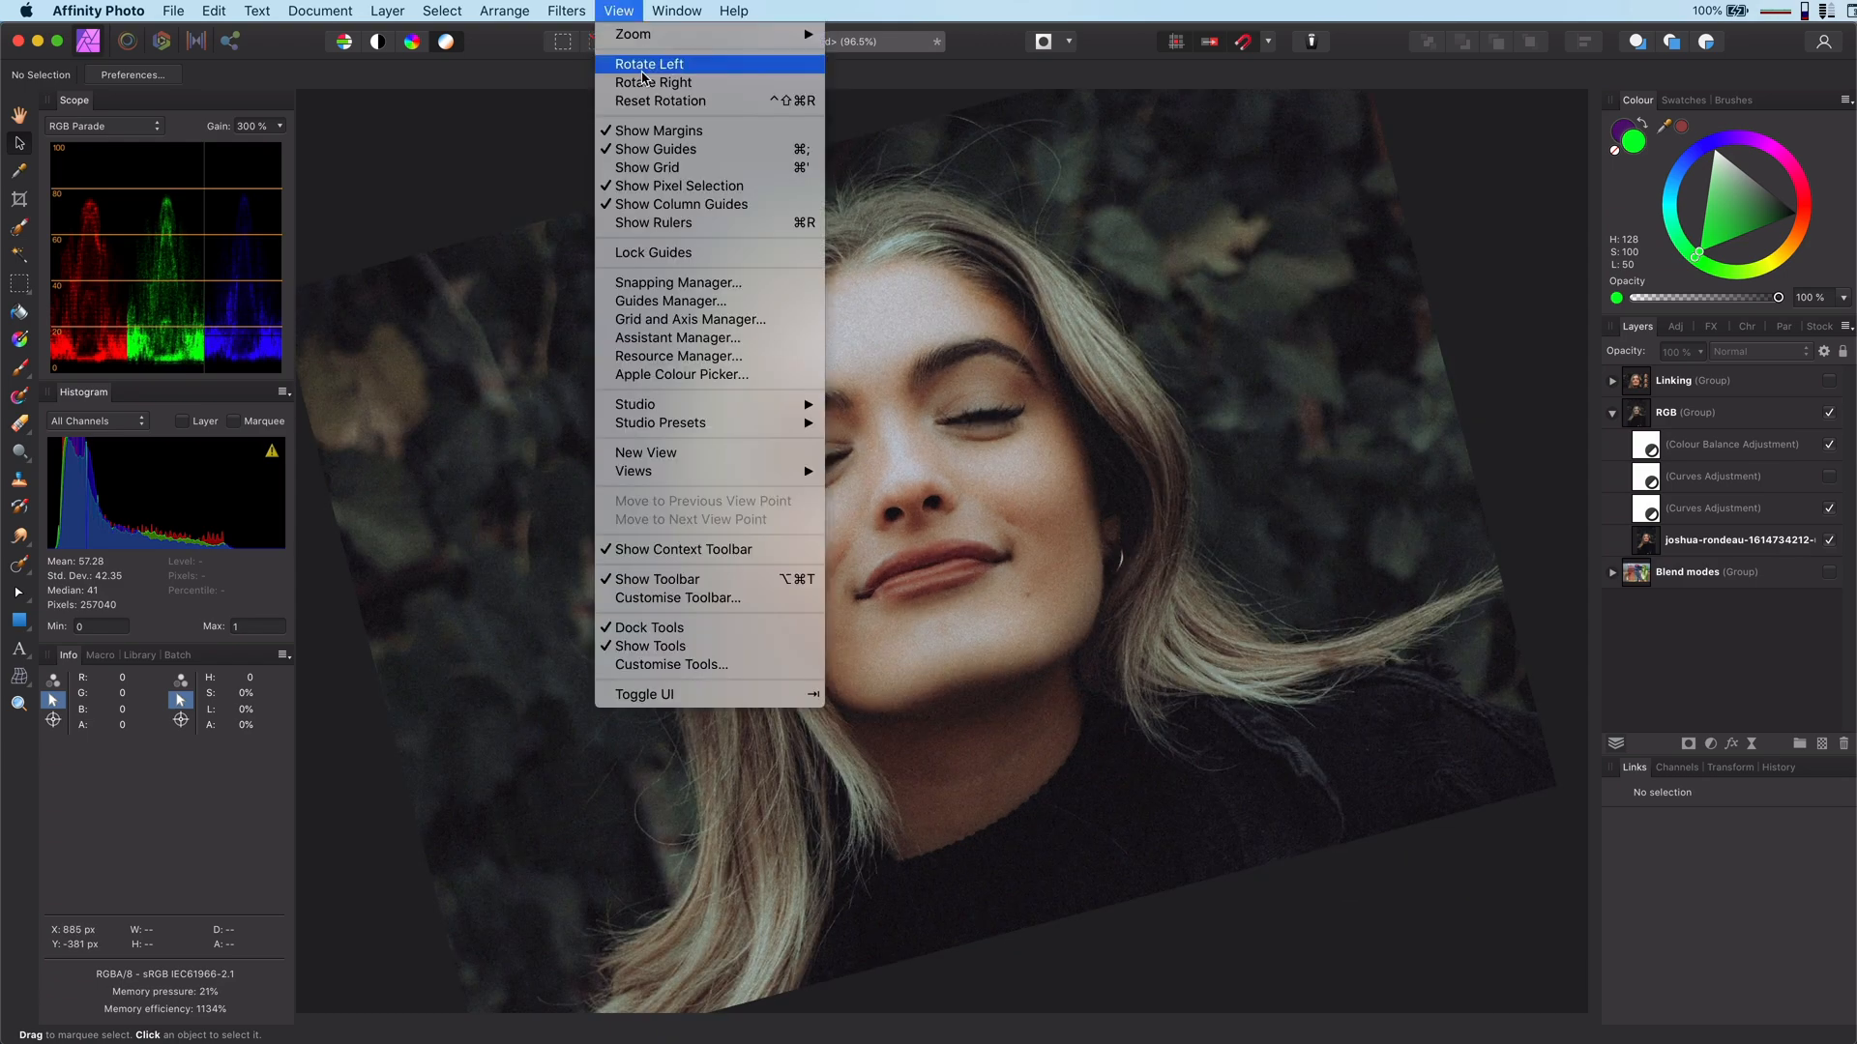
pyautogui.click(648, 64)
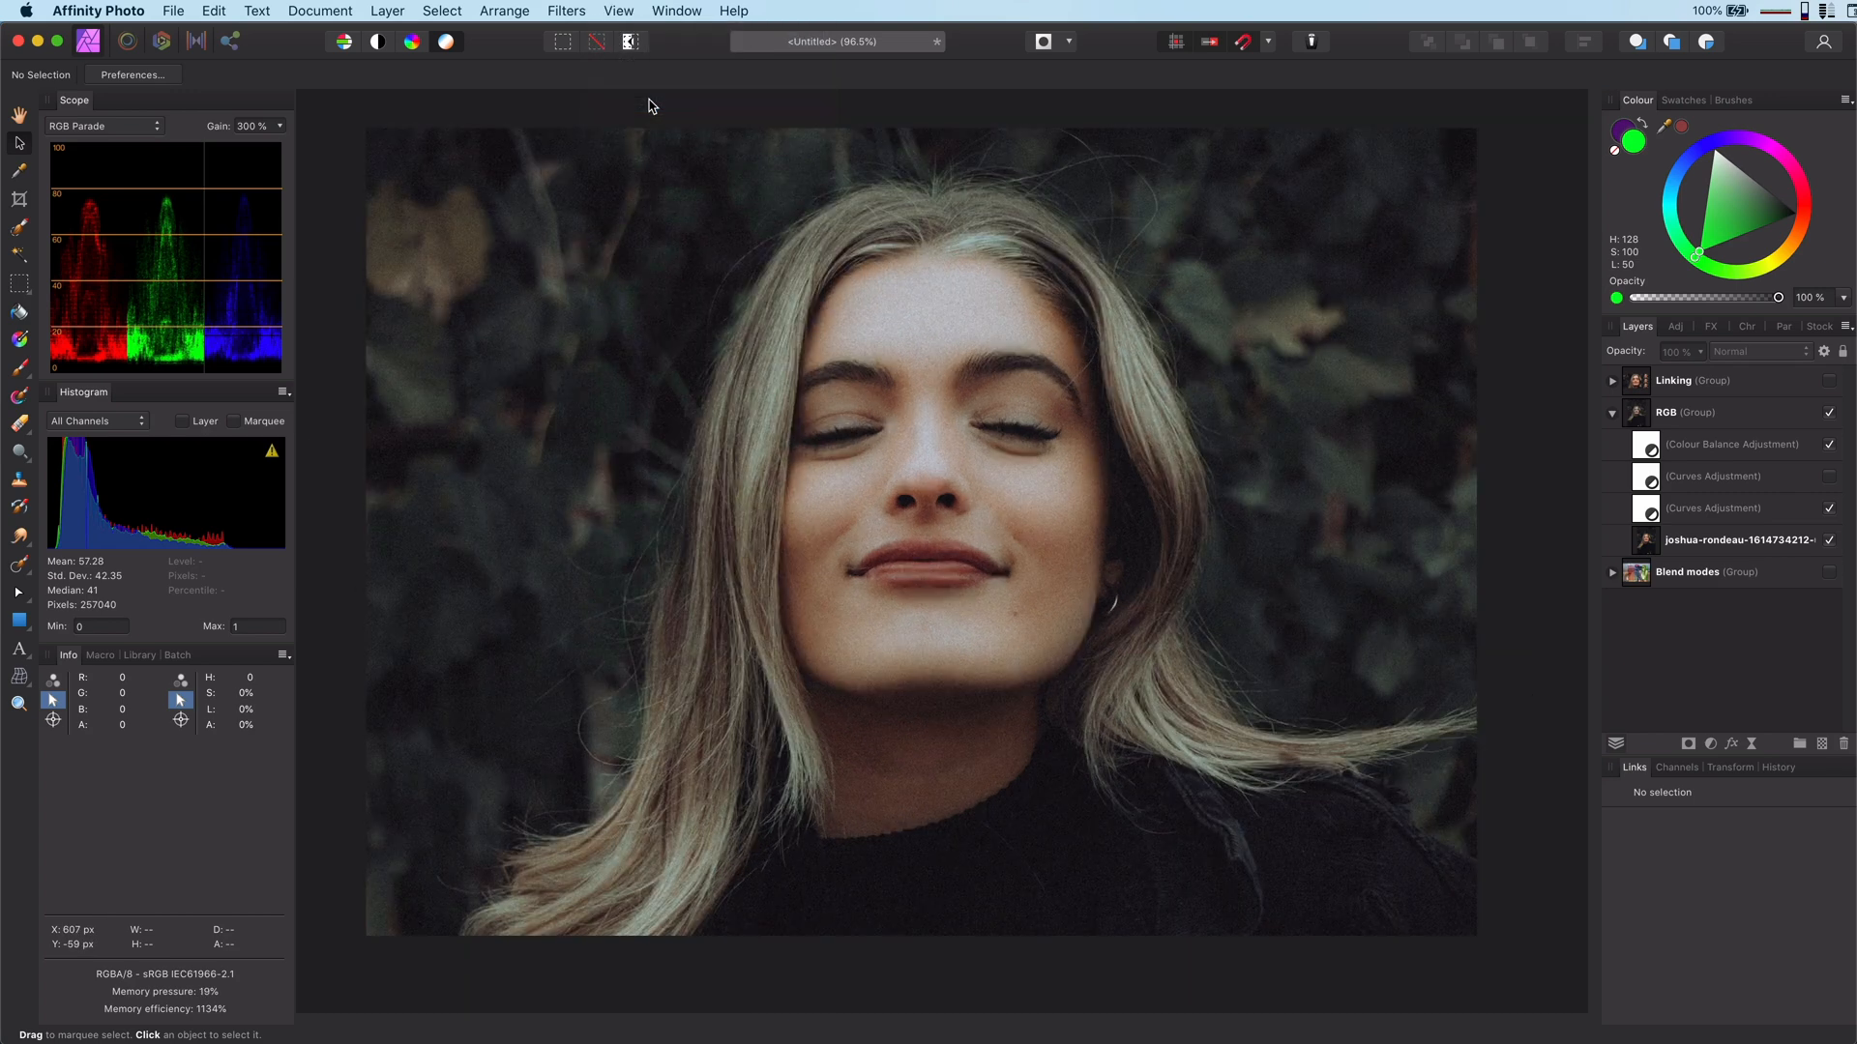
pyautogui.moveTo(648, 106)
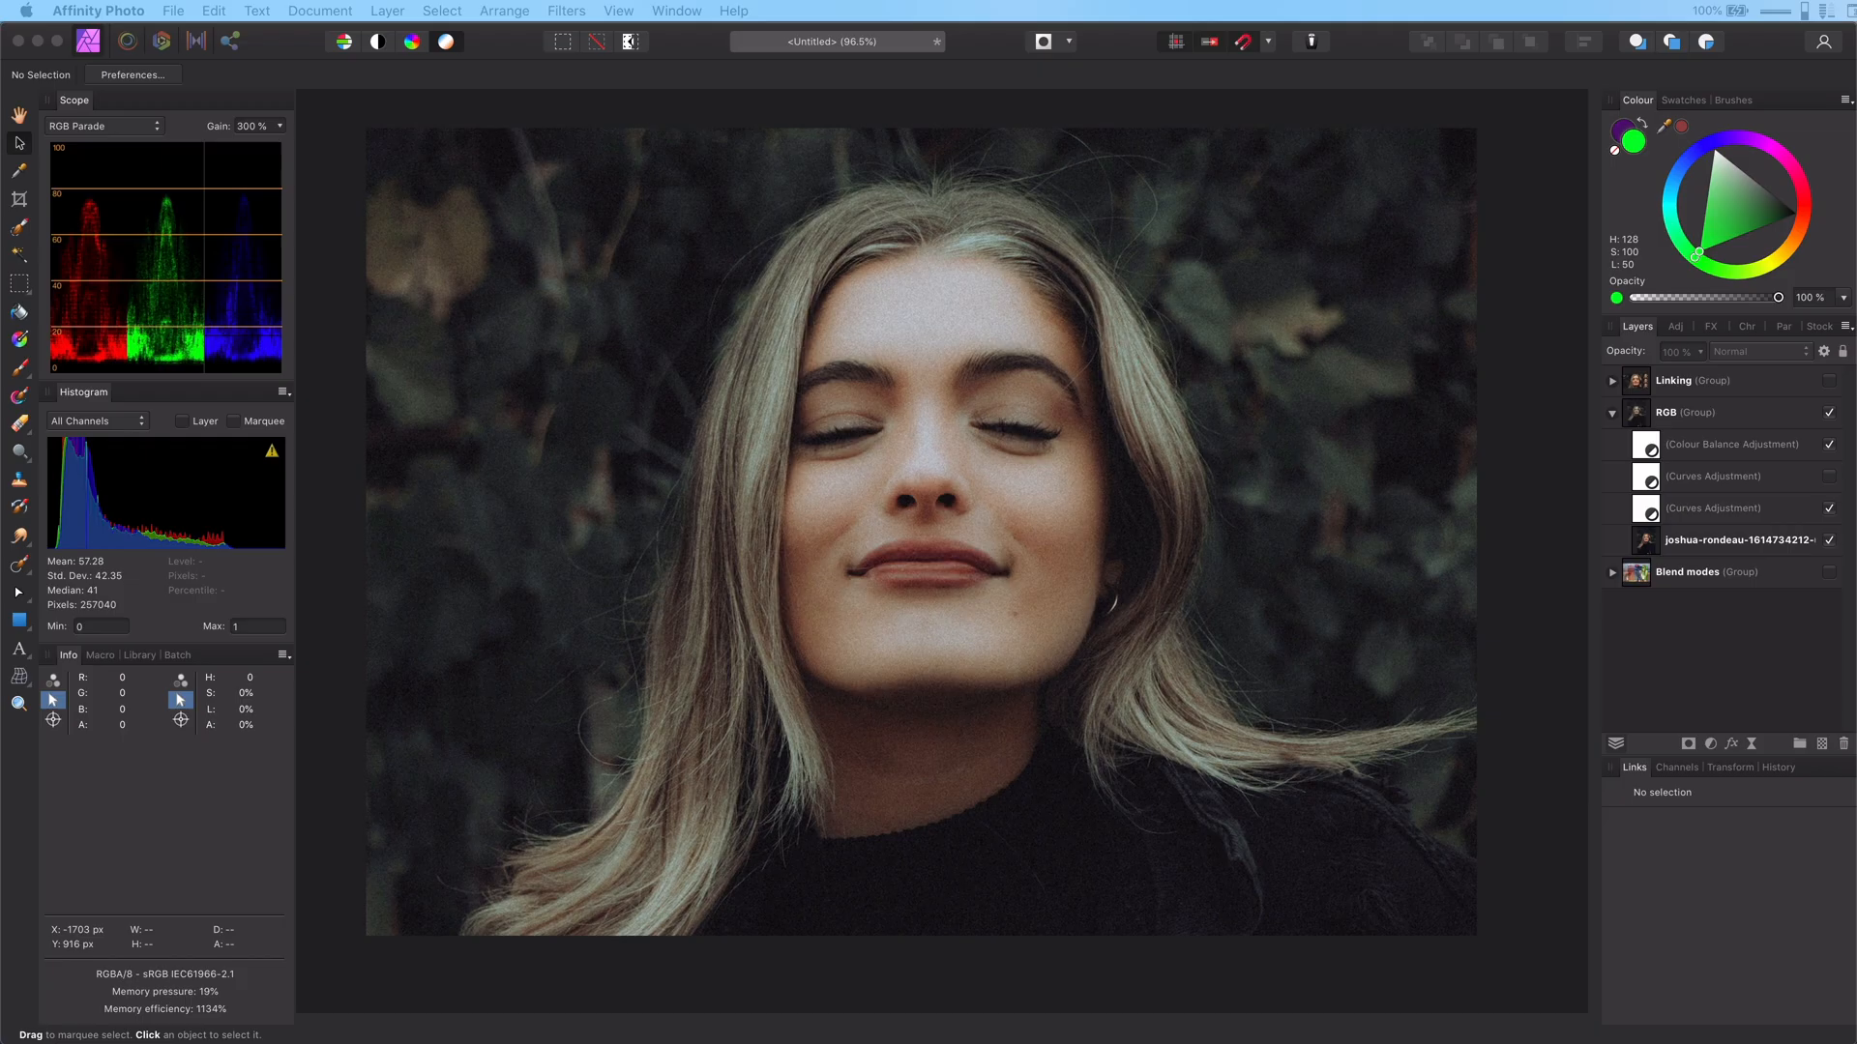
pyautogui.moveTo(138, 680)
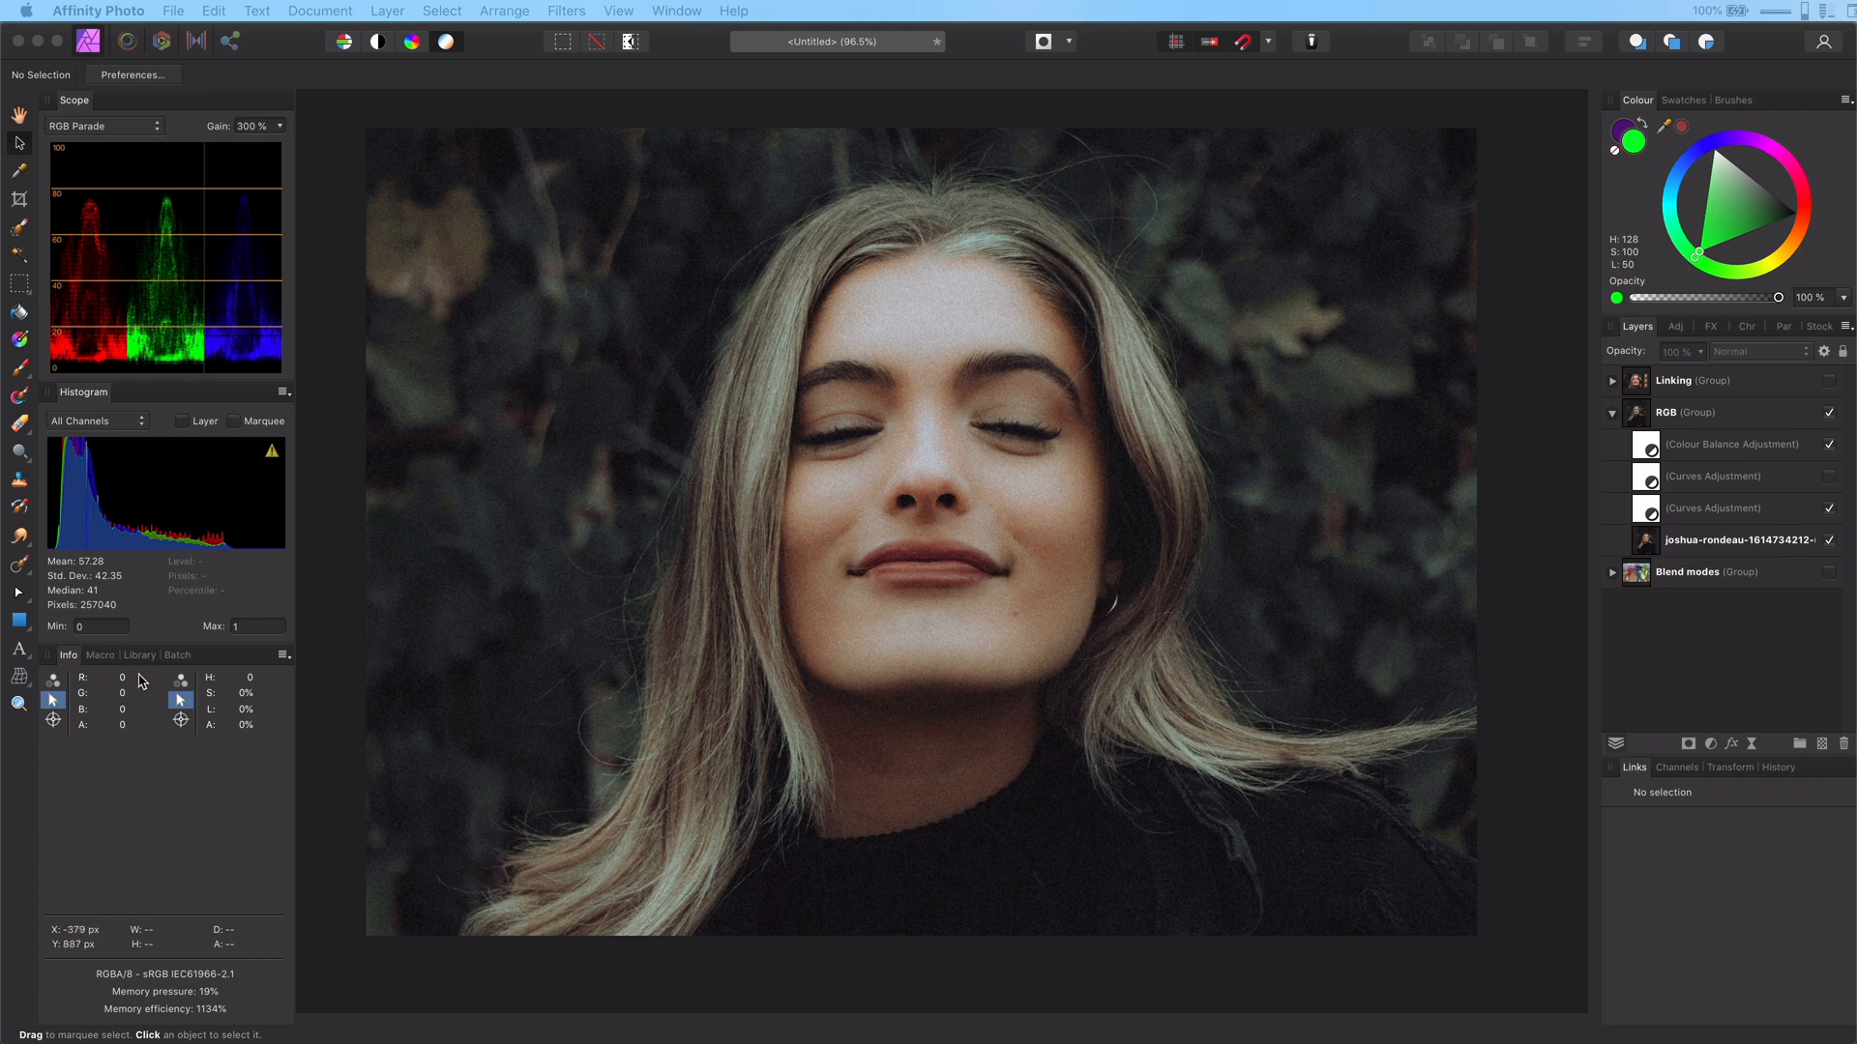
pyautogui.moveTo(207, 731)
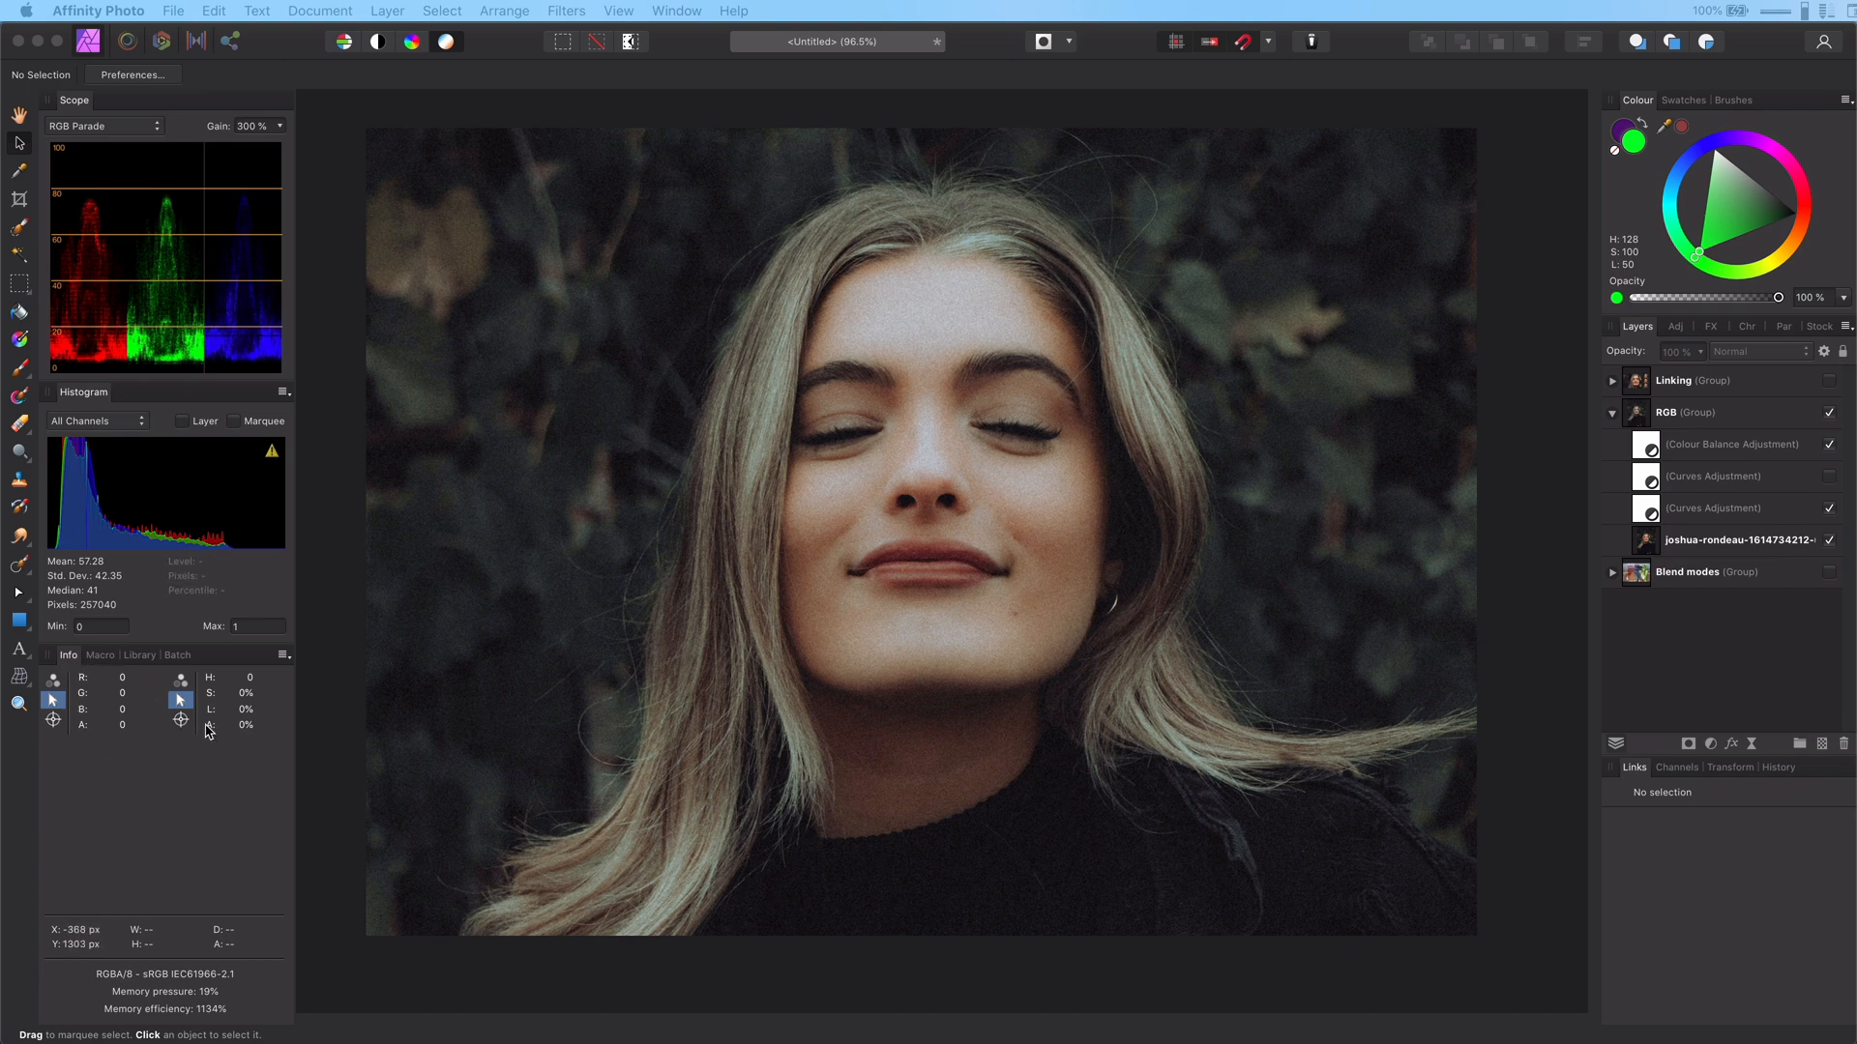
pyautogui.moveTo(569, 719)
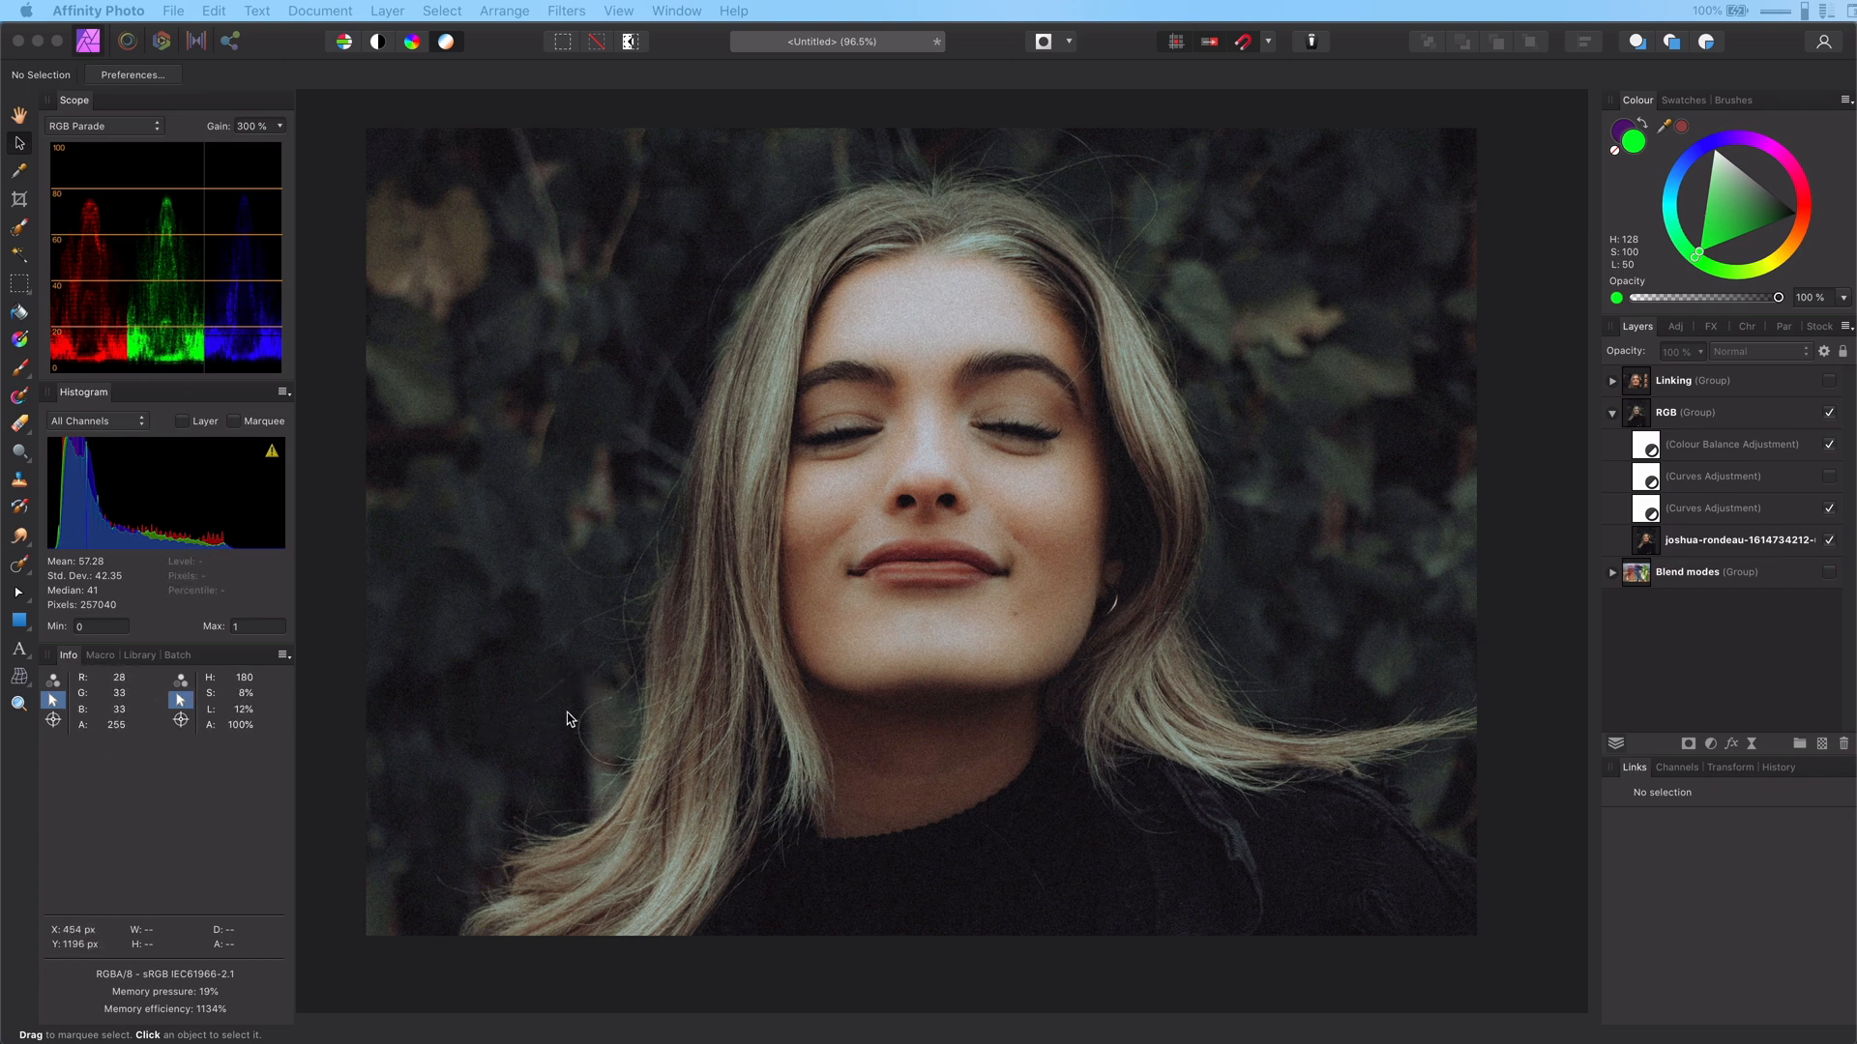
pyautogui.moveTo(624, 660)
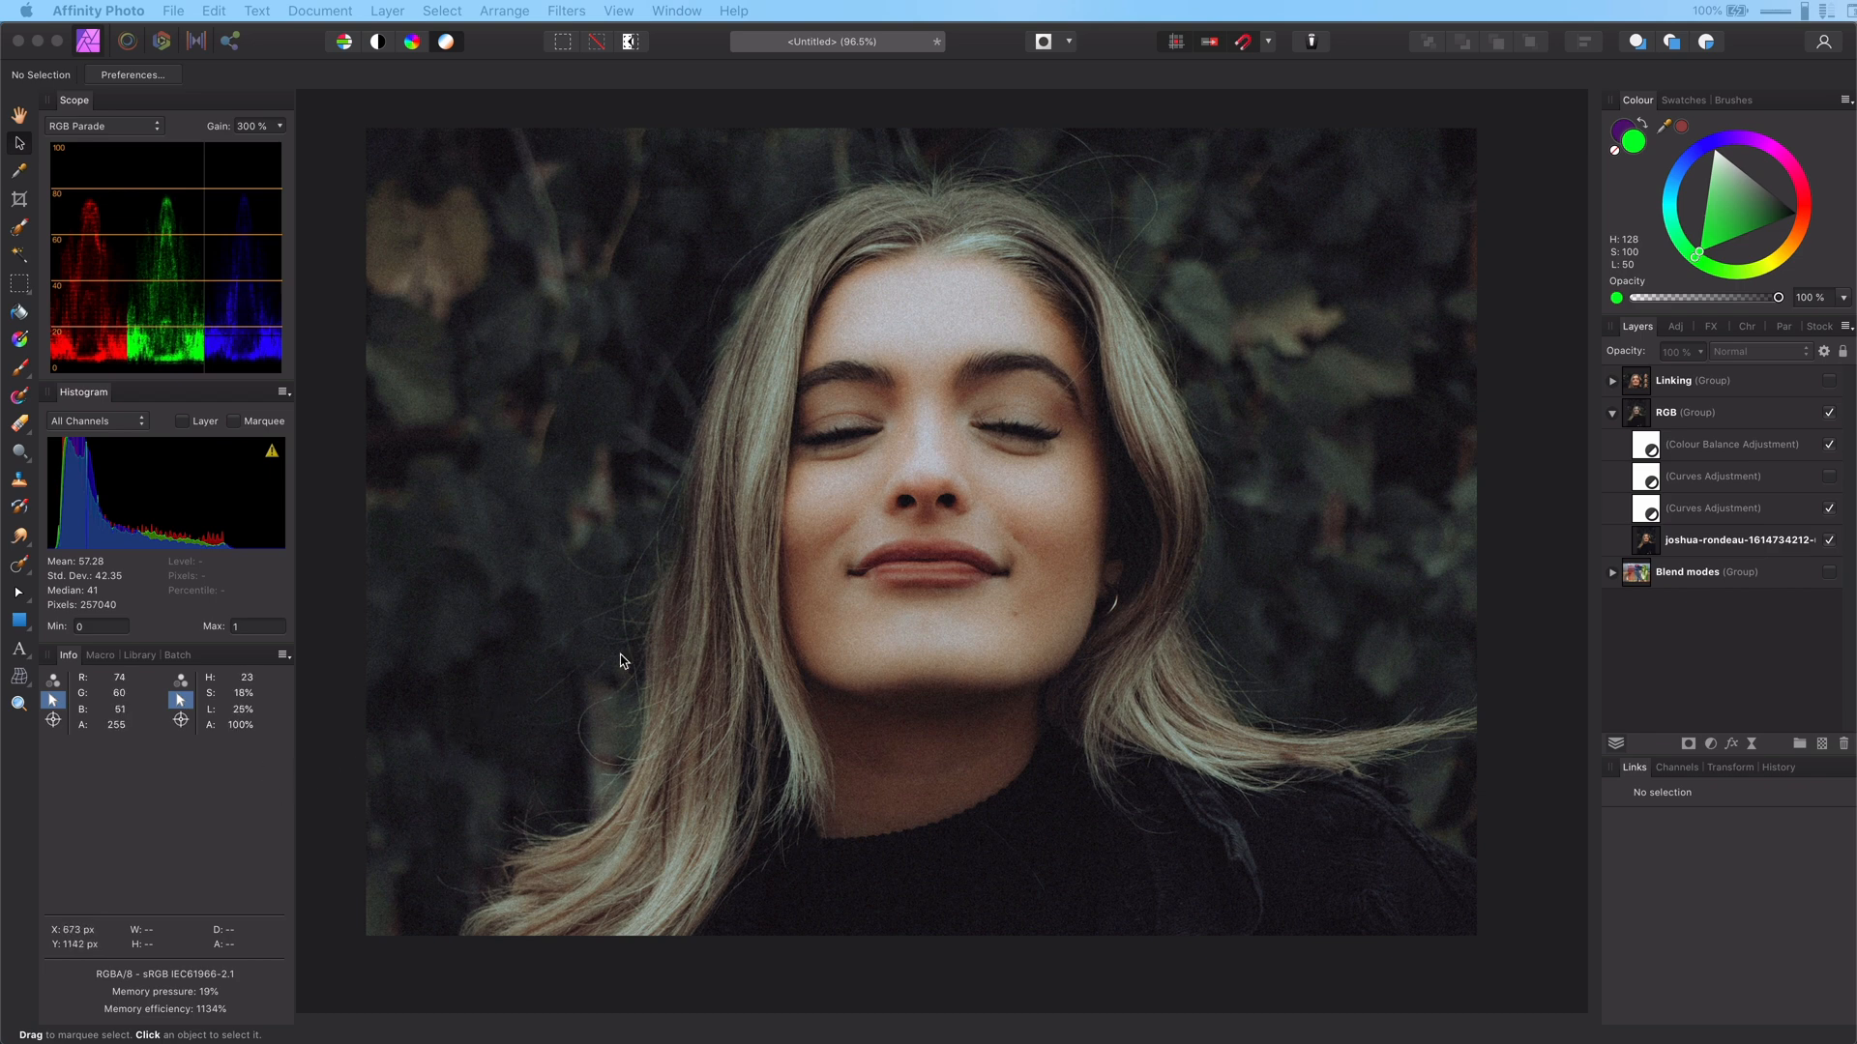
pyautogui.moveTo(184, 949)
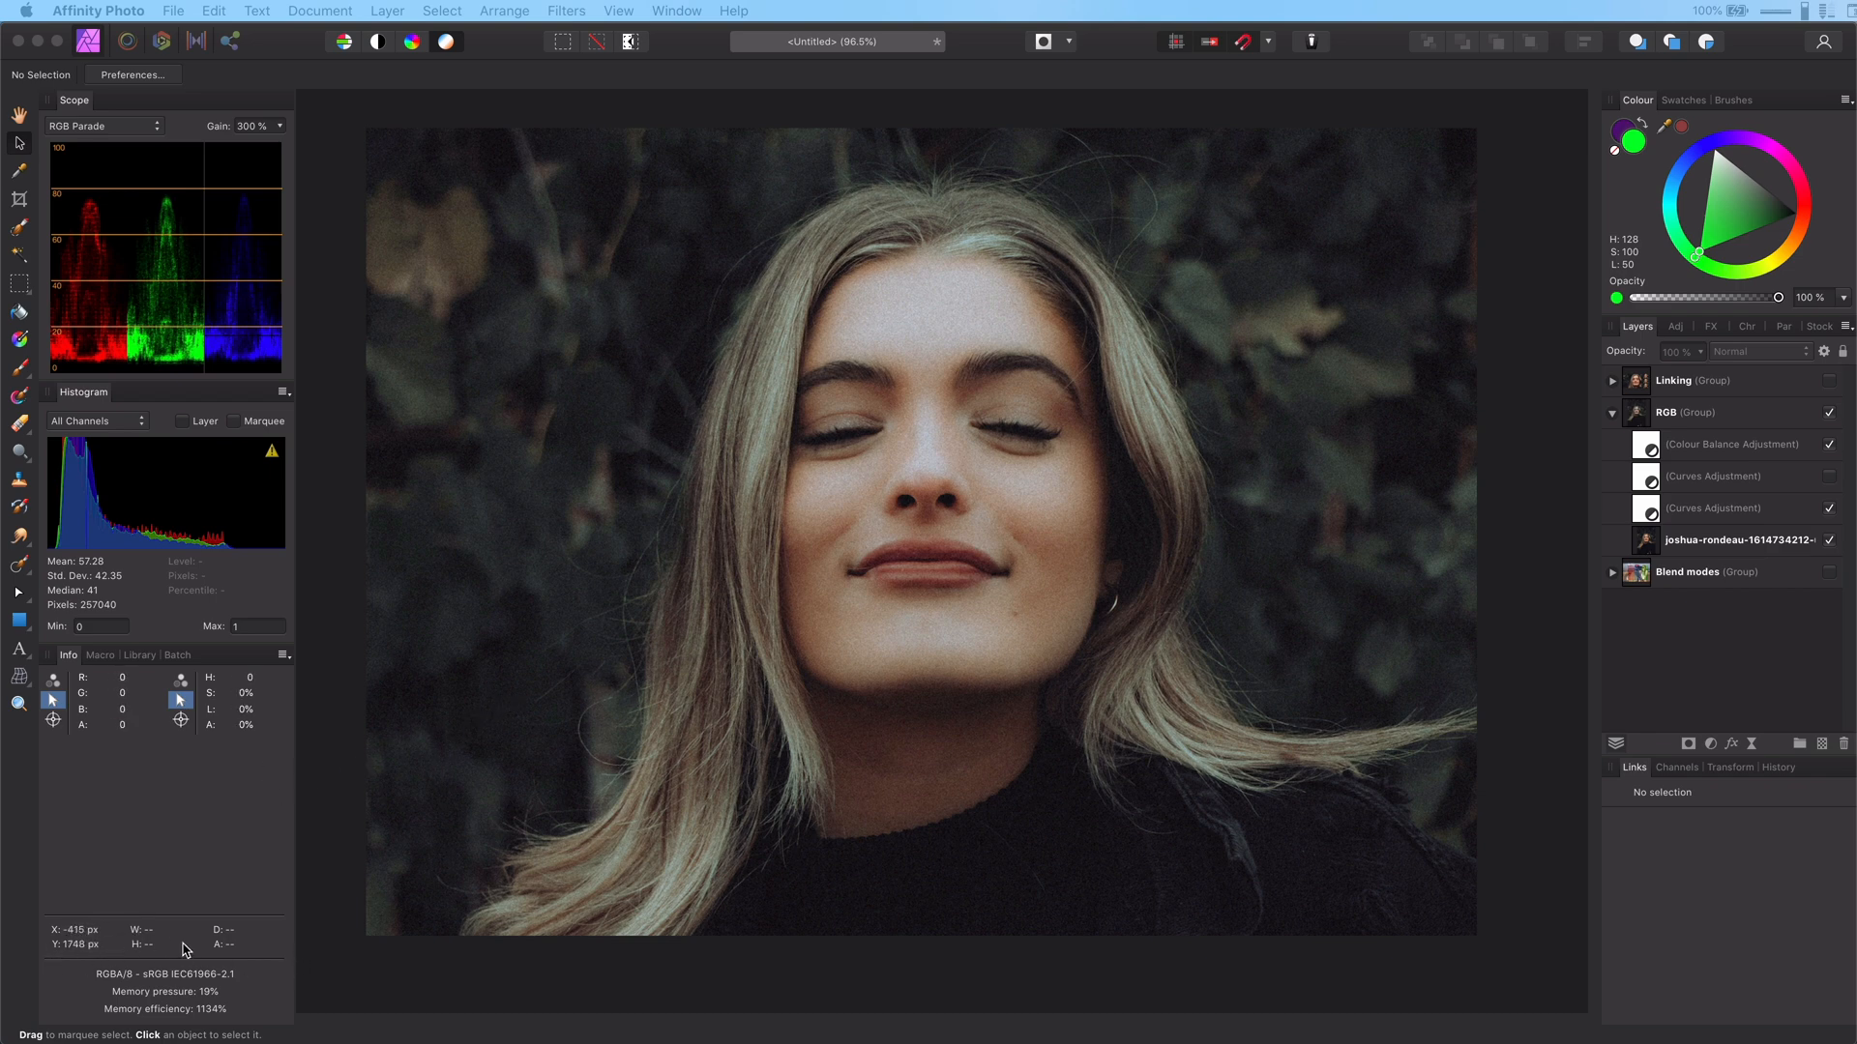
pyautogui.moveTo(262, 954)
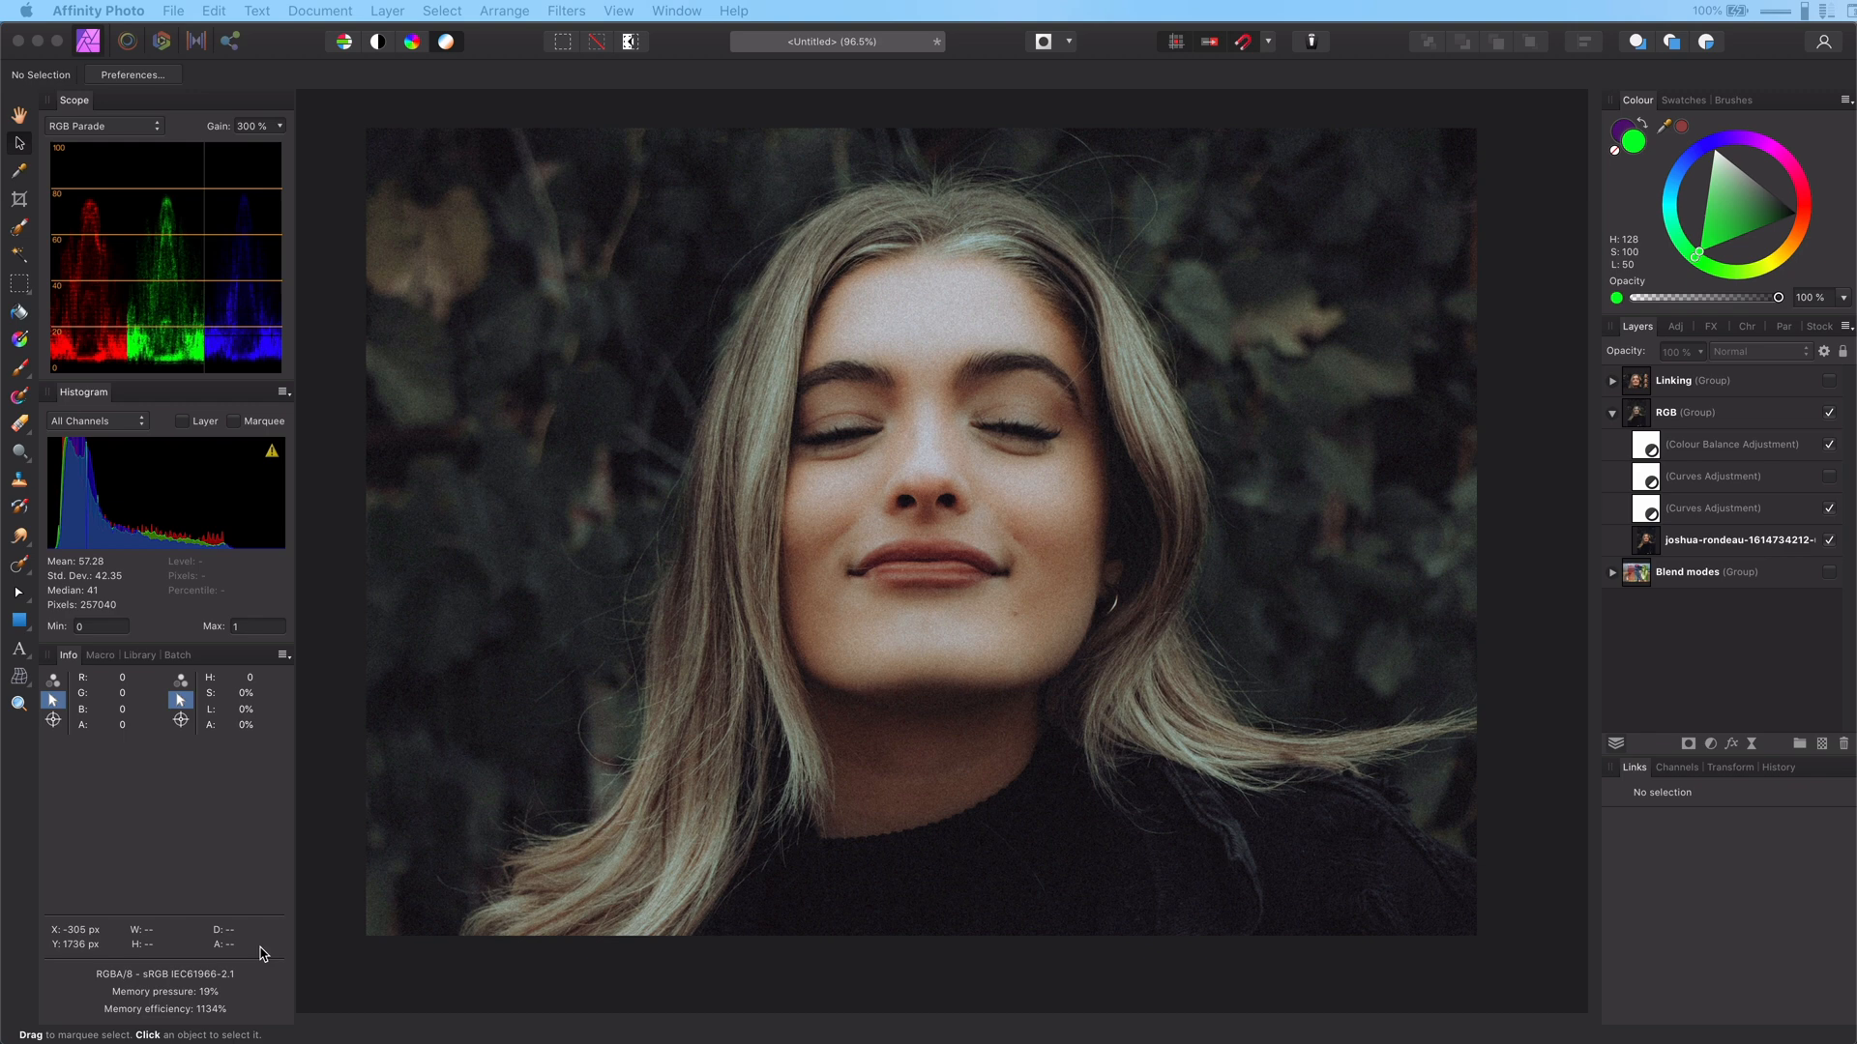
pyautogui.moveTo(850, 727)
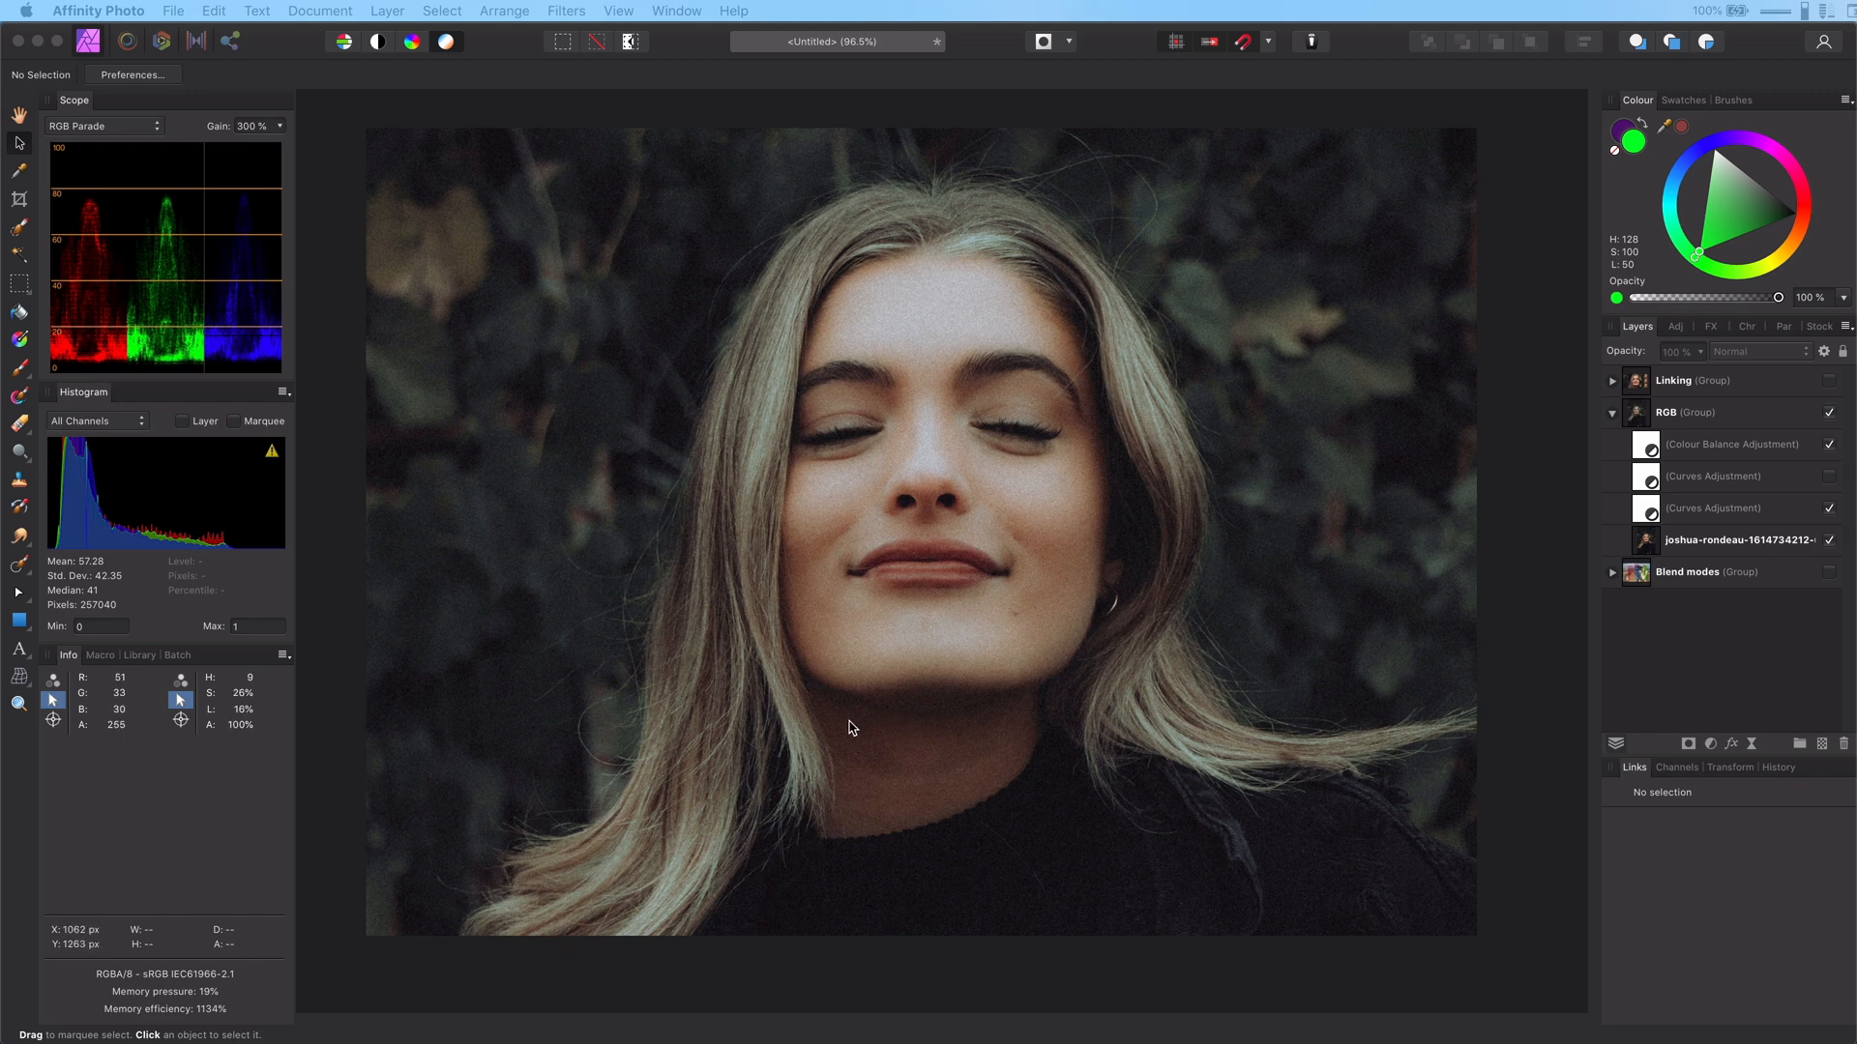
pyautogui.moveTo(678, 581)
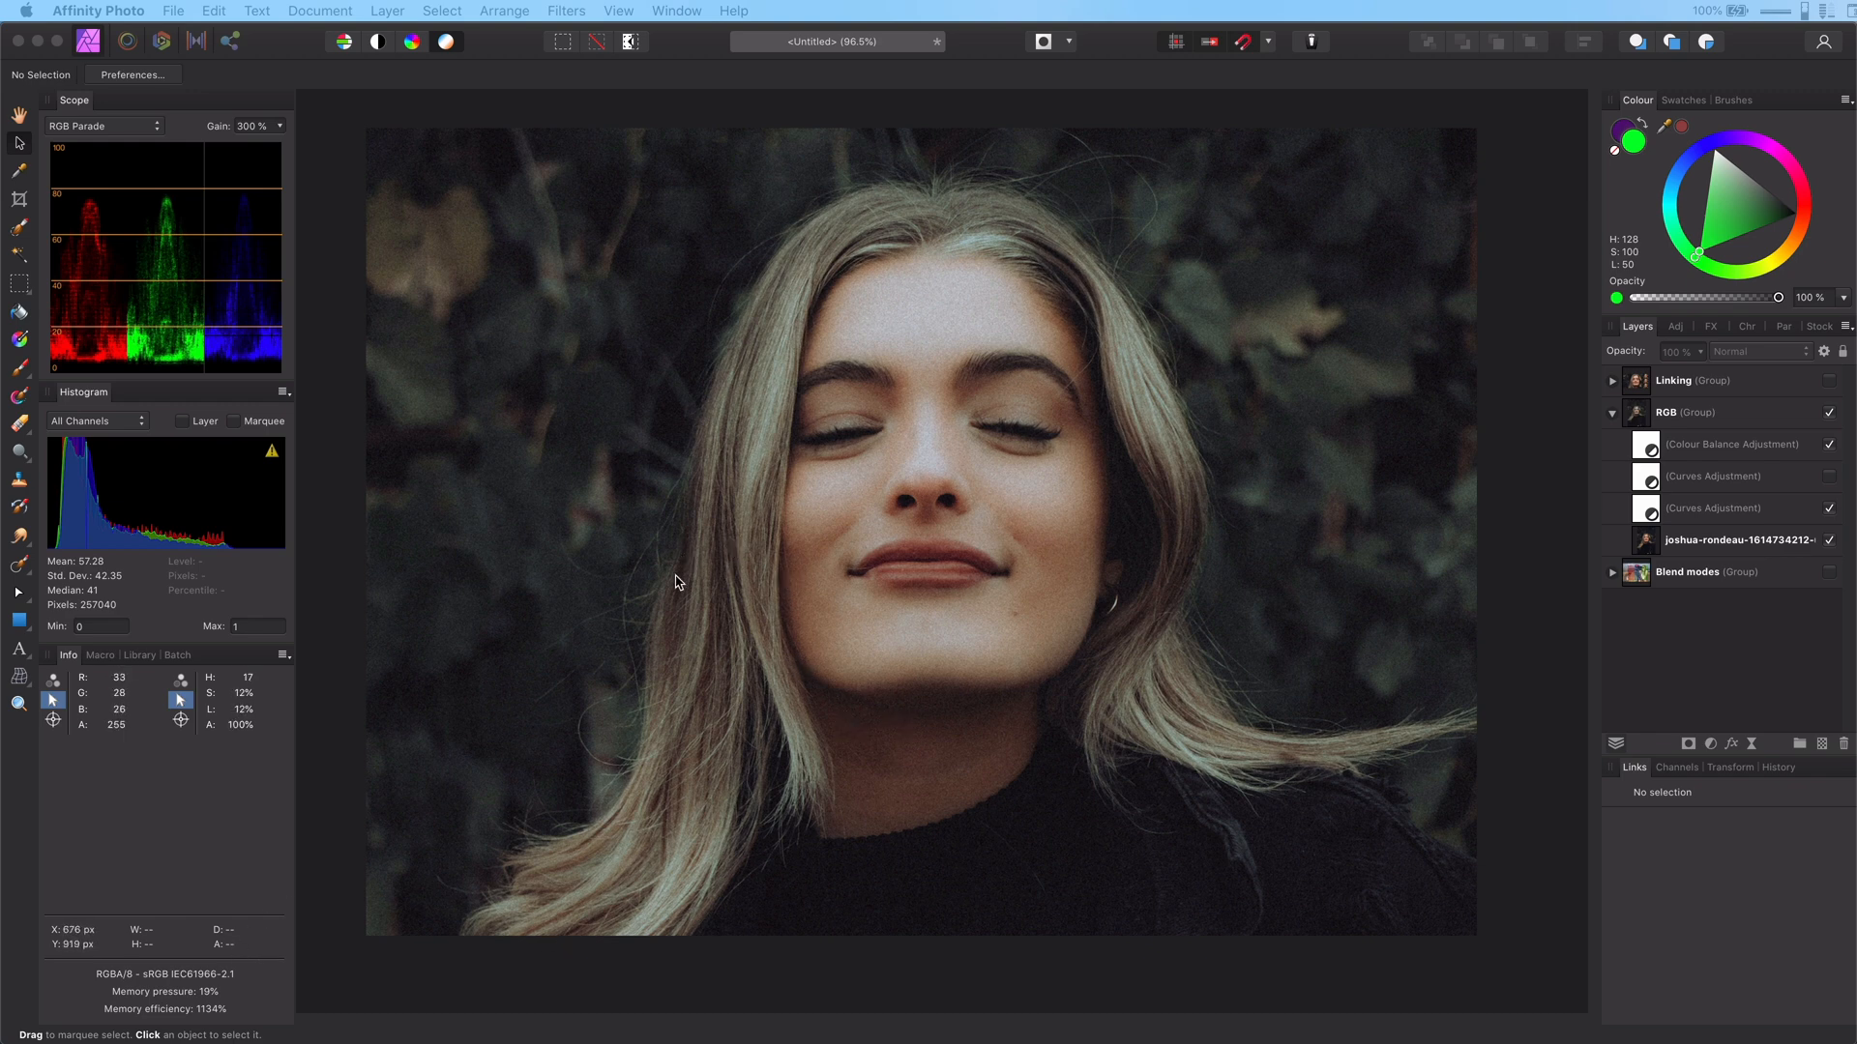
pyautogui.moveTo(174, 734)
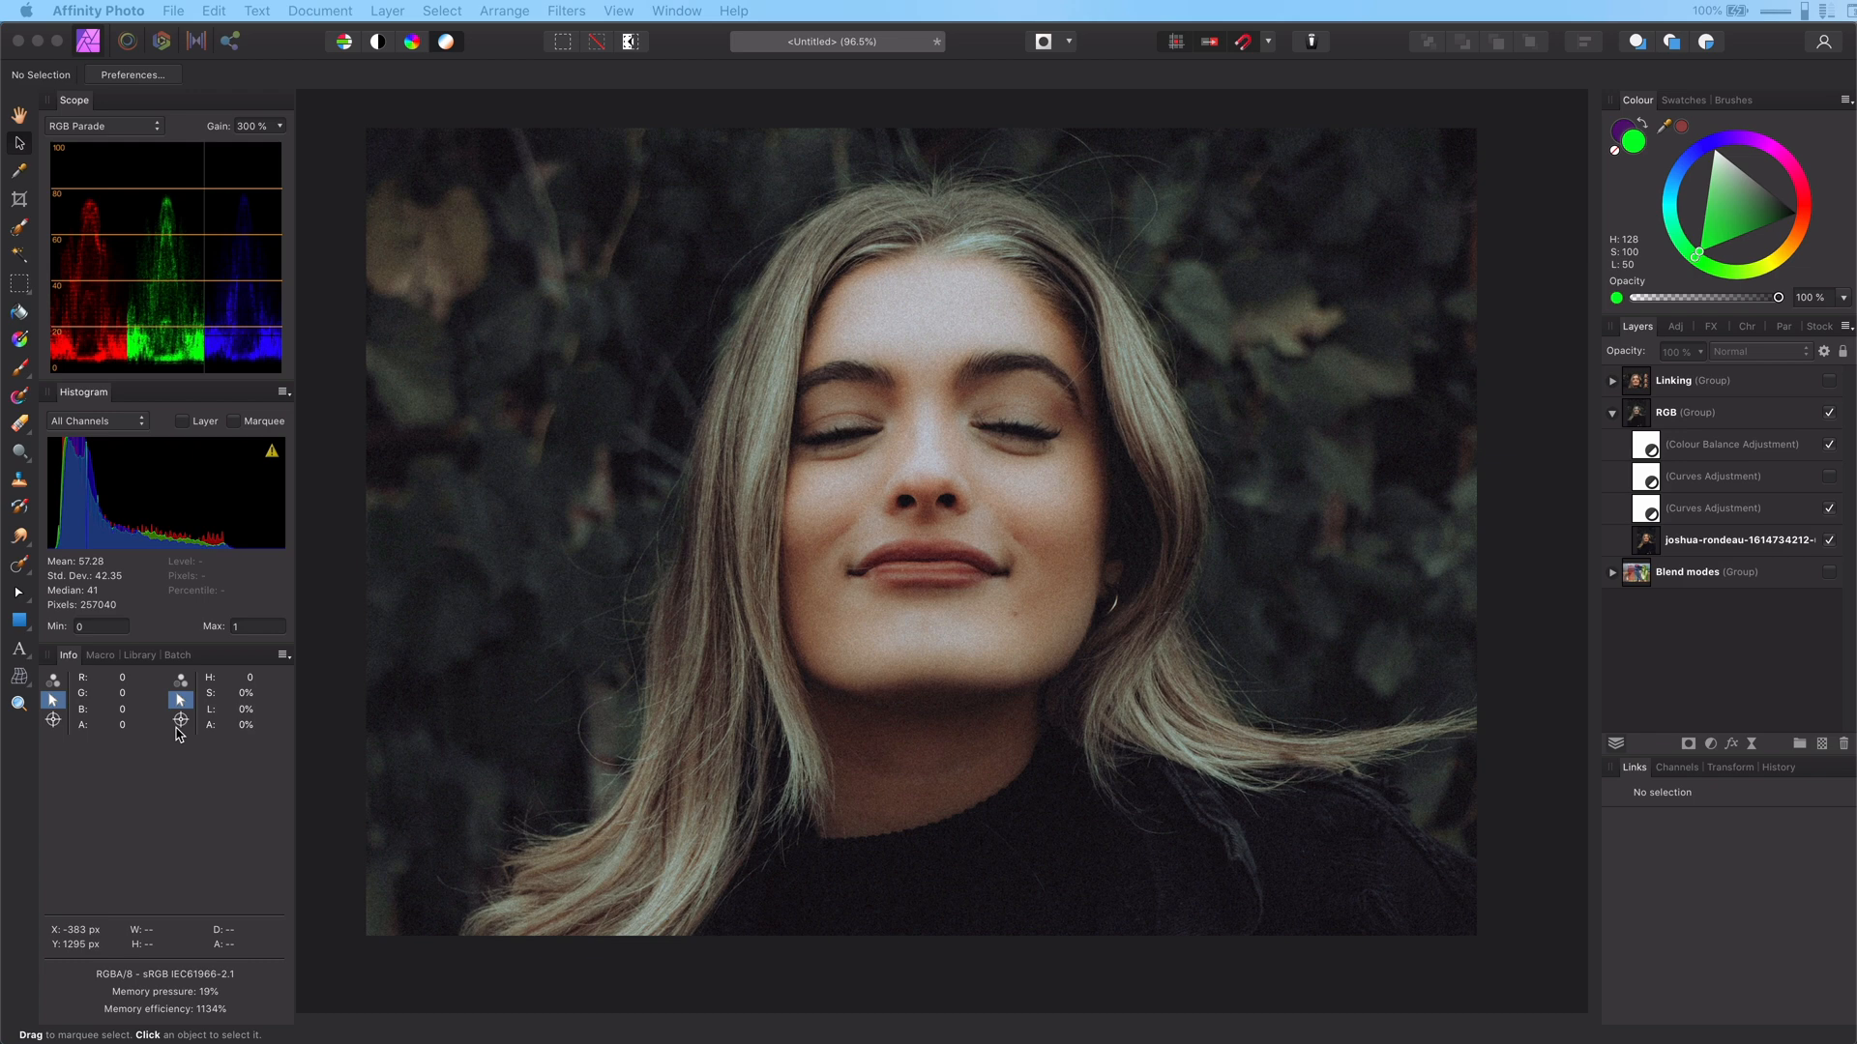
pyautogui.moveTo(181, 728)
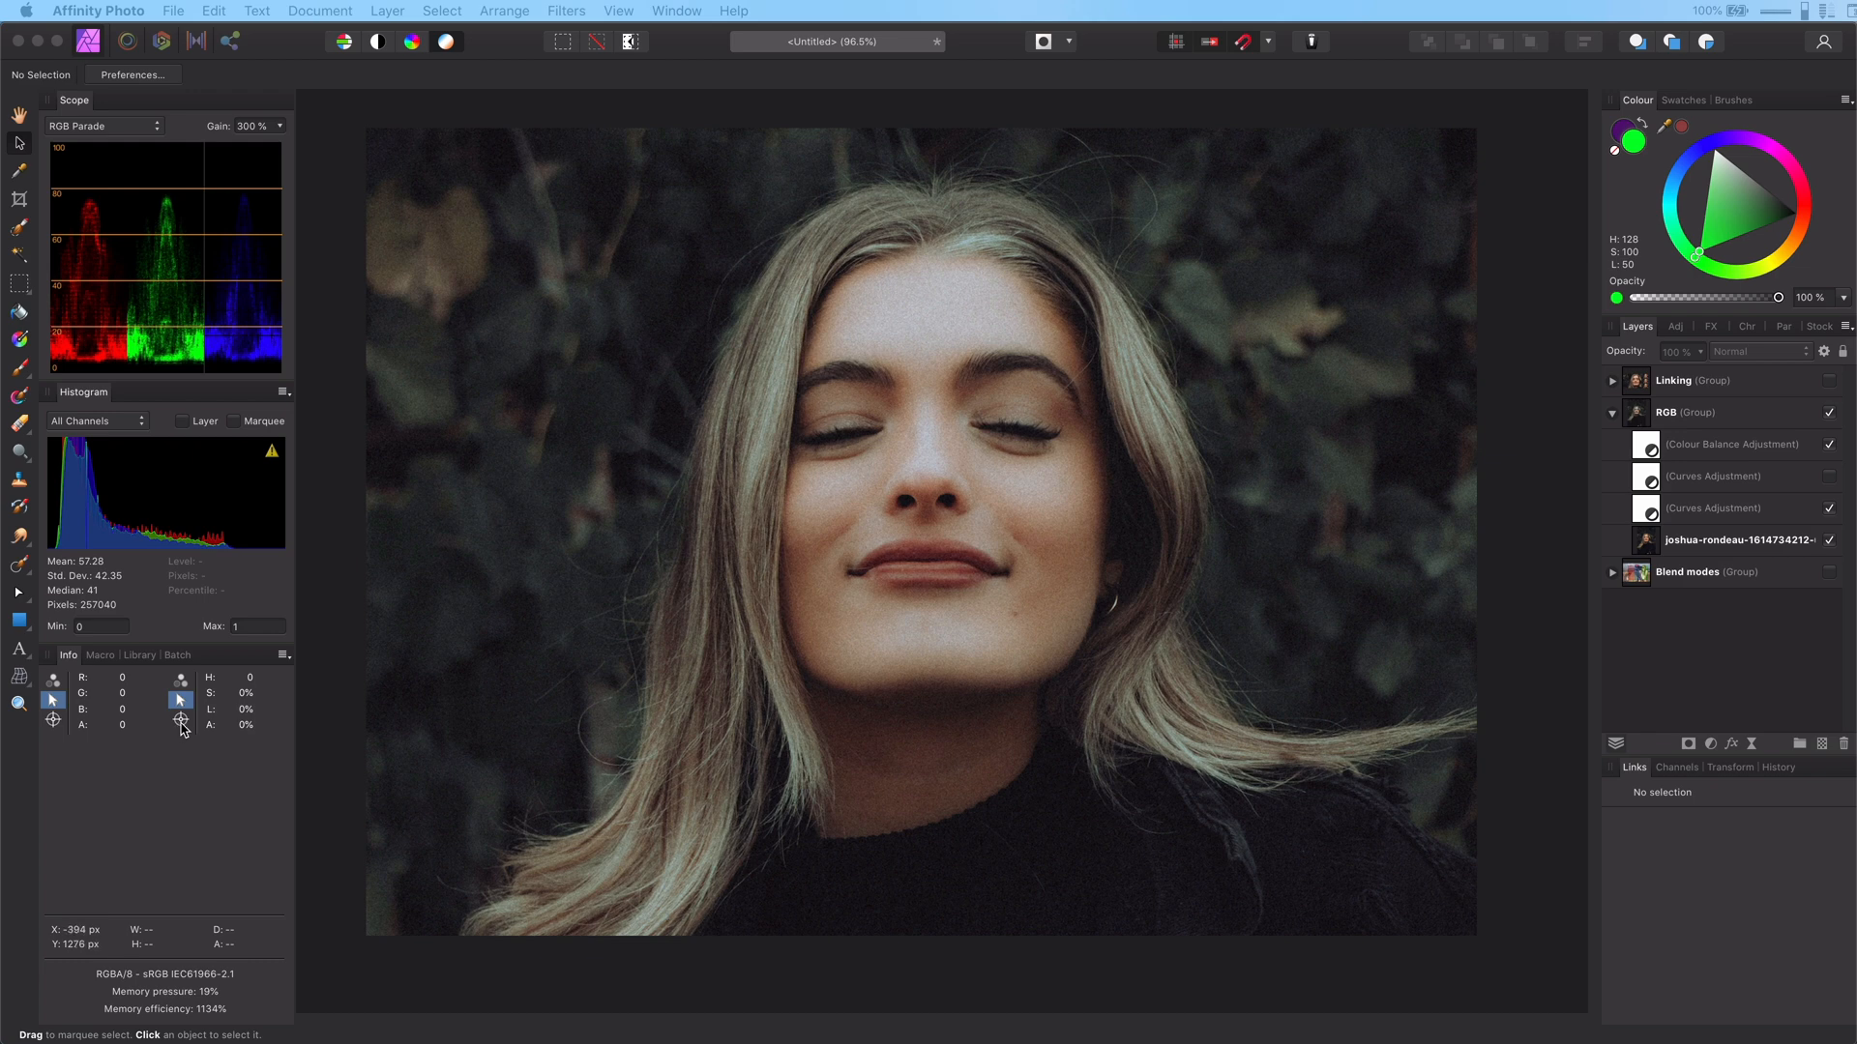
pyautogui.moveTo(937, 651)
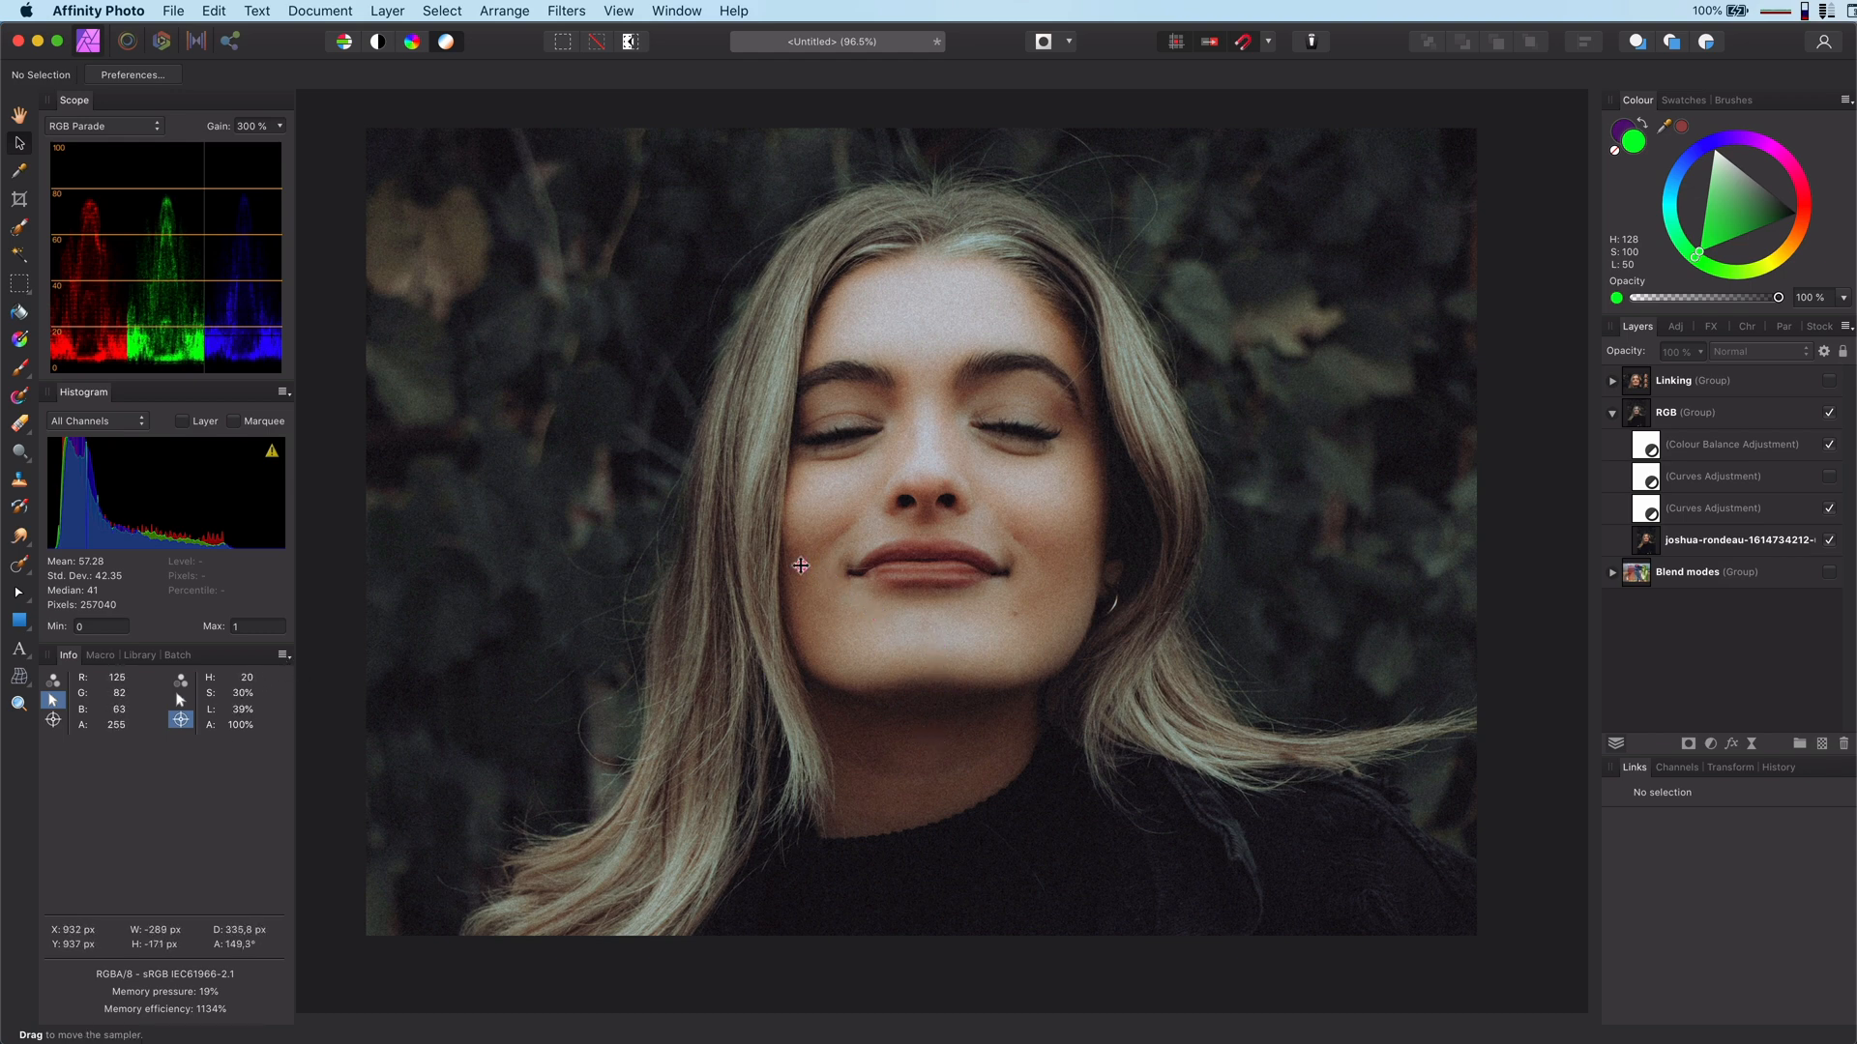
# Step: Set the cheek sampler's colour model, add a second sampler, then remove it
pyautogui.click(180, 676)
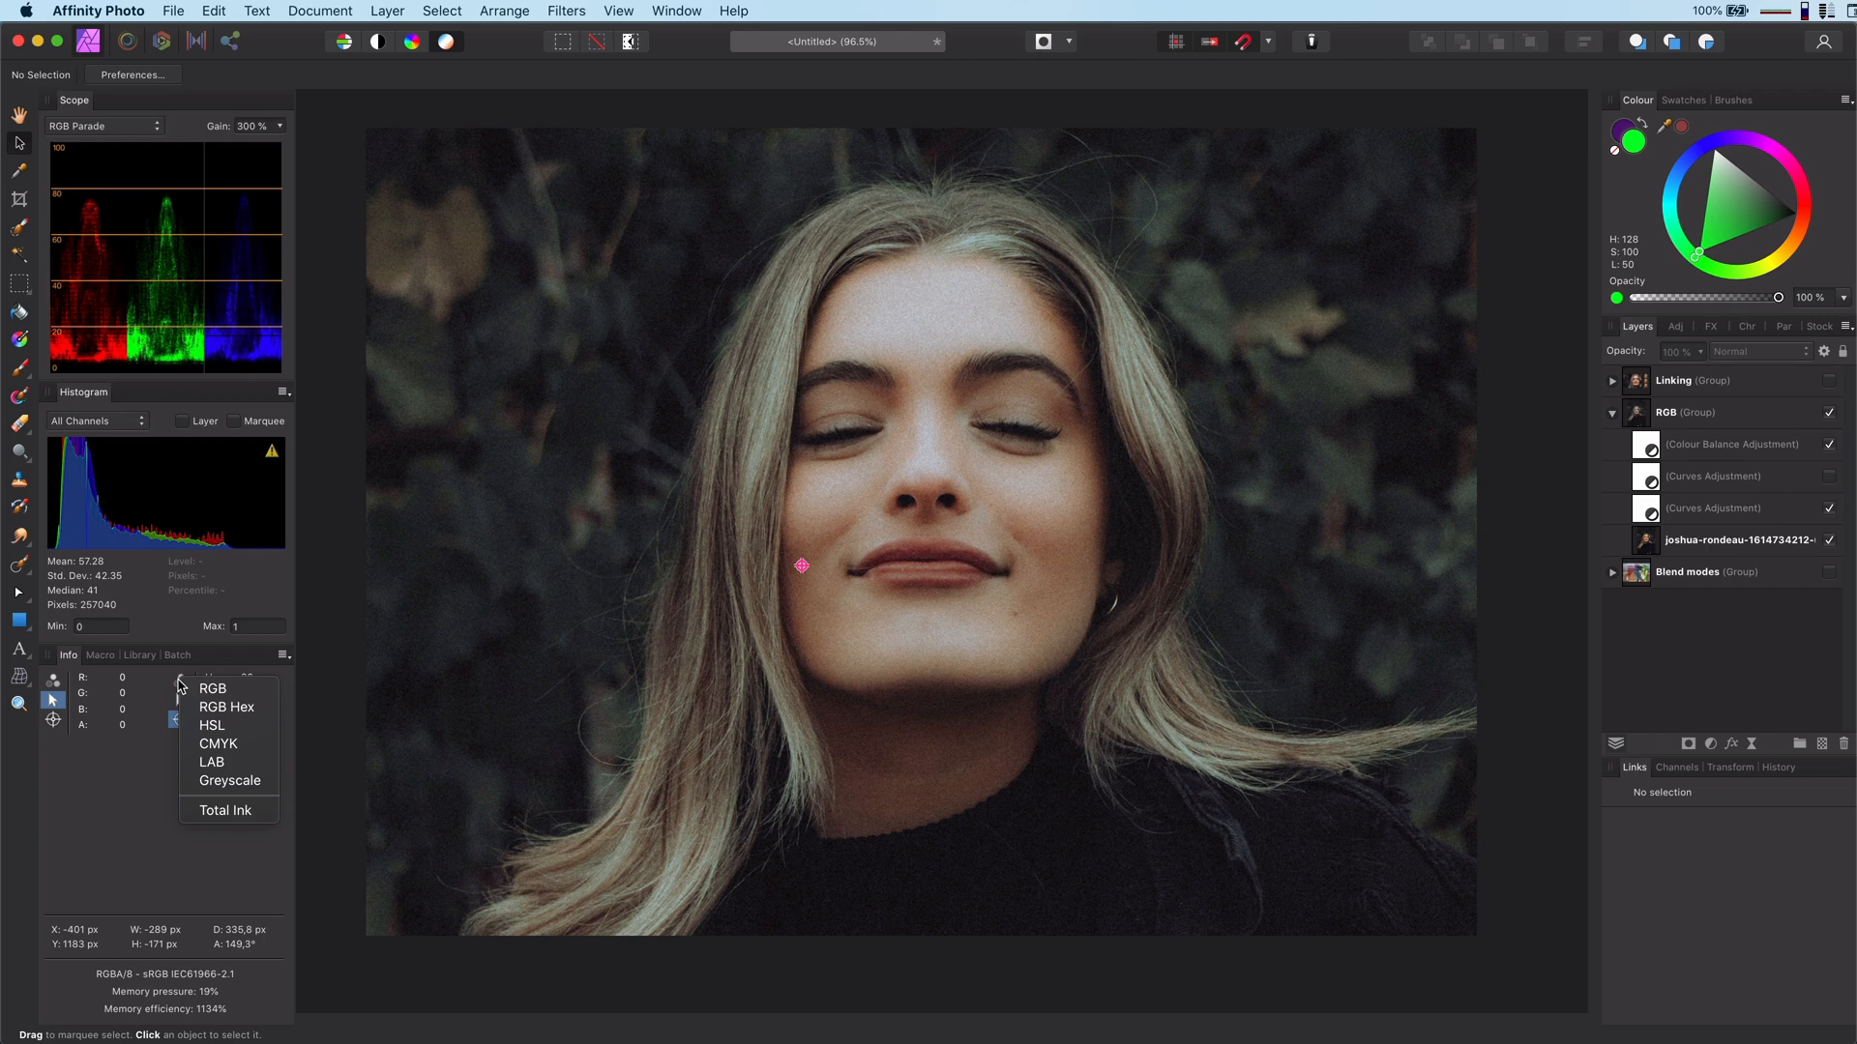
pyautogui.click(280, 660)
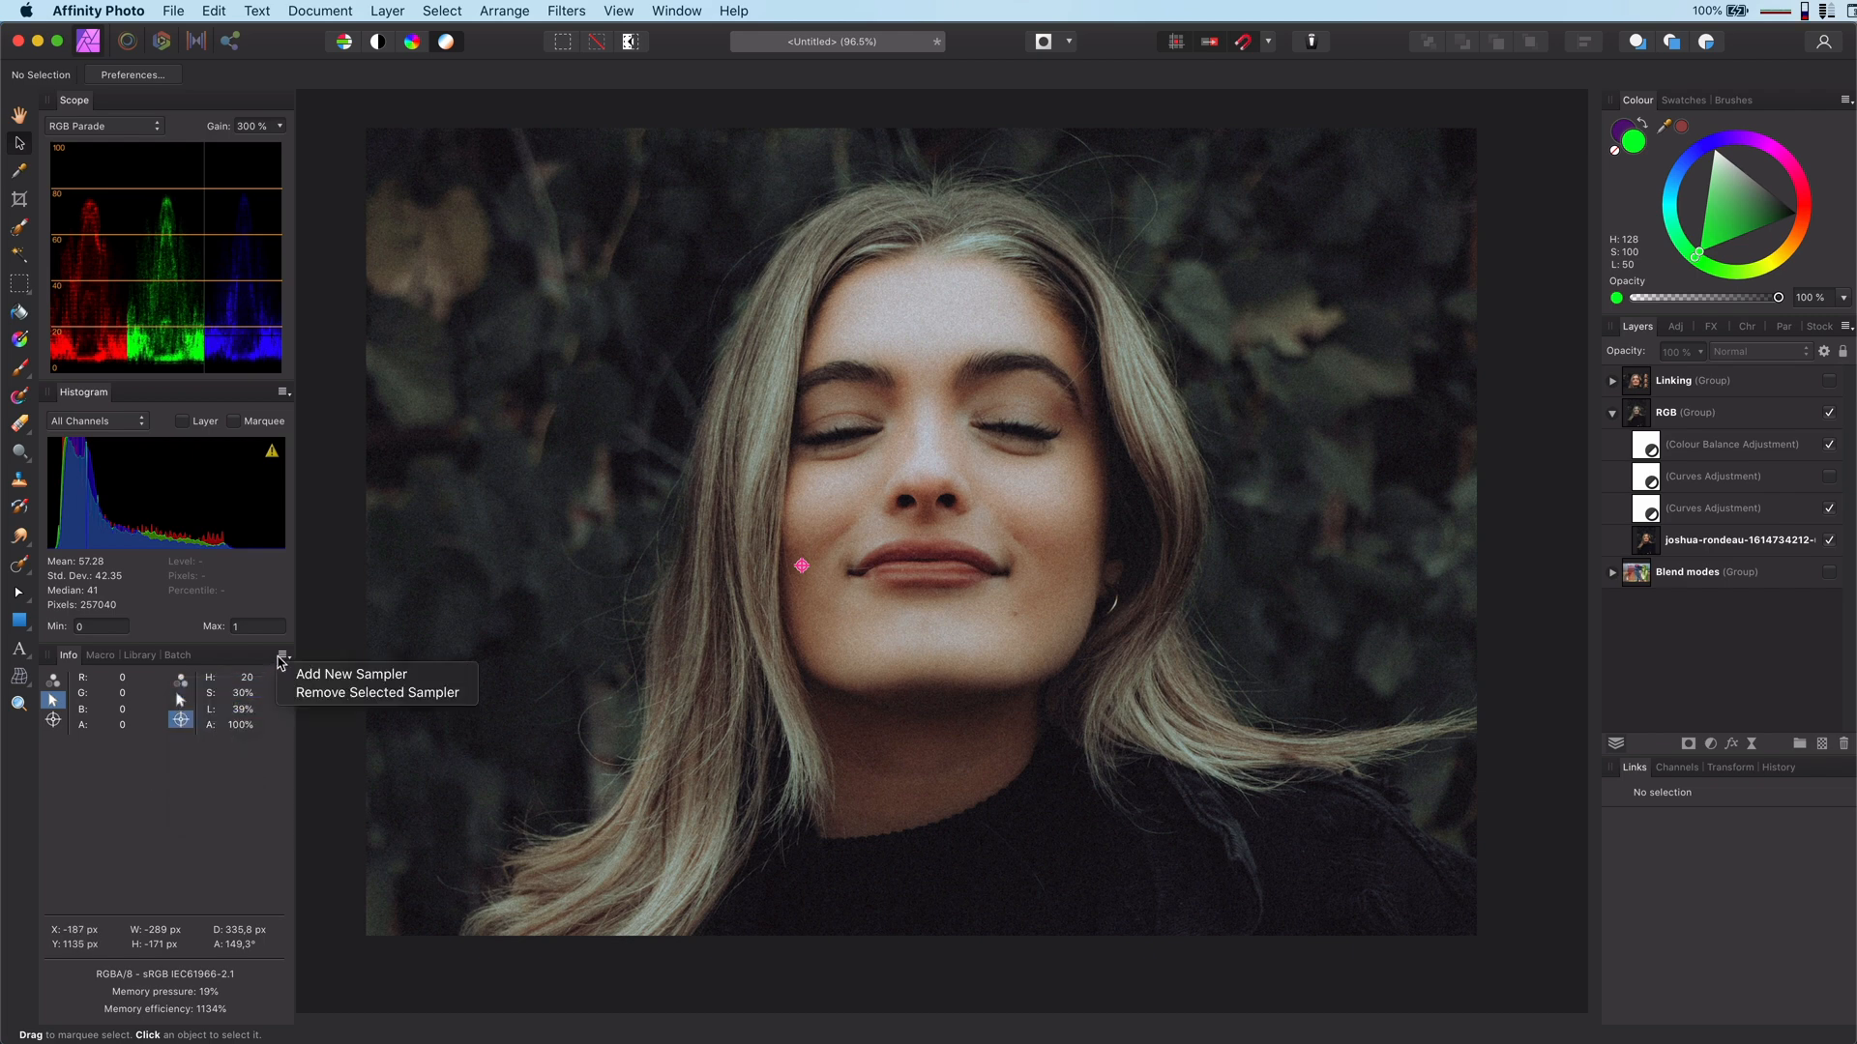
pyautogui.click(351, 674)
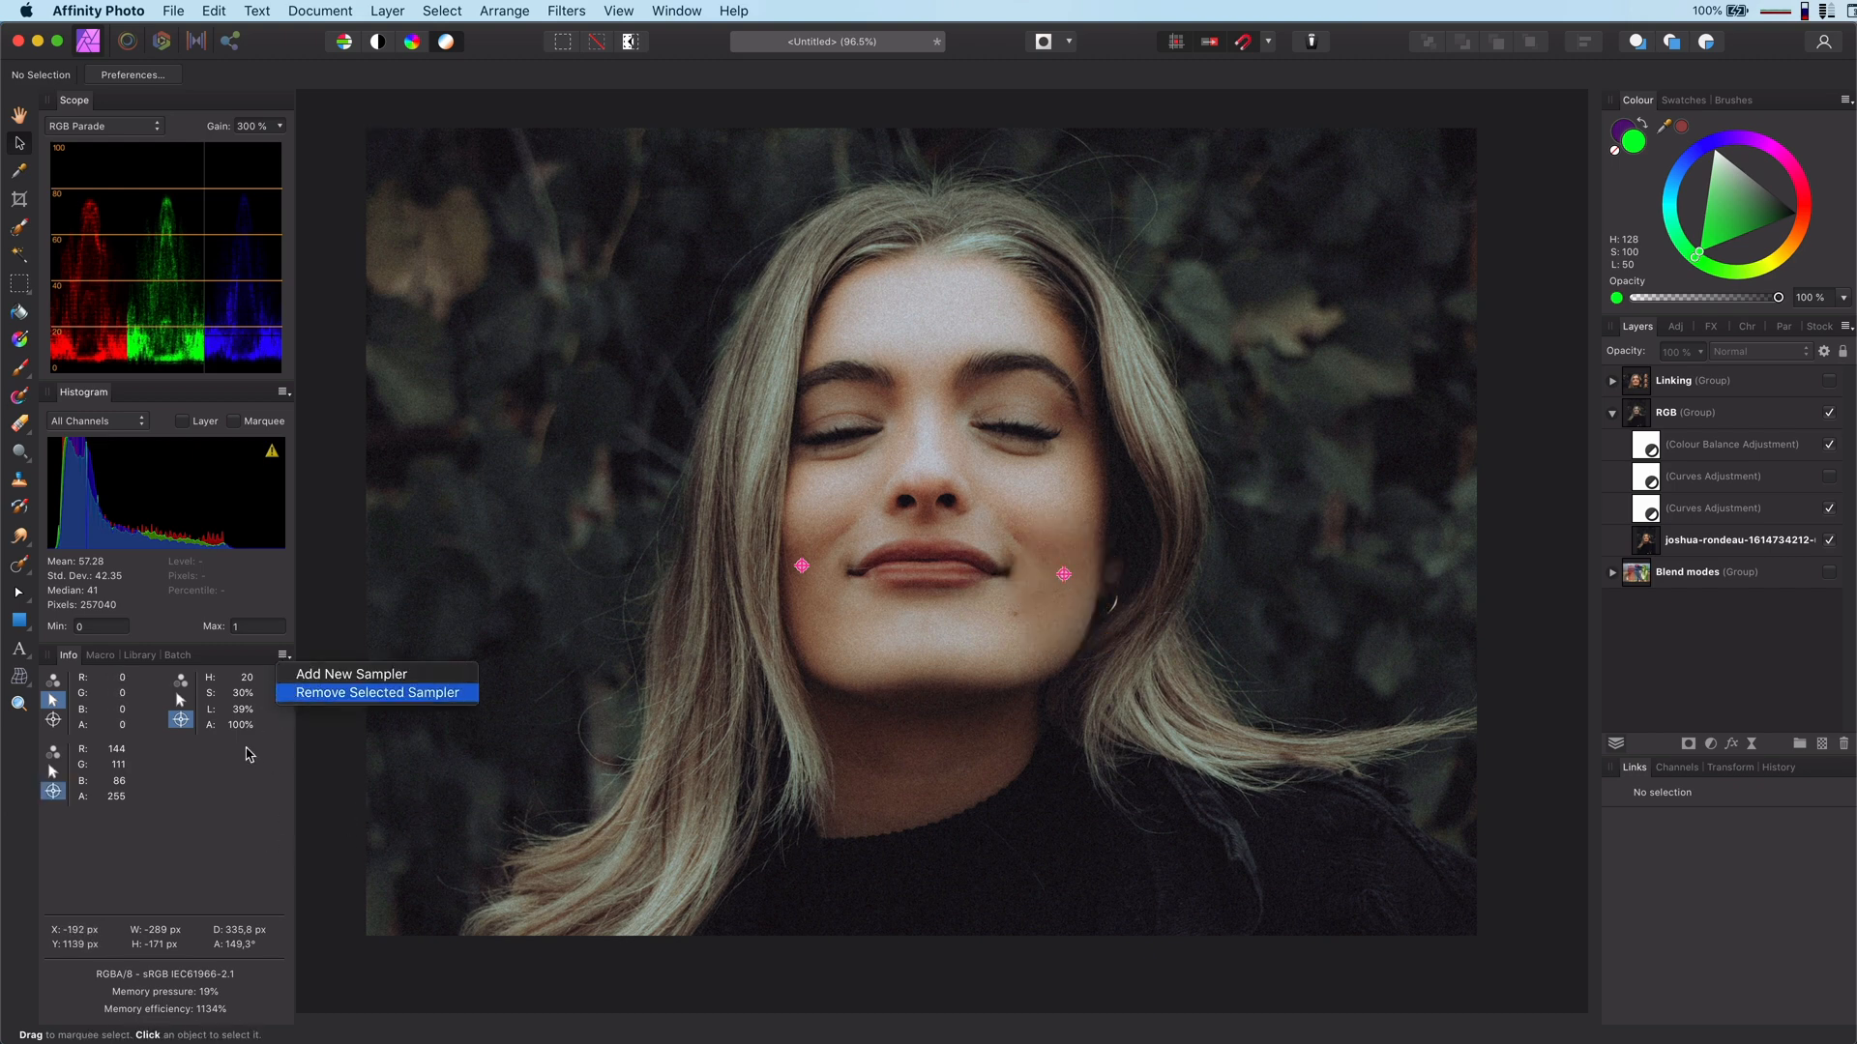
pyautogui.moveTo(311, 705)
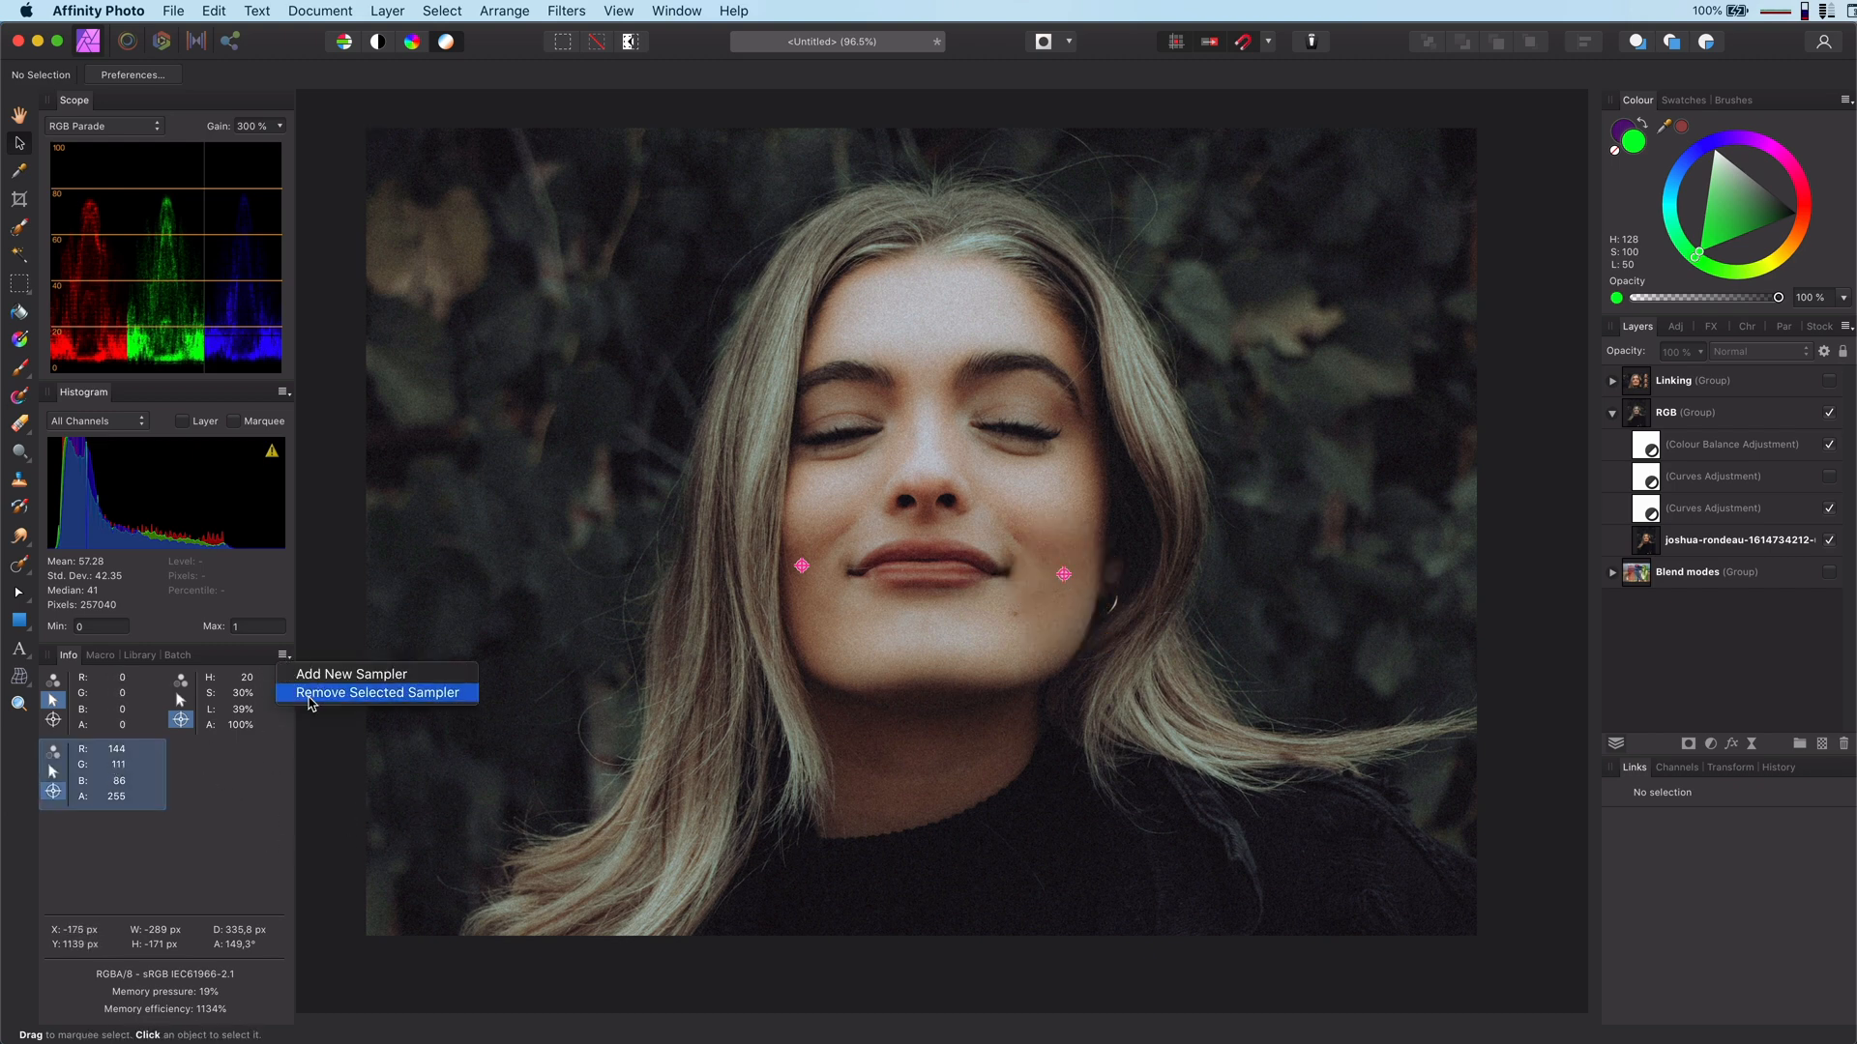
pyautogui.click(375, 693)
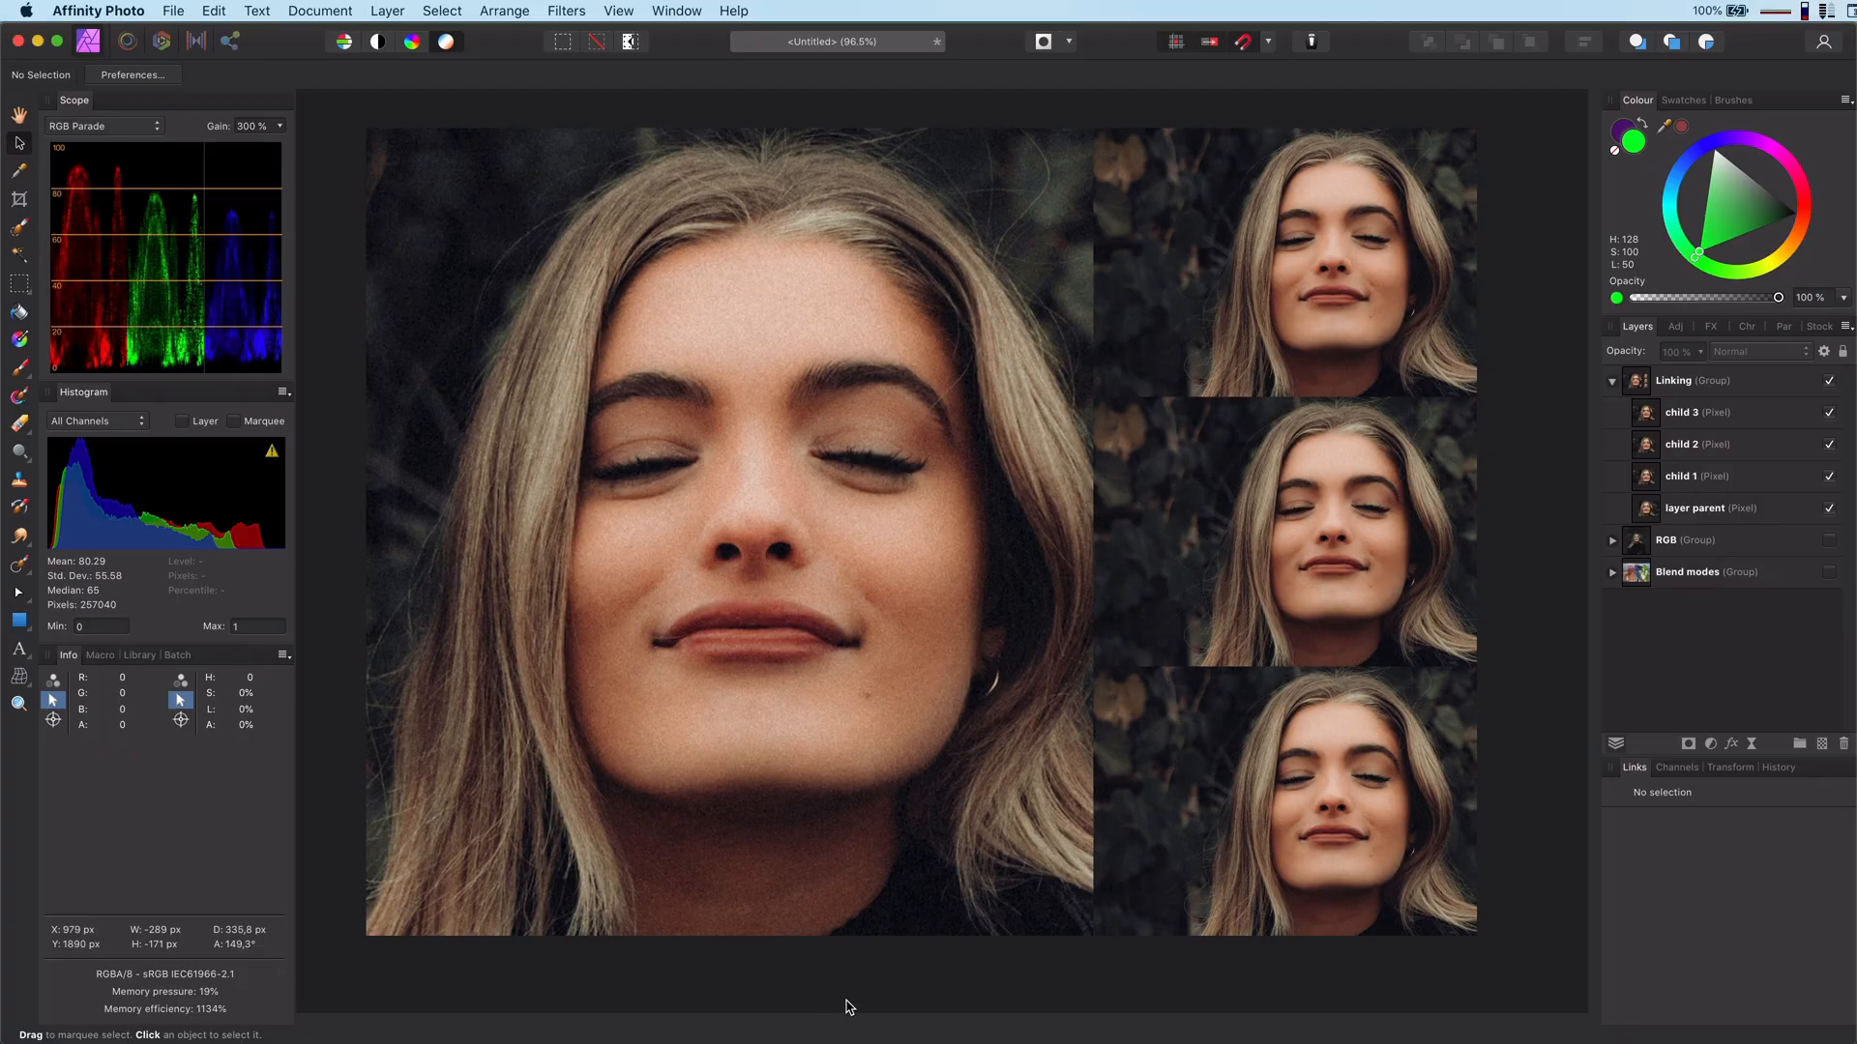
pyautogui.moveTo(1143, 511)
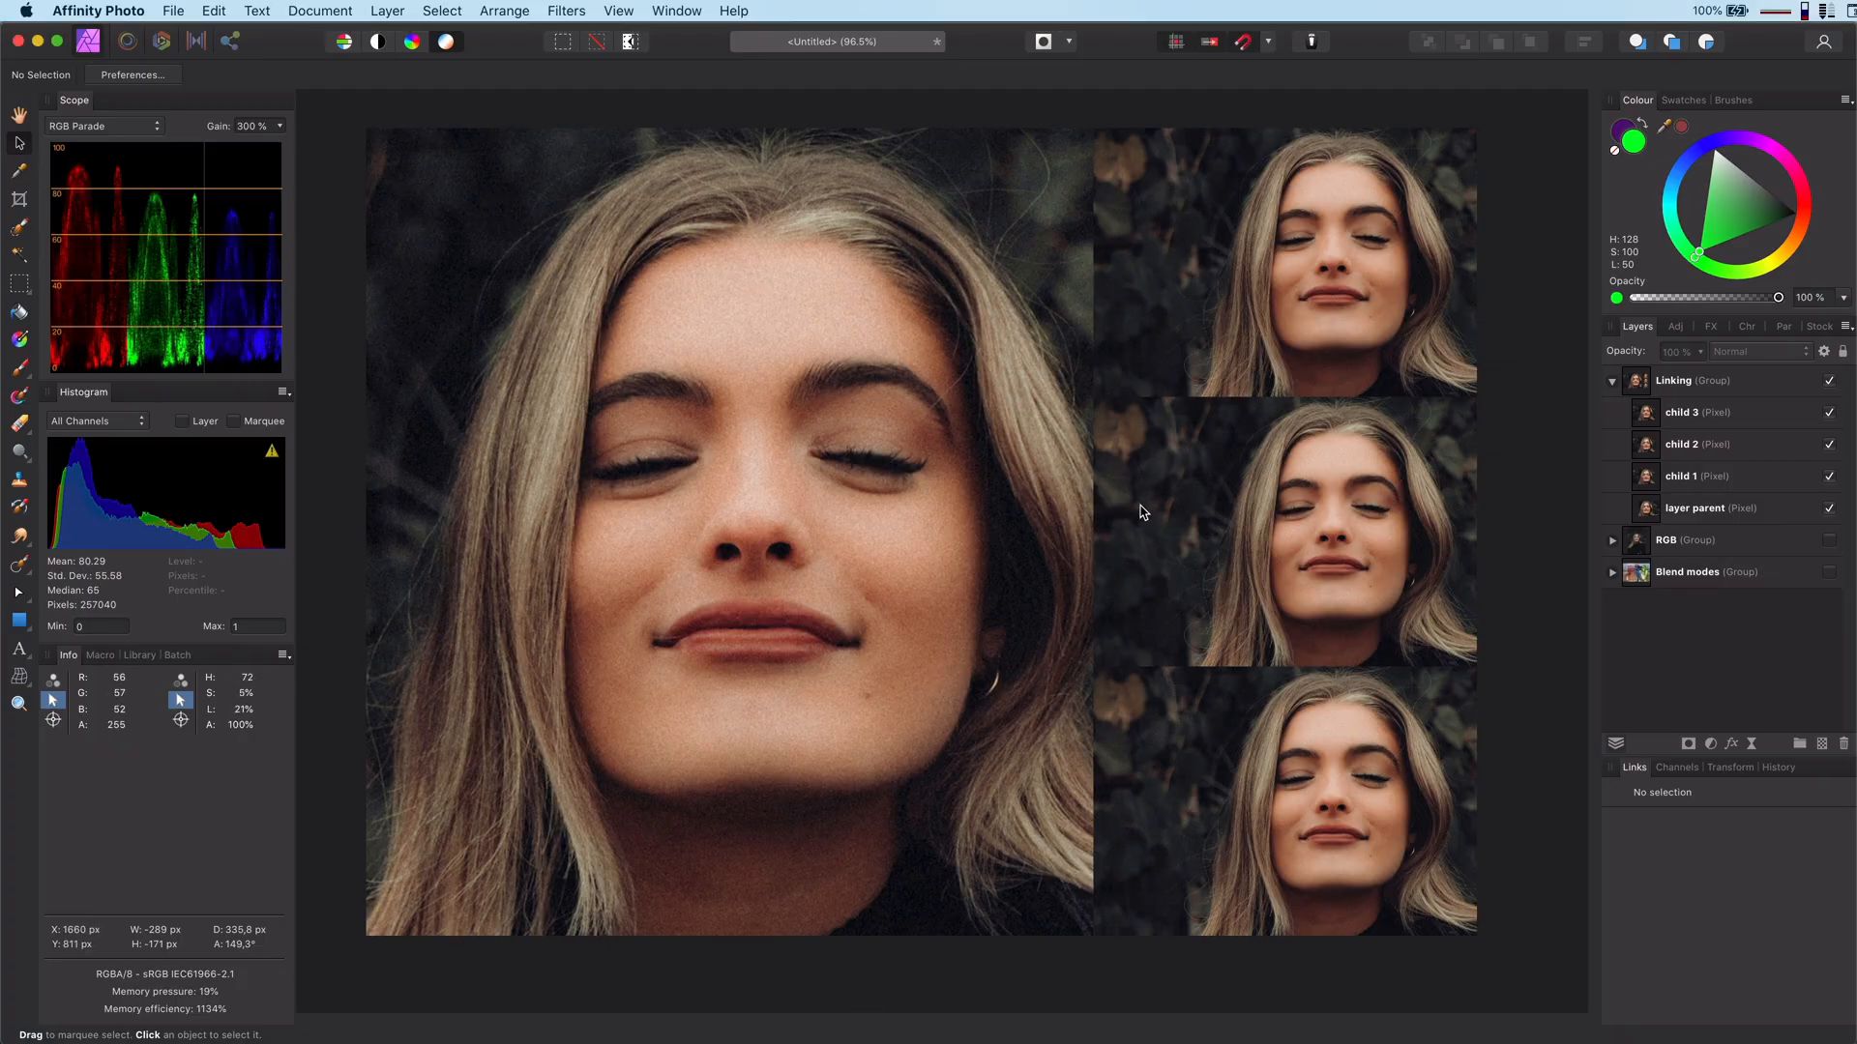
pyautogui.moveTo(1562, 855)
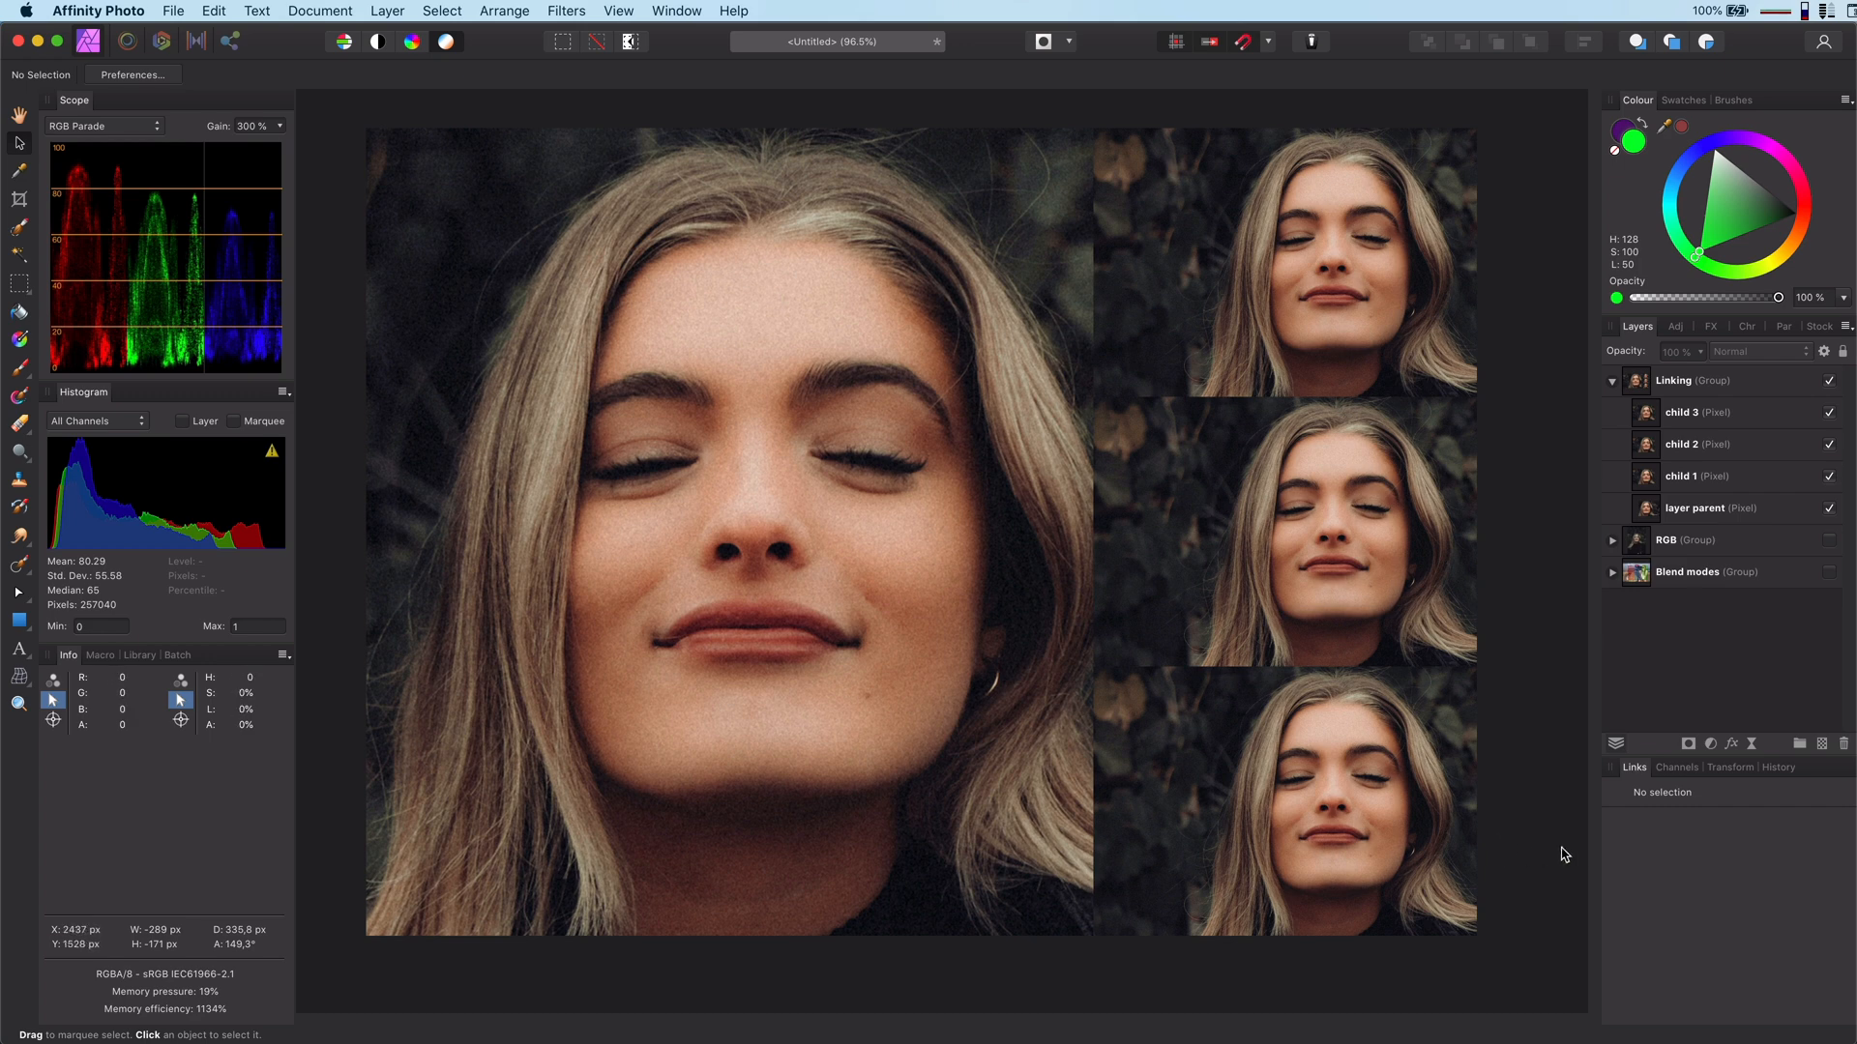
pyautogui.moveTo(1547, 830)
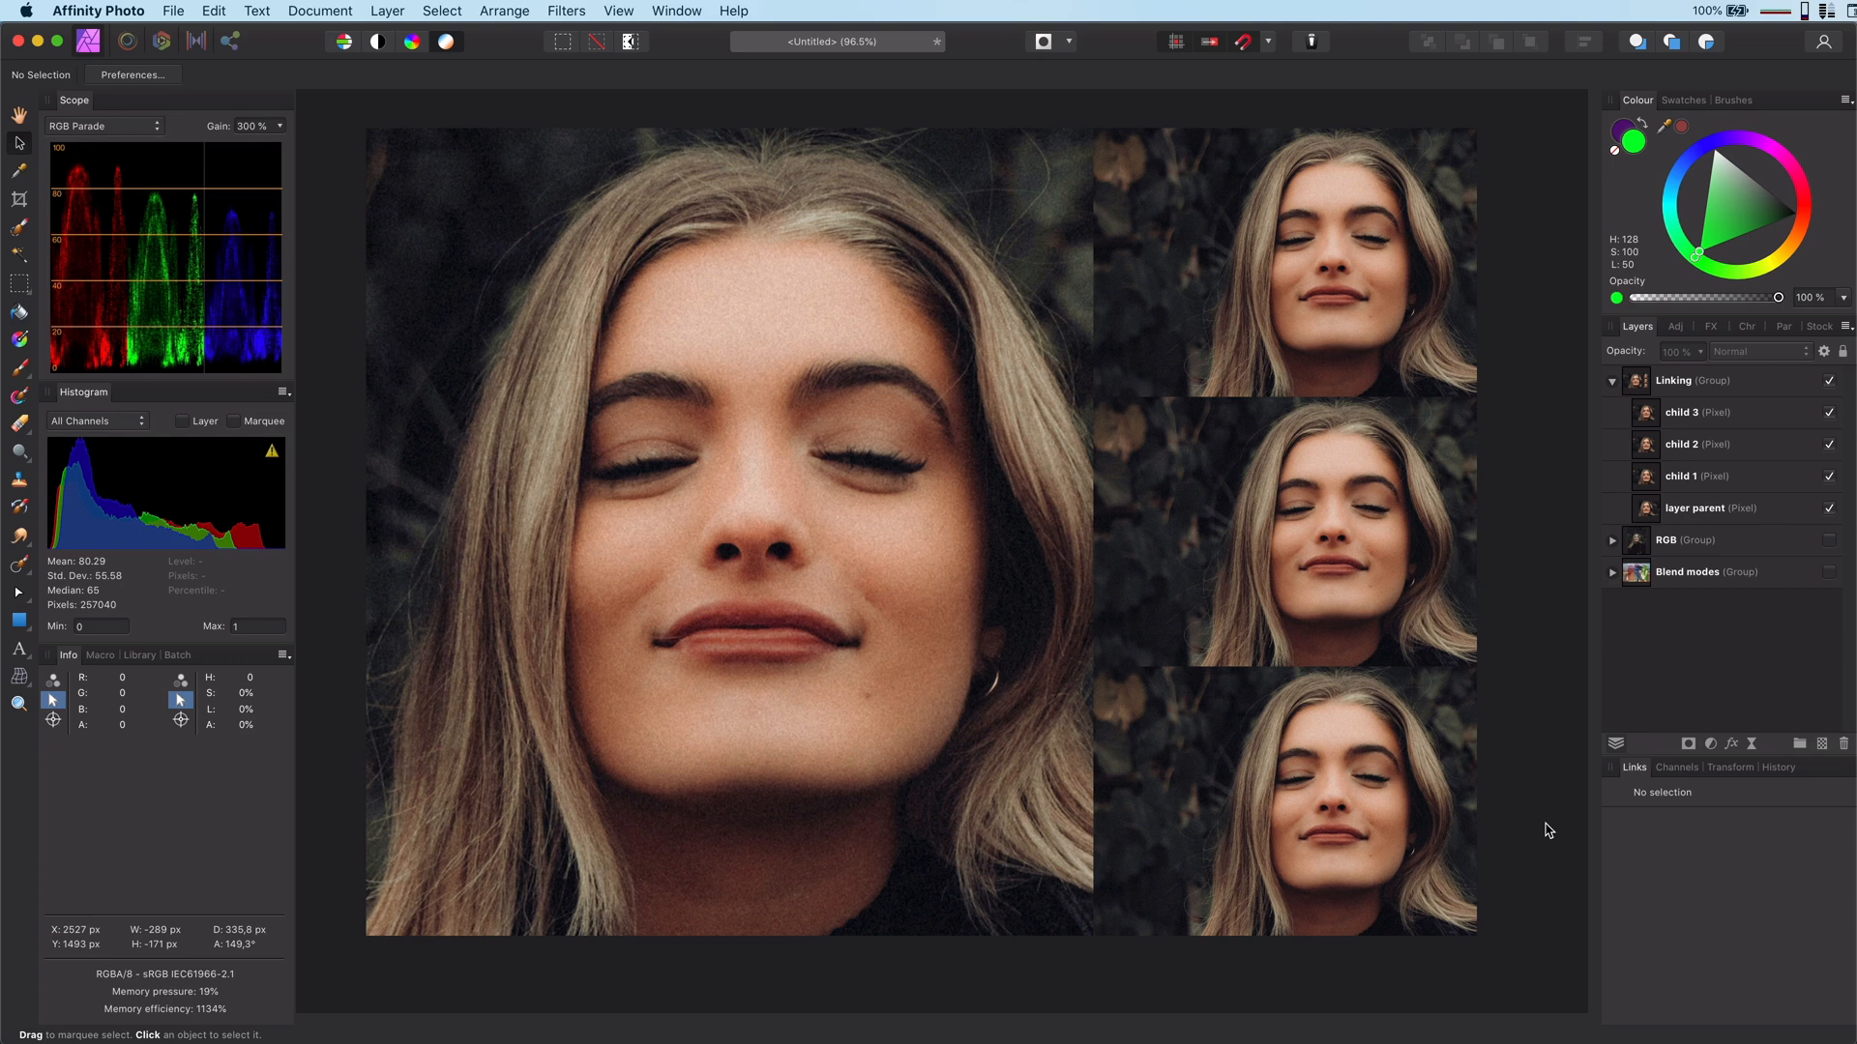
pyautogui.moveTo(1631, 764)
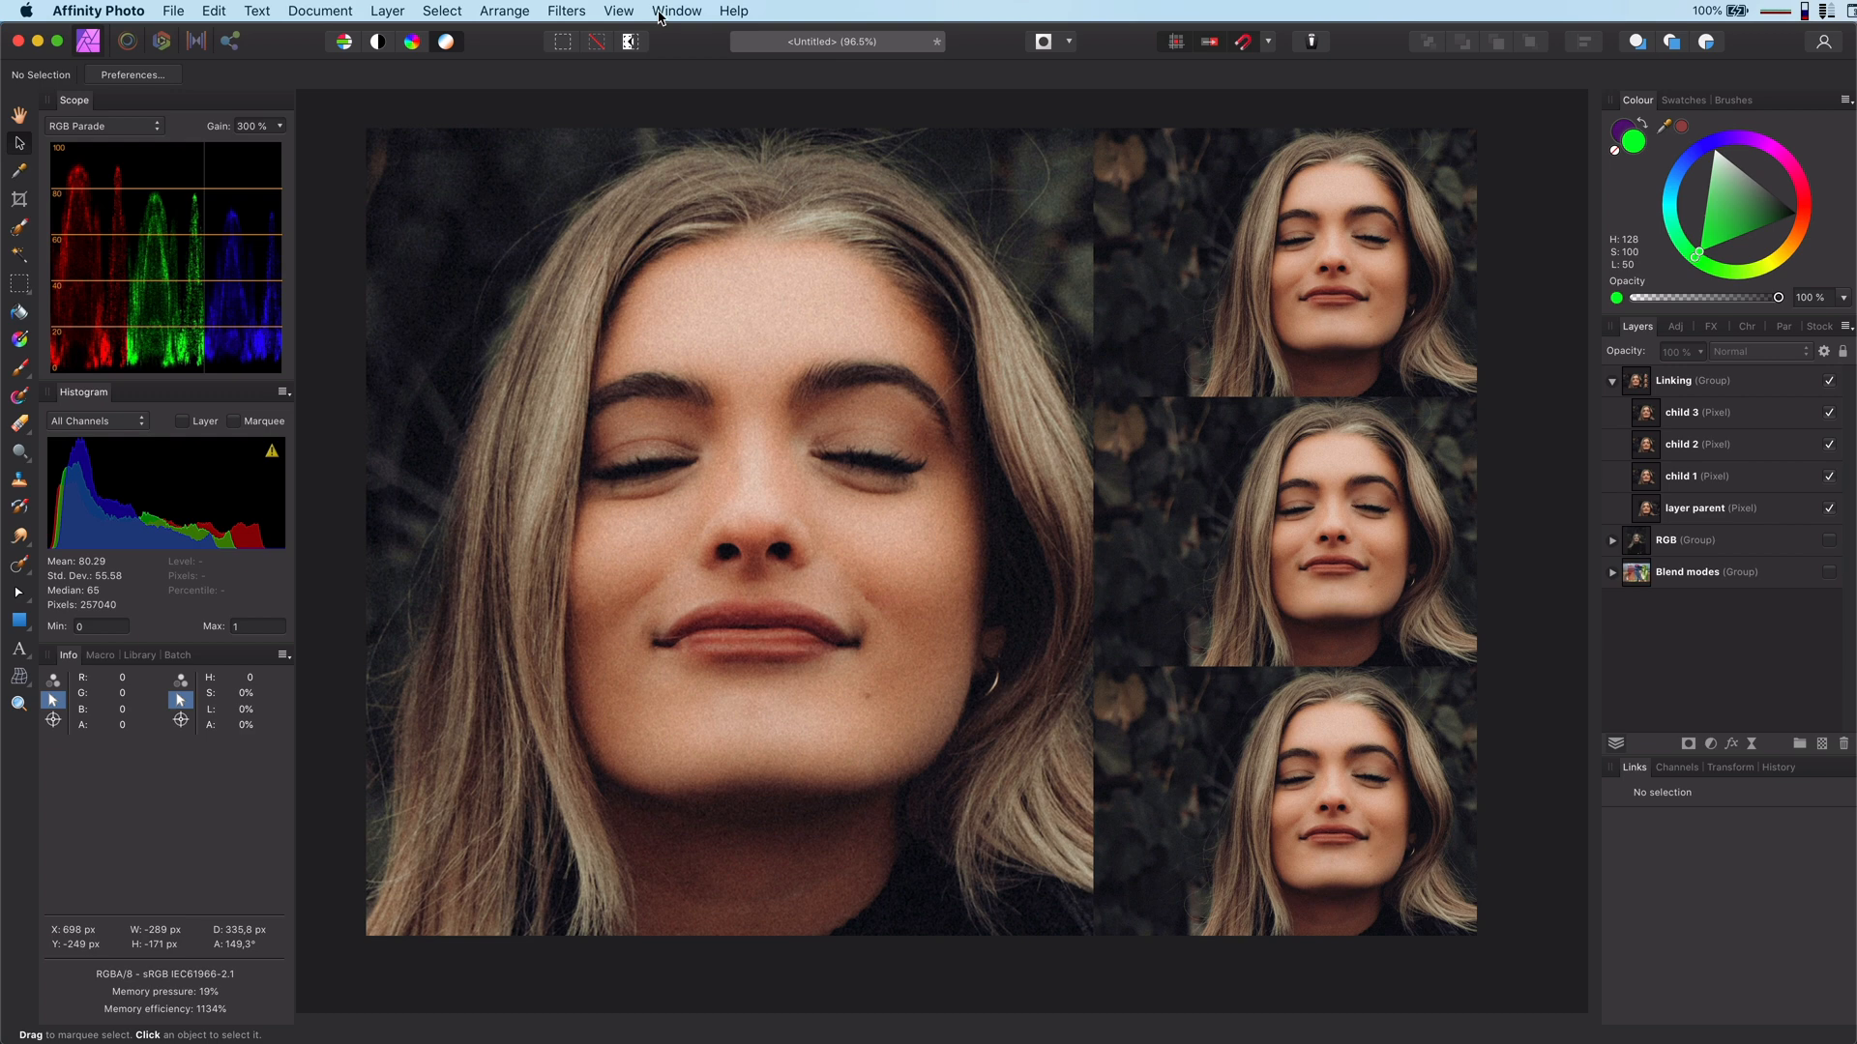
# Step: Hide the RGB group, reveal the Linking group, and select the child 1 layer
pyautogui.click(617, 11)
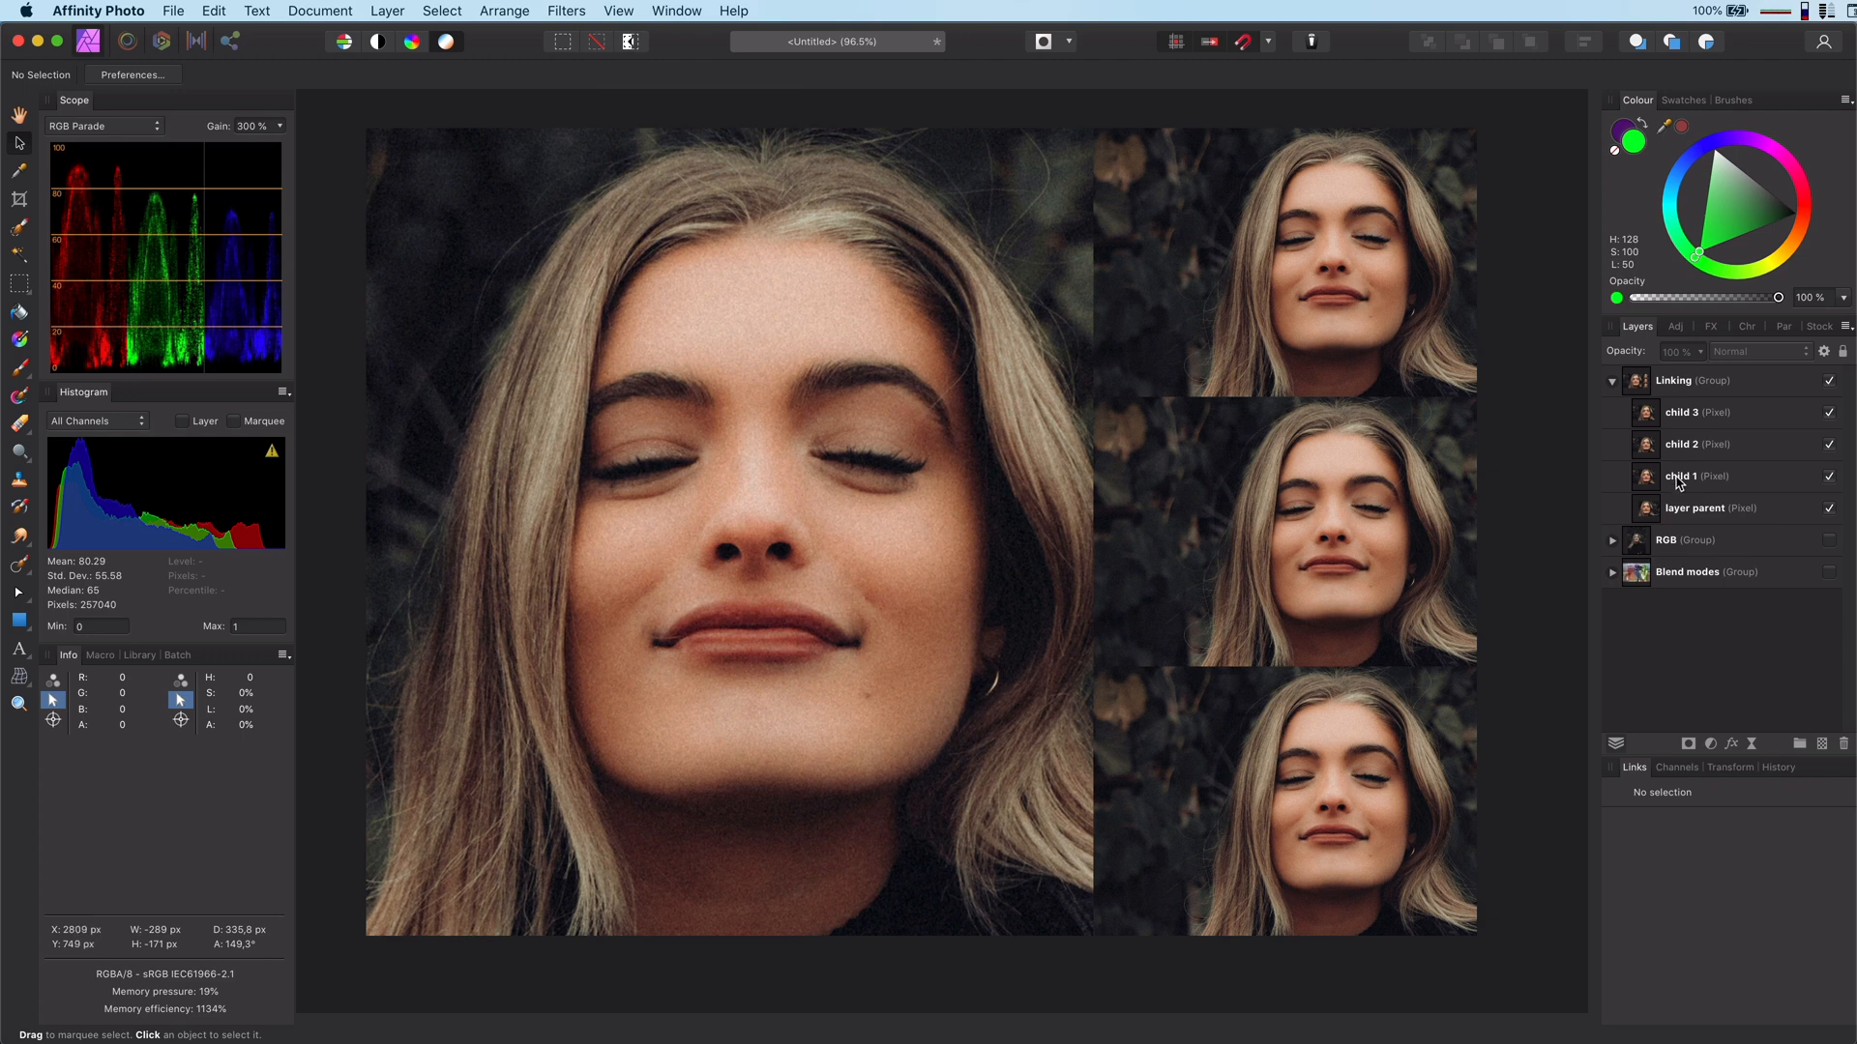
pyautogui.click(1694, 476)
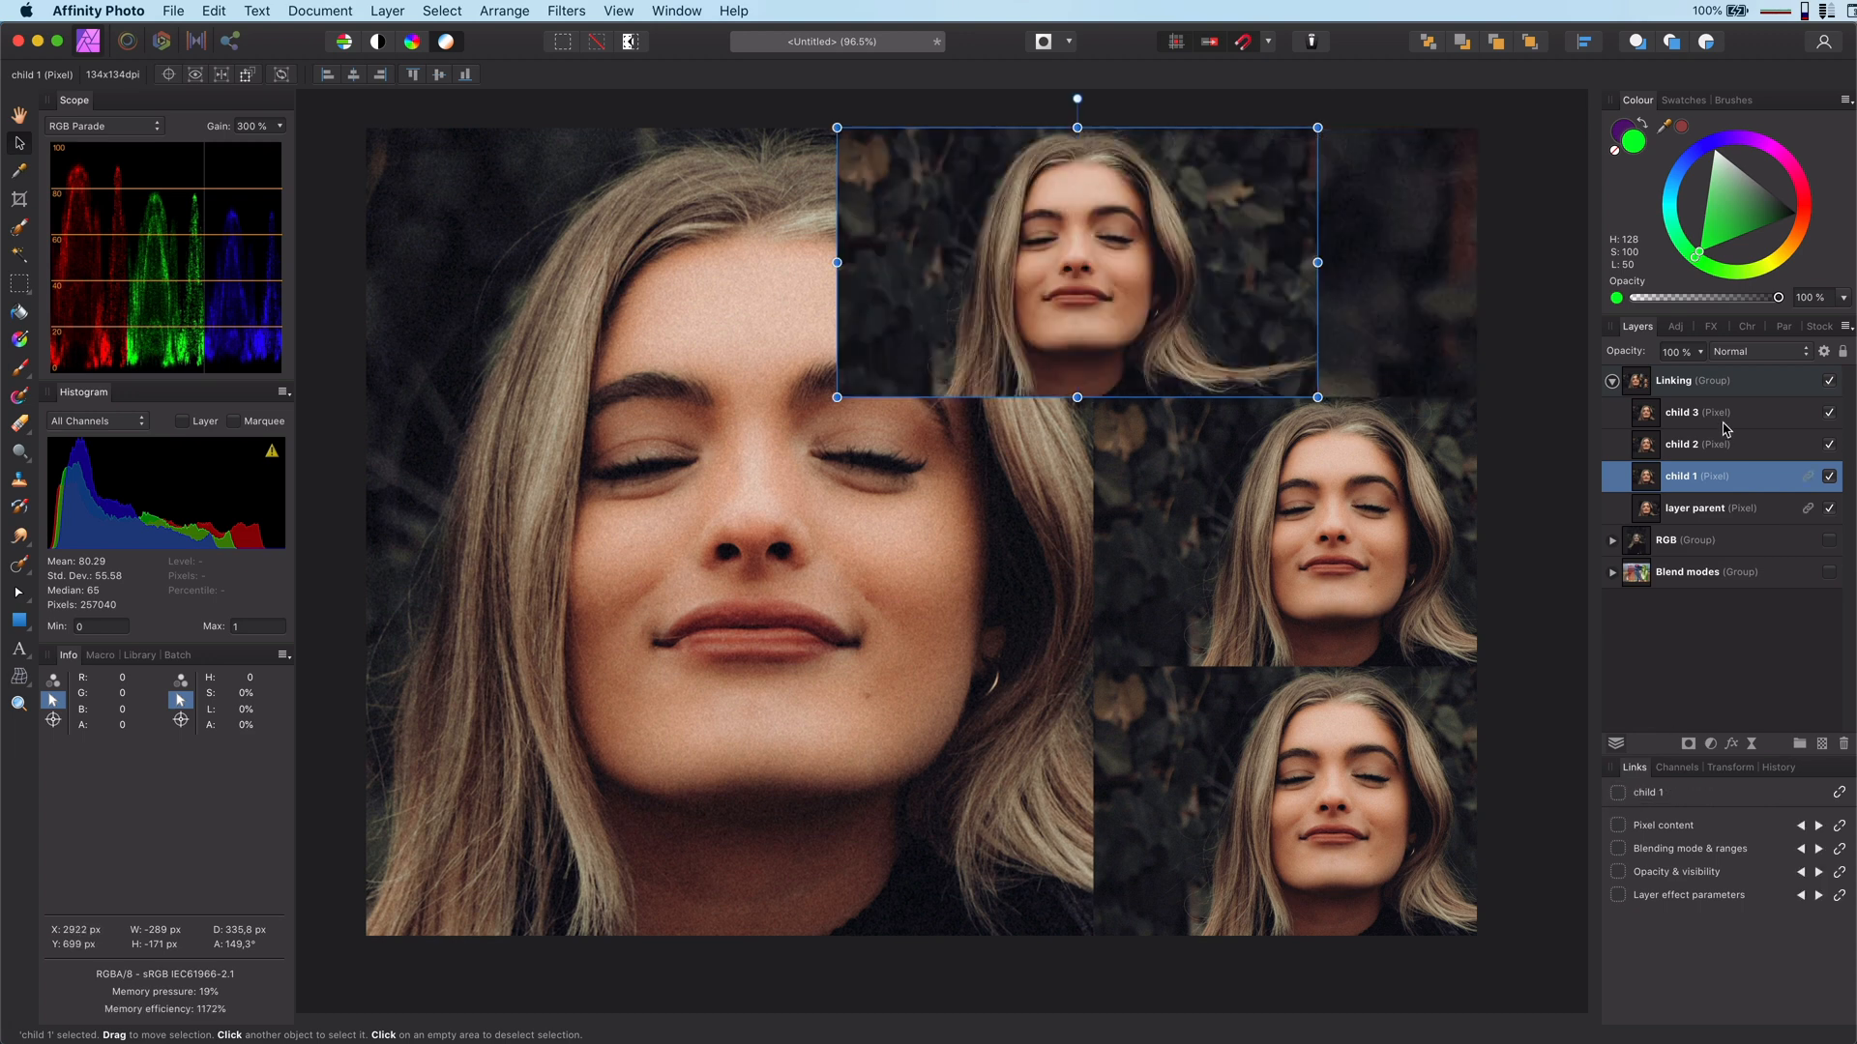
# Step: Select child 2 and child 3 in turn, linking each to the parent layer
pyautogui.click(1694, 444)
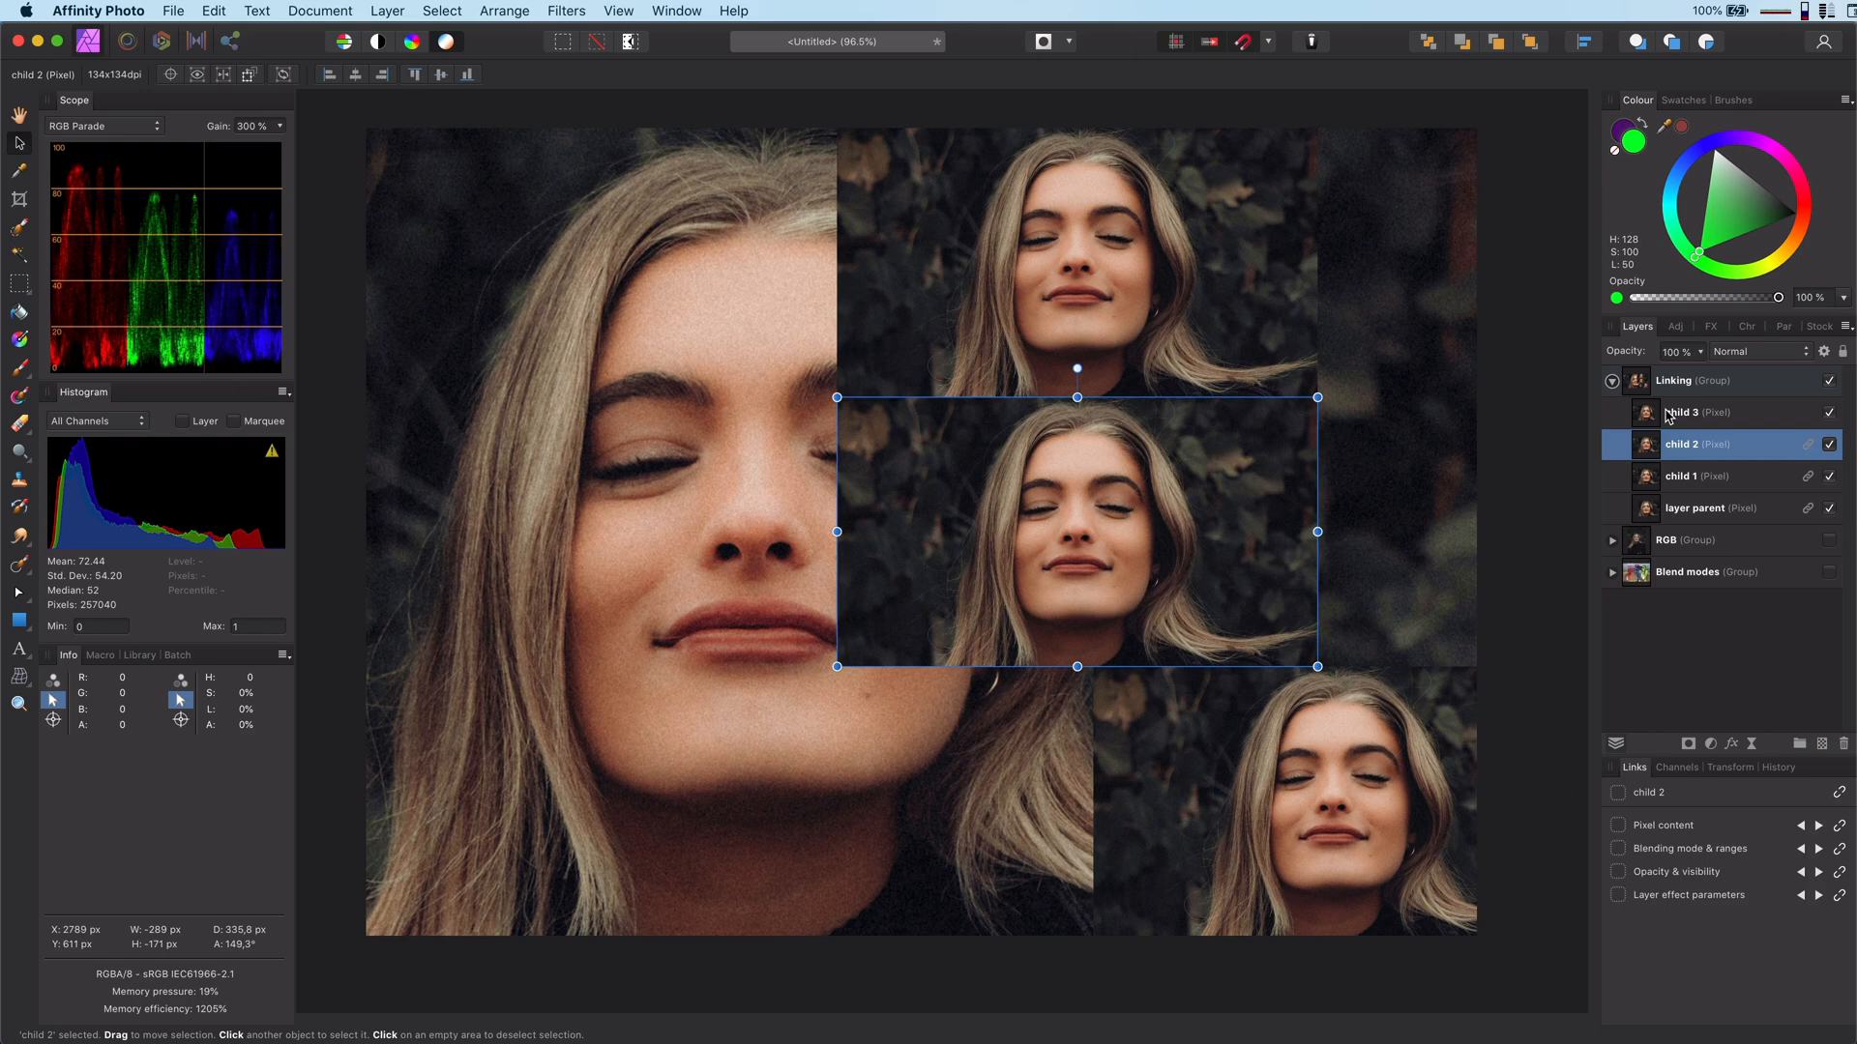
pyautogui.click(1698, 412)
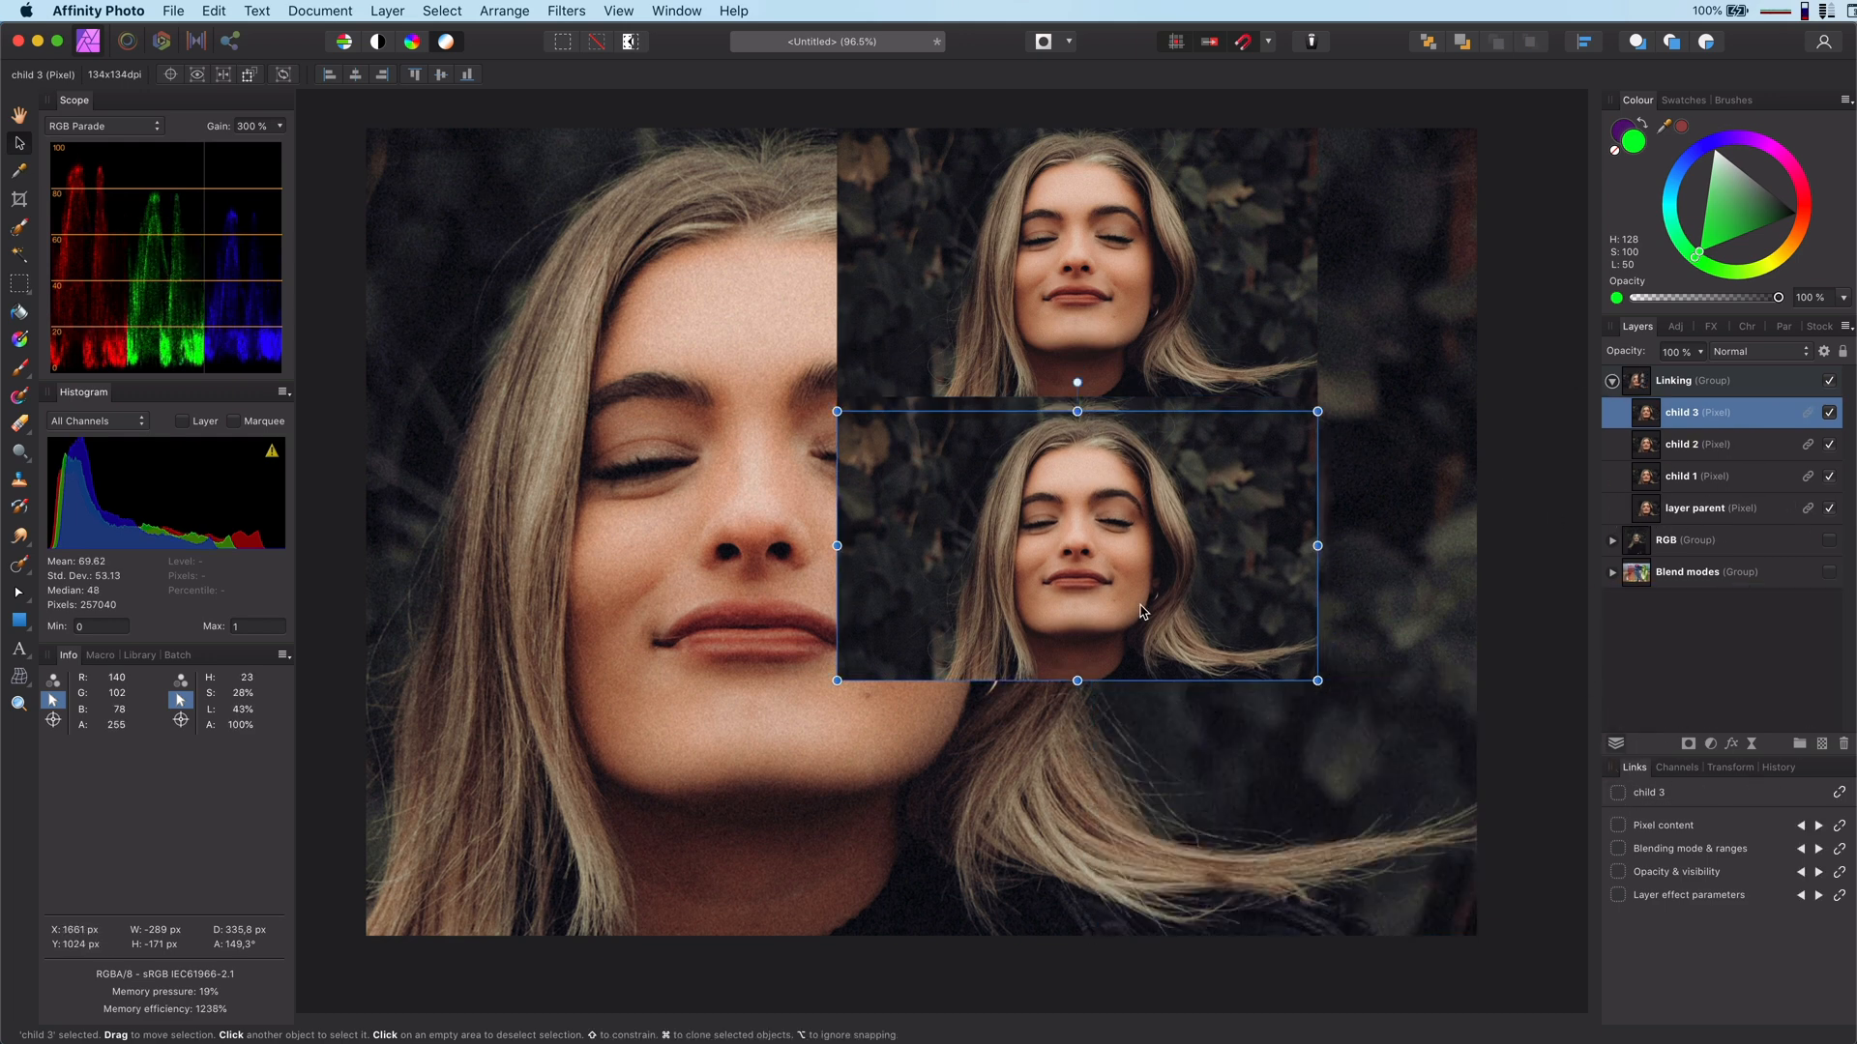
pyautogui.click(1697, 444)
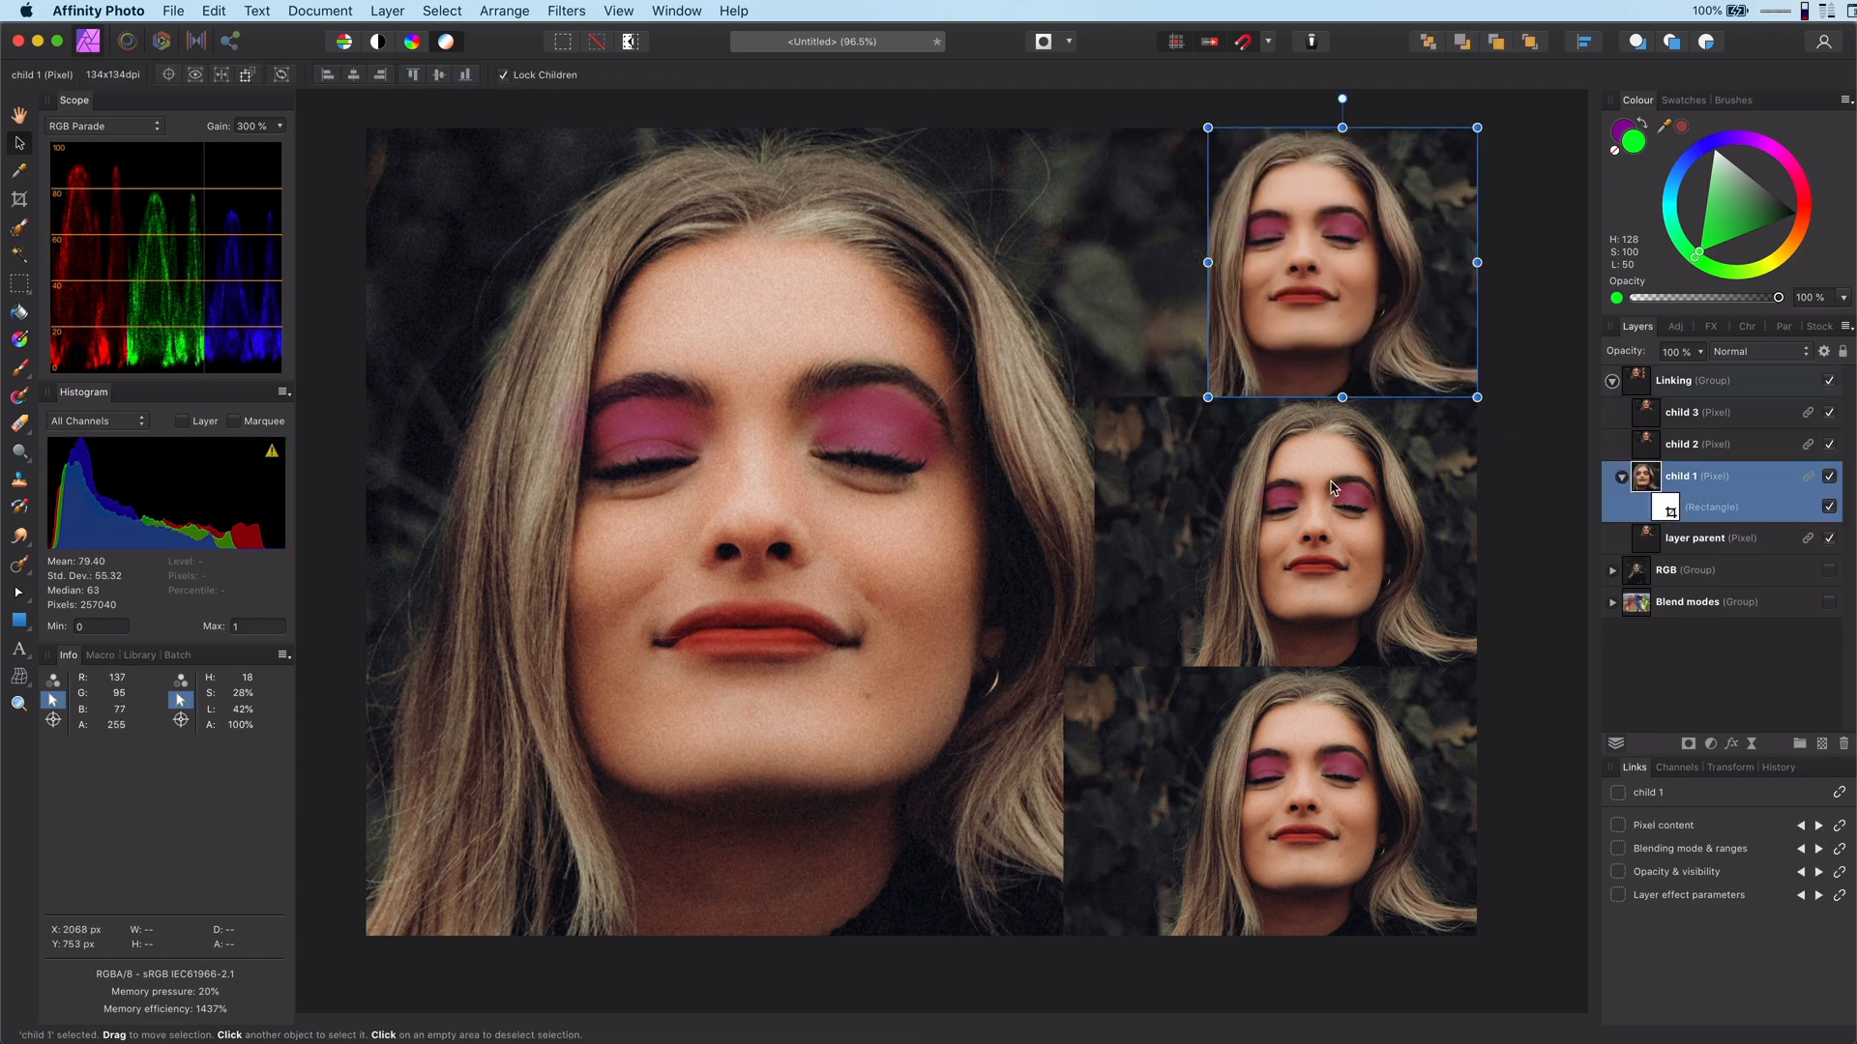
# Step: Select the Rectangle mask layers inside child 3, child 2 and child 1 in turn
pyautogui.click(1710, 507)
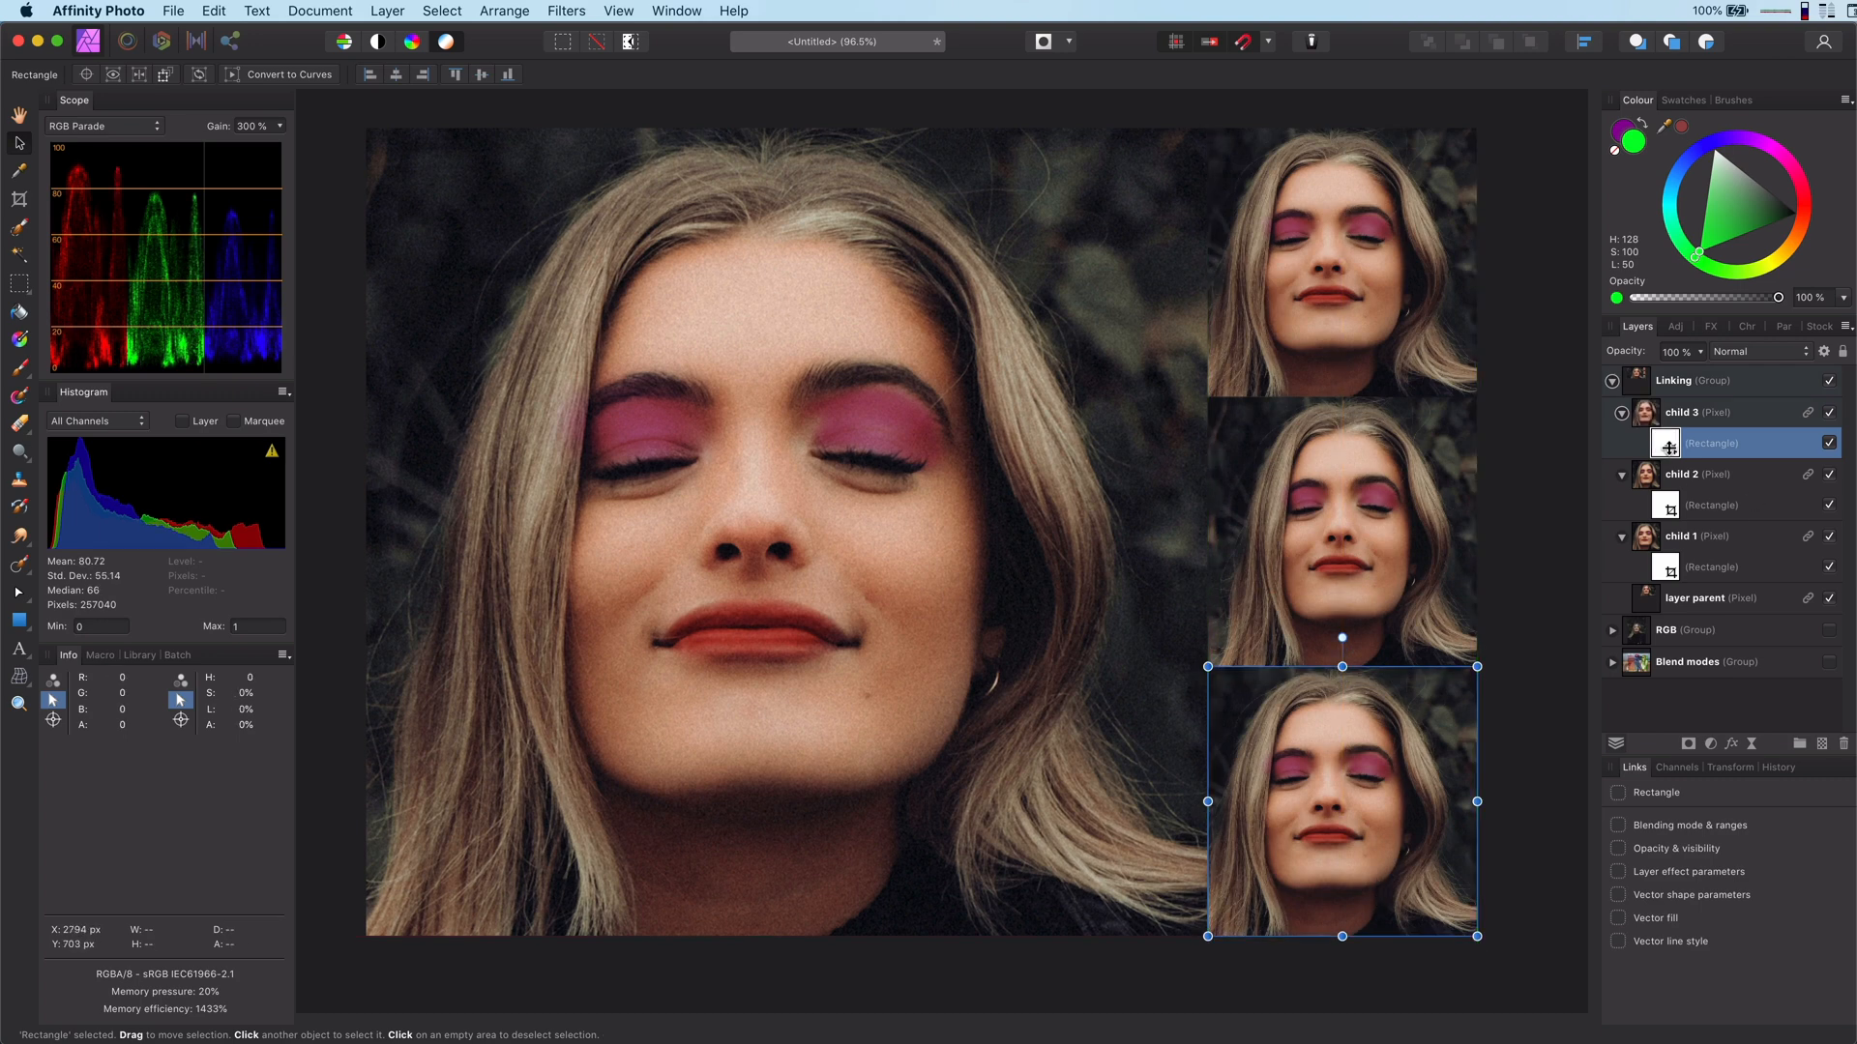
pyautogui.click(1711, 504)
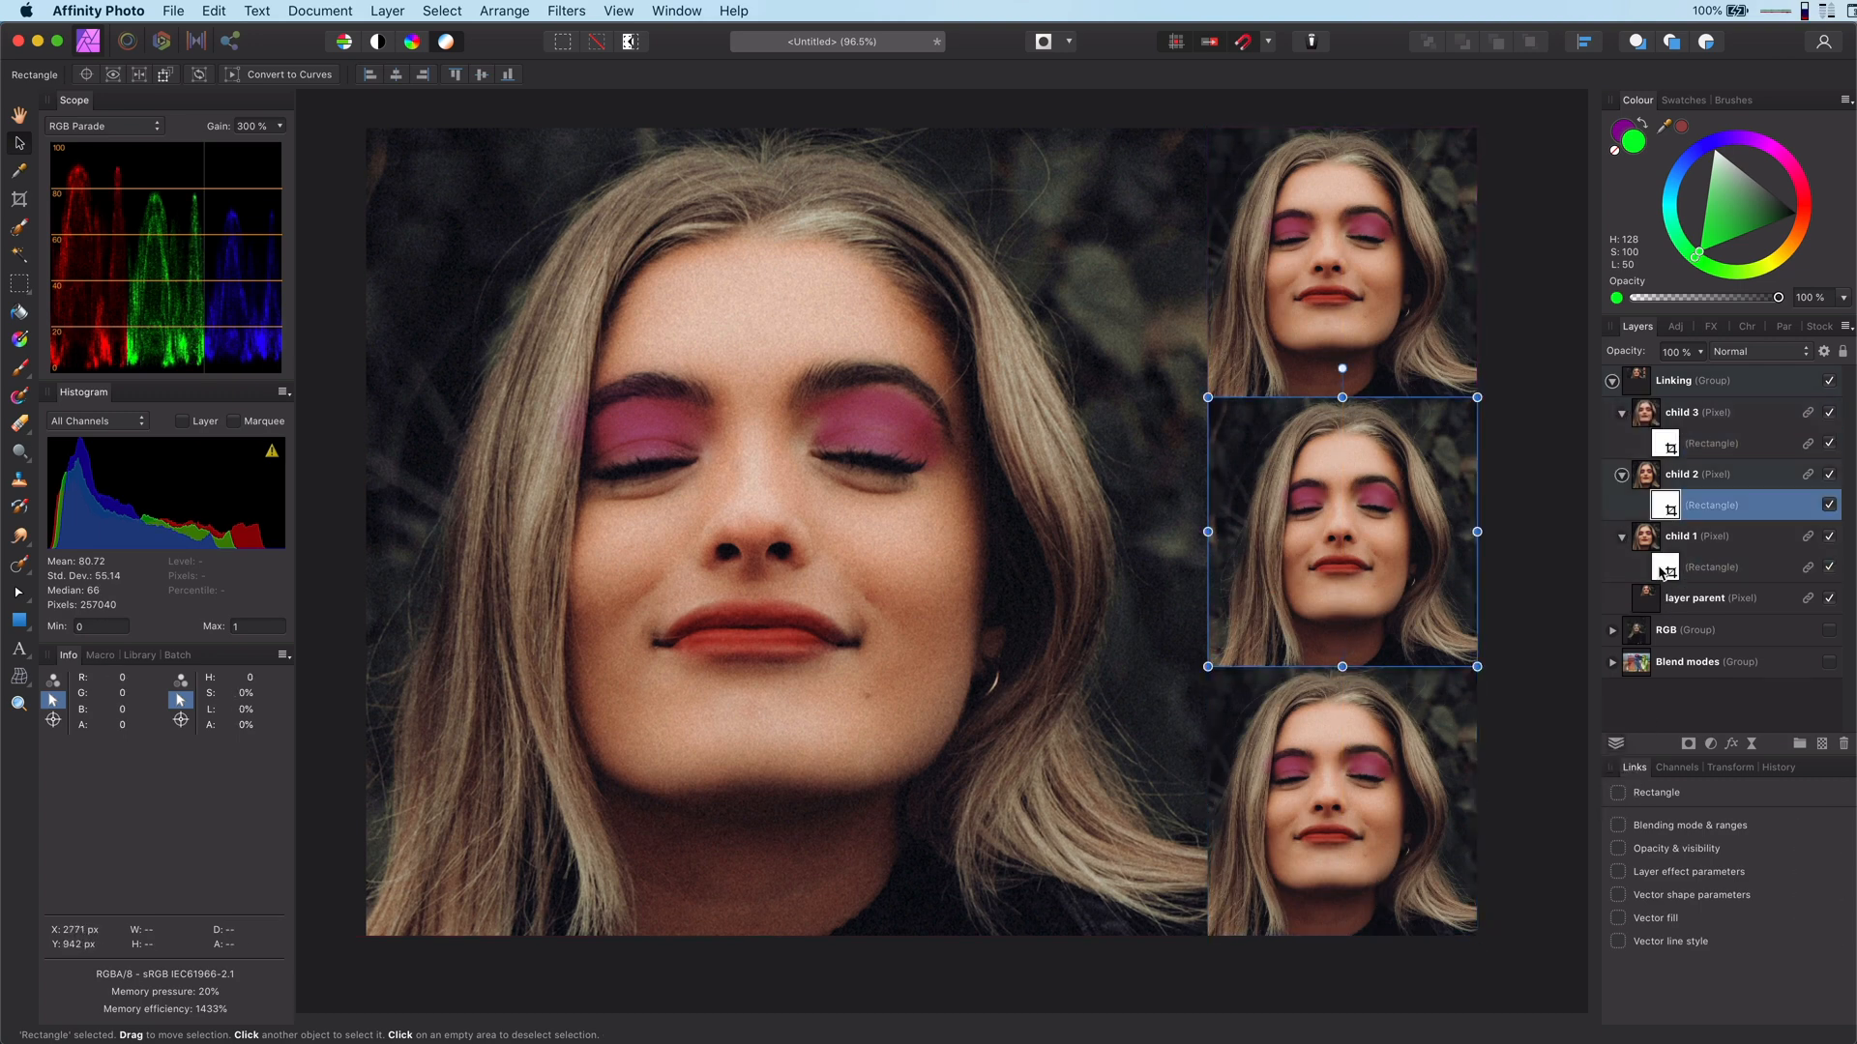
pyautogui.click(1710, 566)
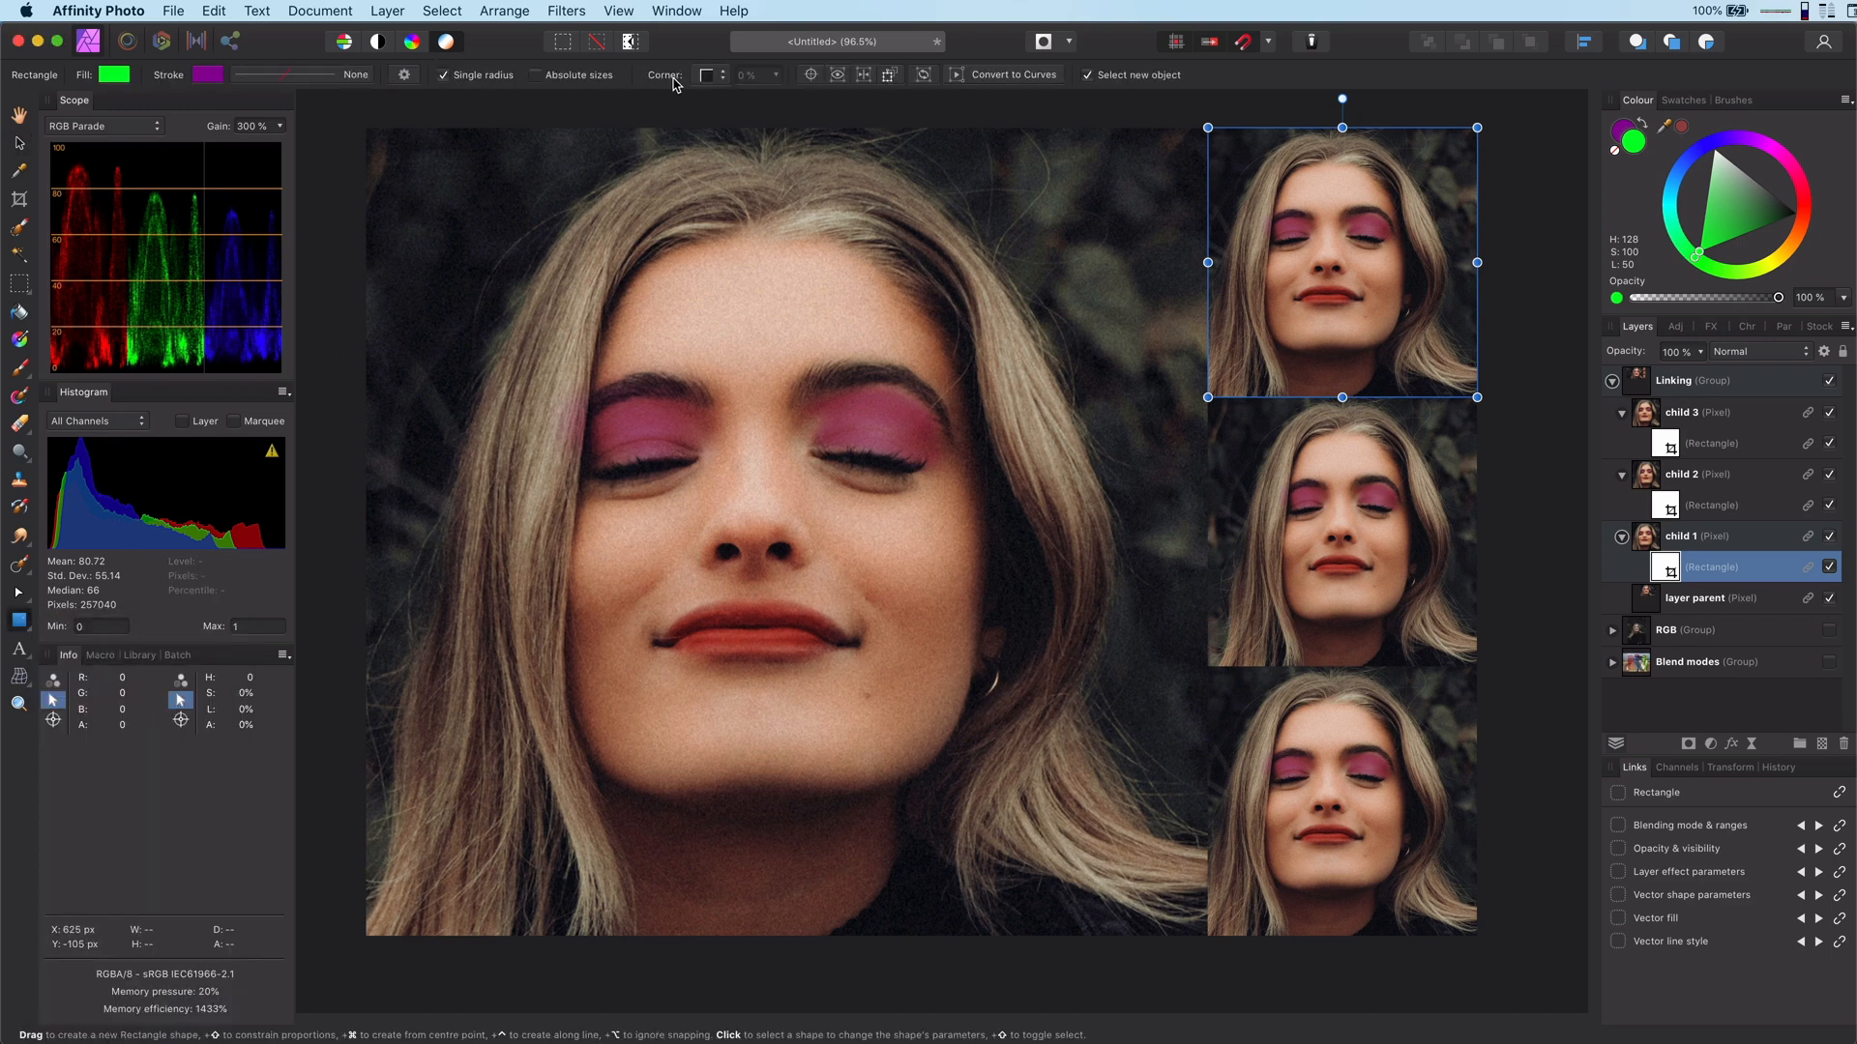
# Step: Give child 1's rectangle mask rounded corners at 50%, making all three copies circles
pyautogui.click(708, 74)
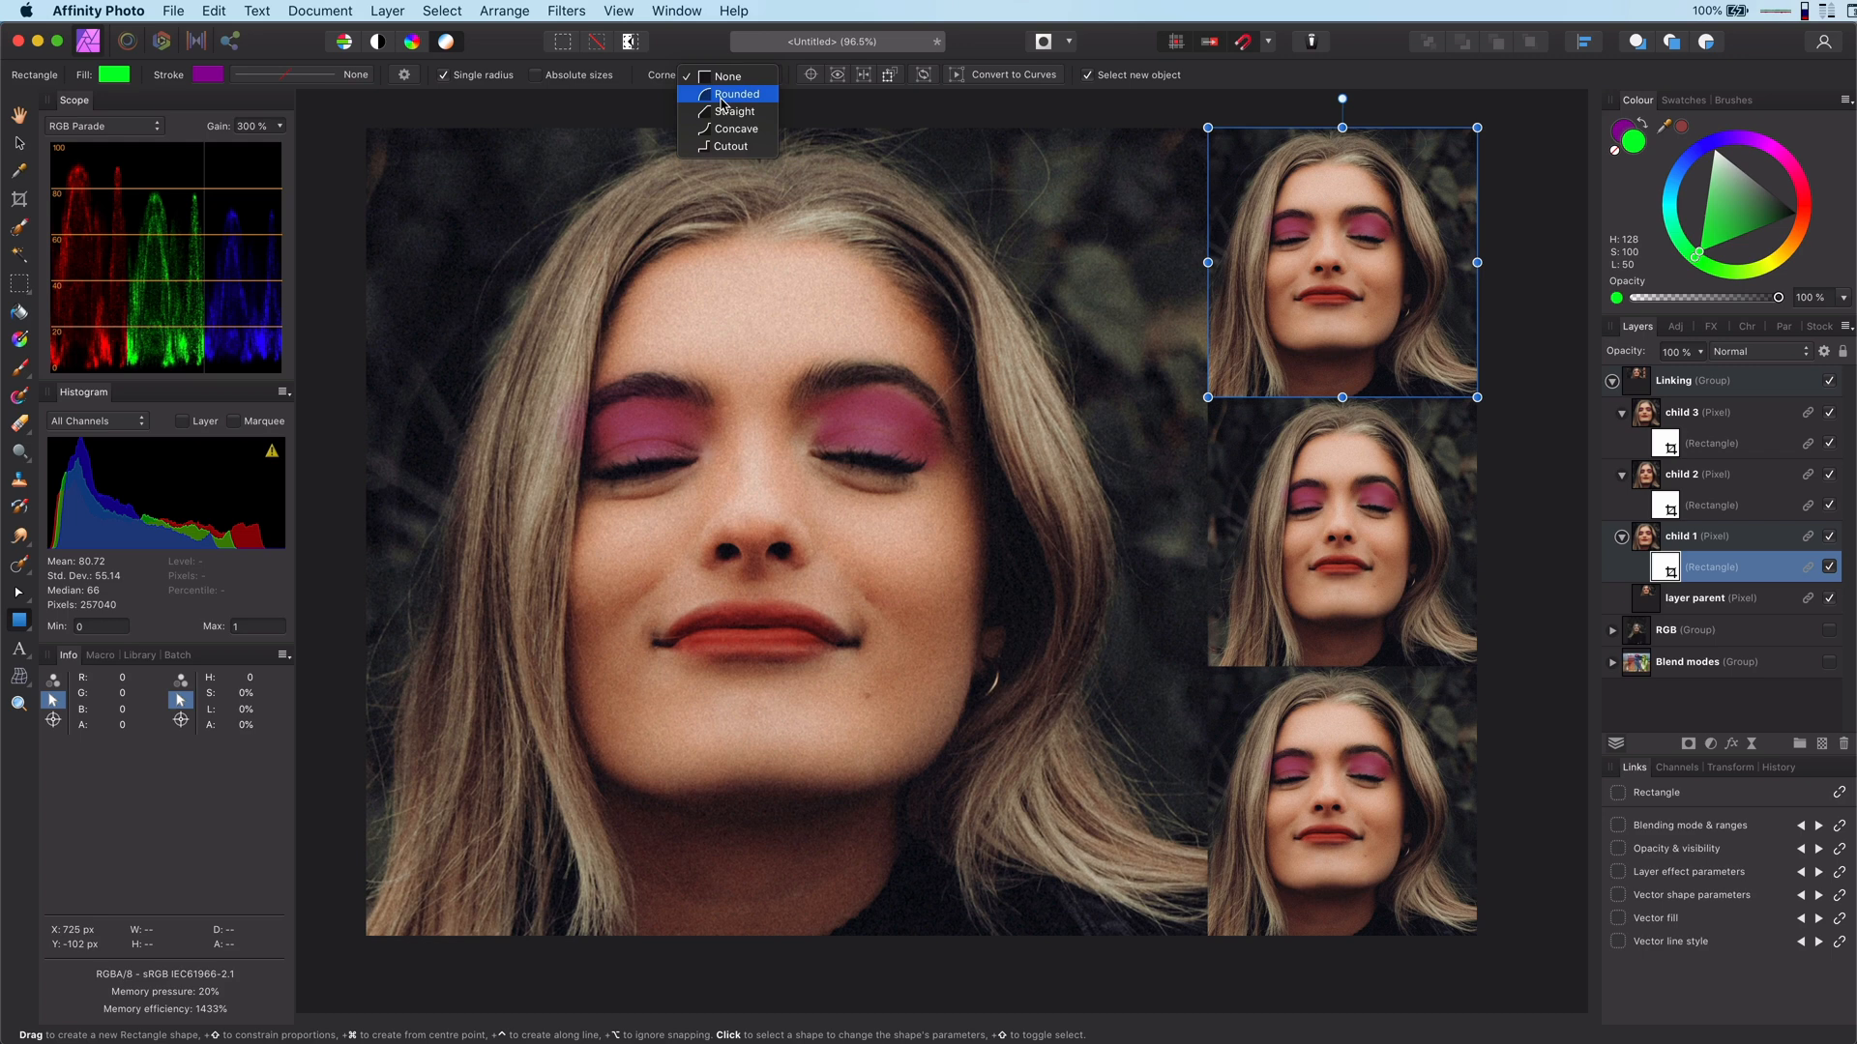
pyautogui.click(735, 94)
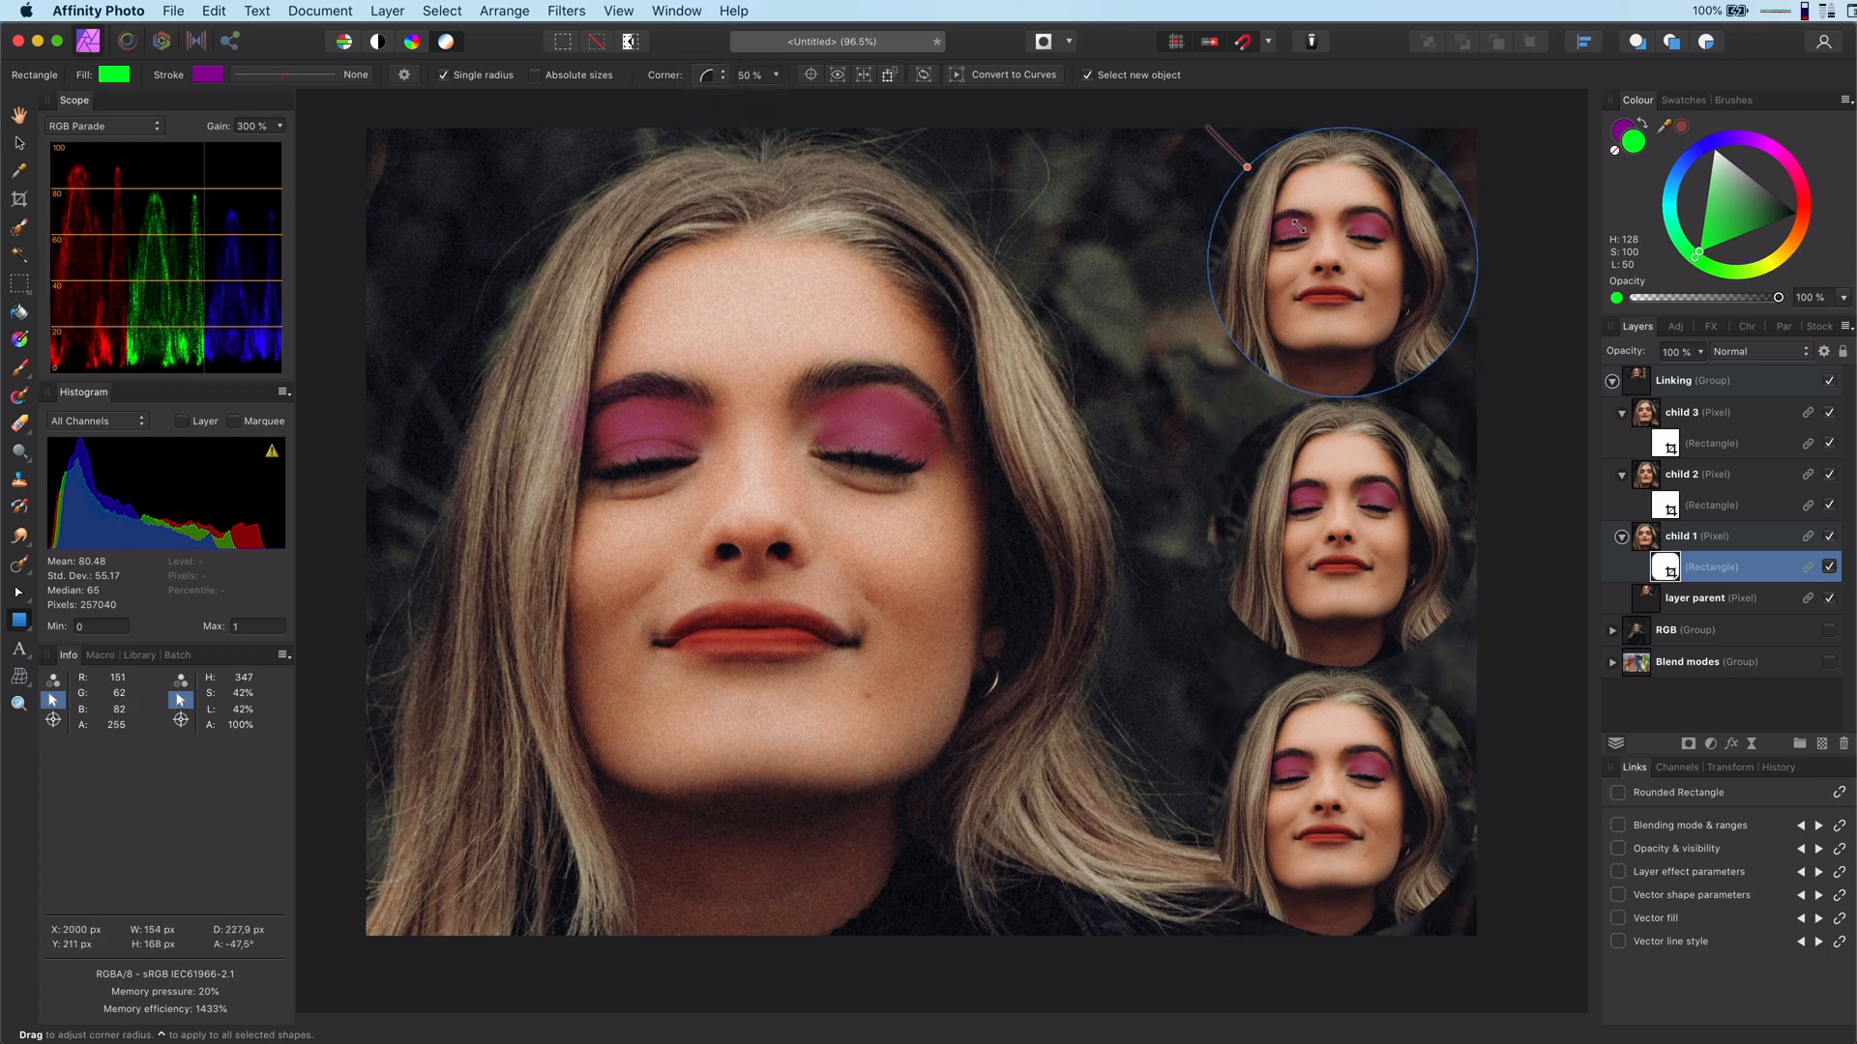
pyautogui.click(1339, 258)
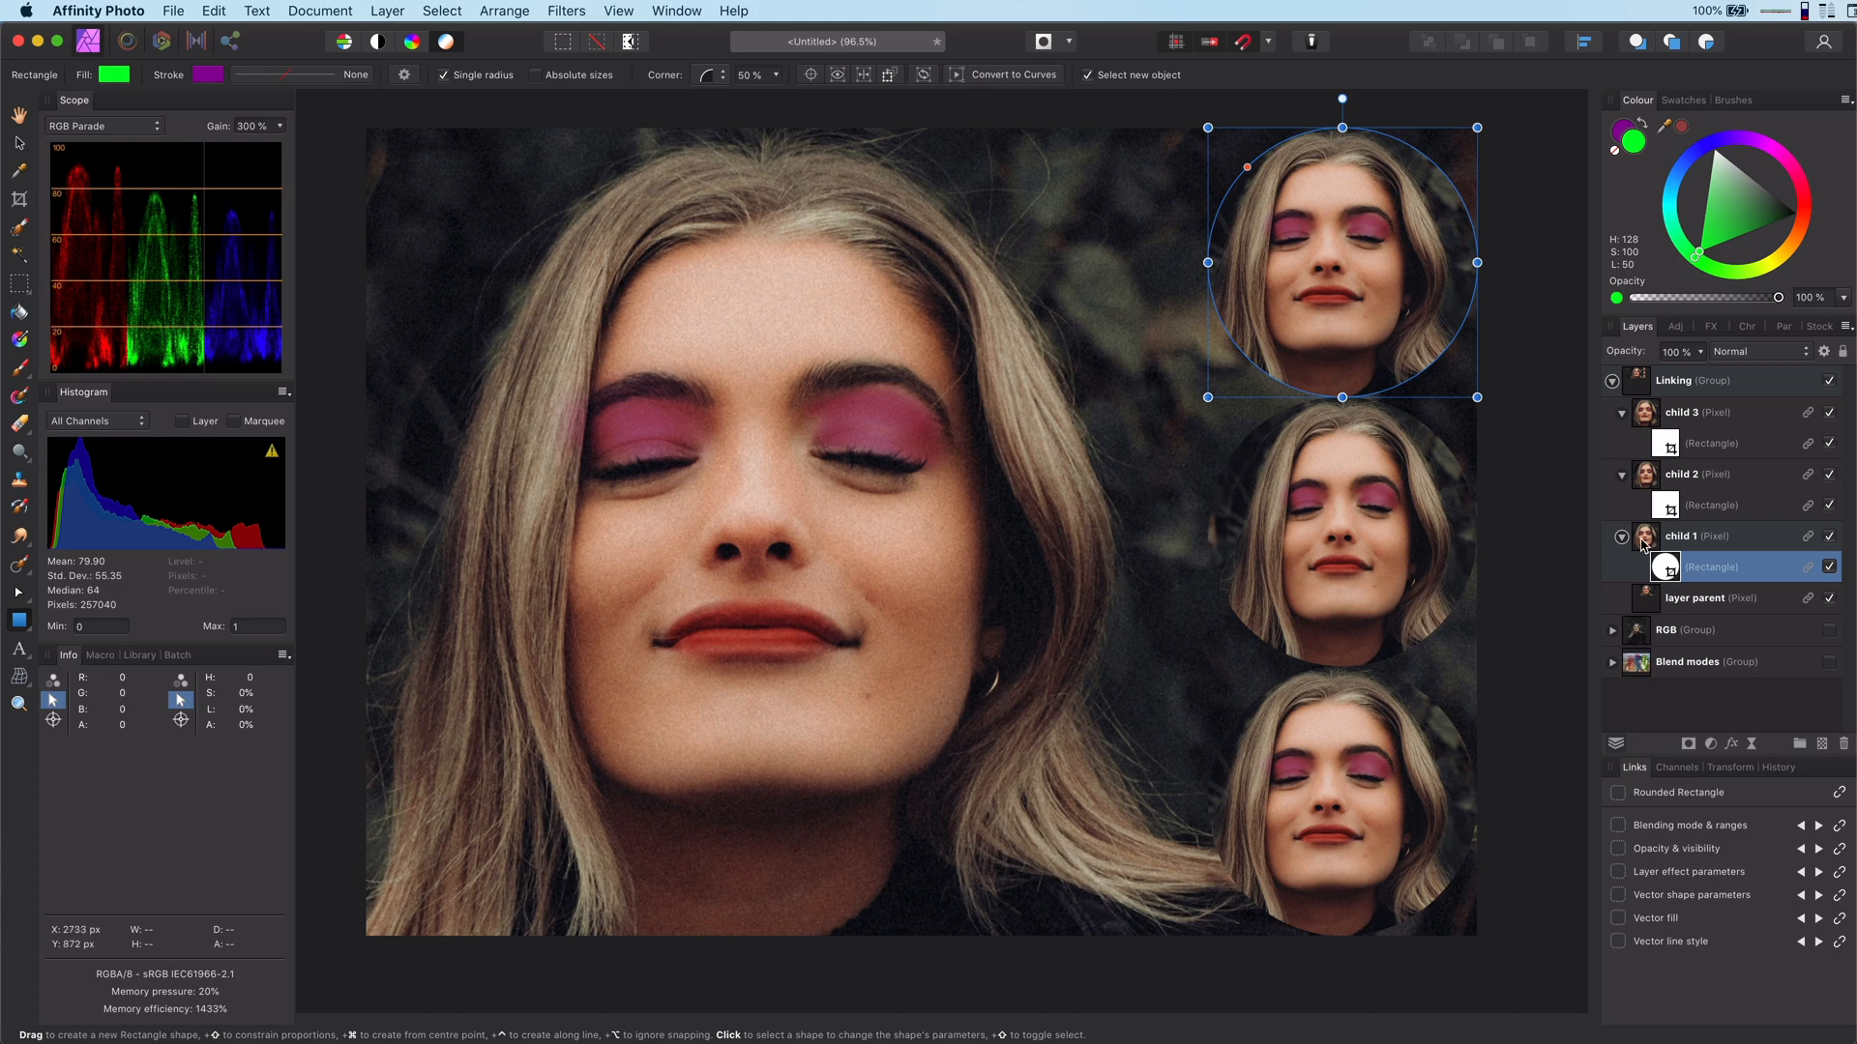